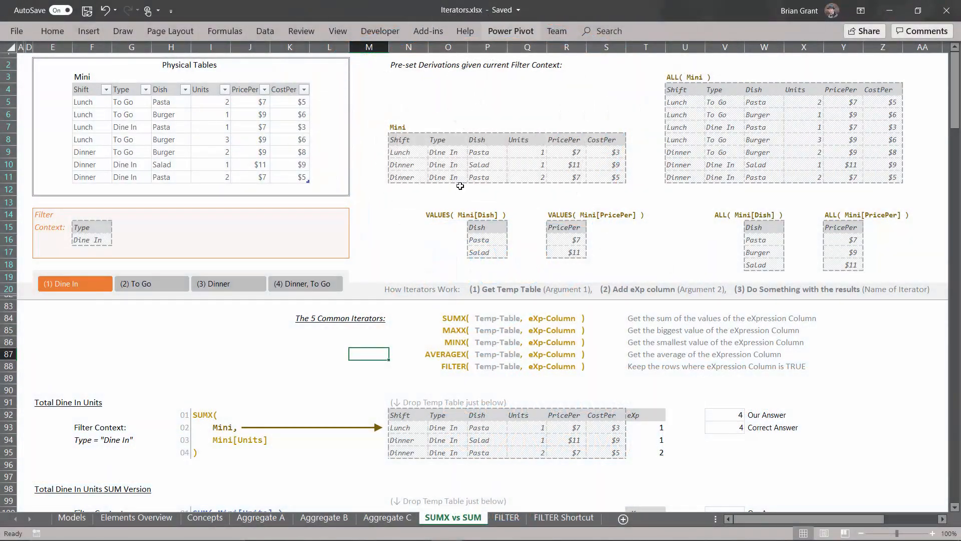
pyautogui.moveTo(476, 482)
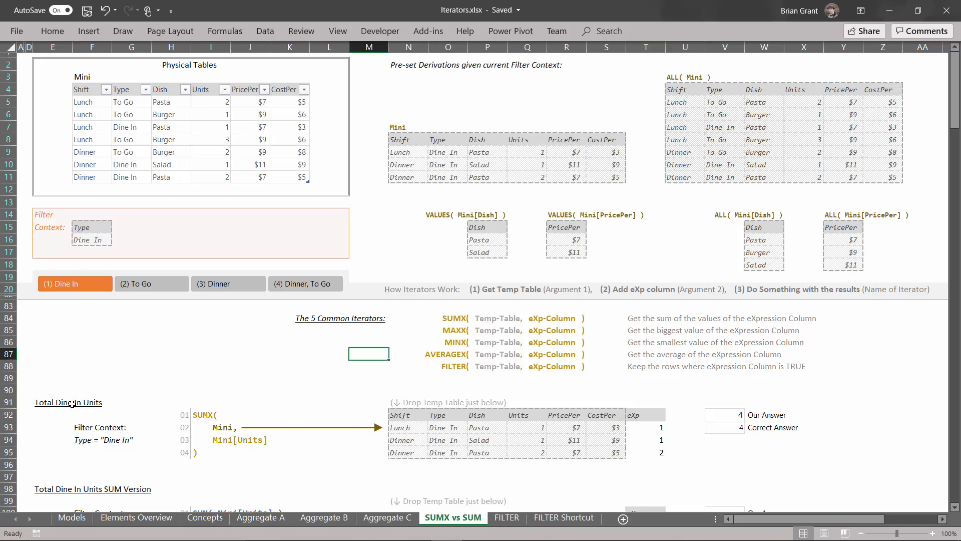
# Step: Copy the filtered Mini Dine In table and paste it at row 100 under the SUM version
pyautogui.click(52, 390)
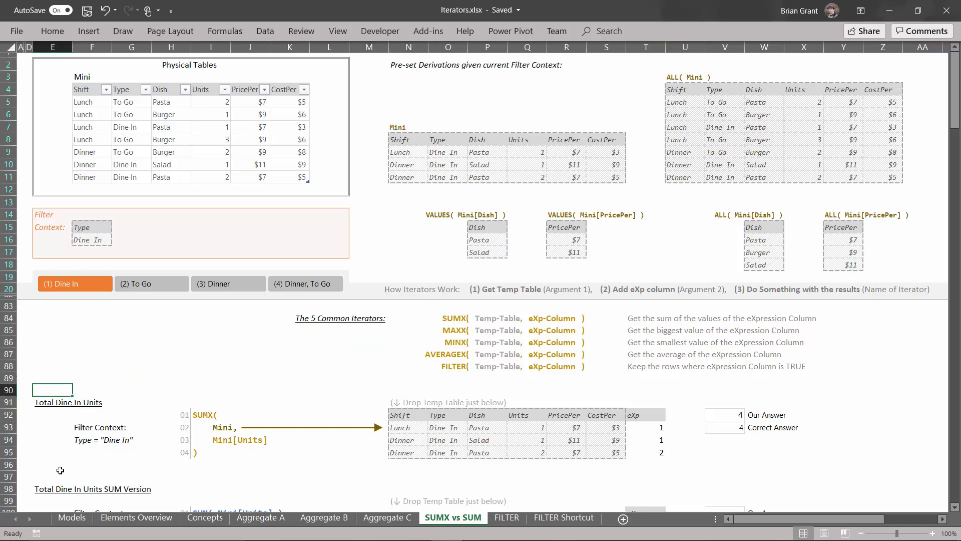
pyautogui.moveTo(91, 408)
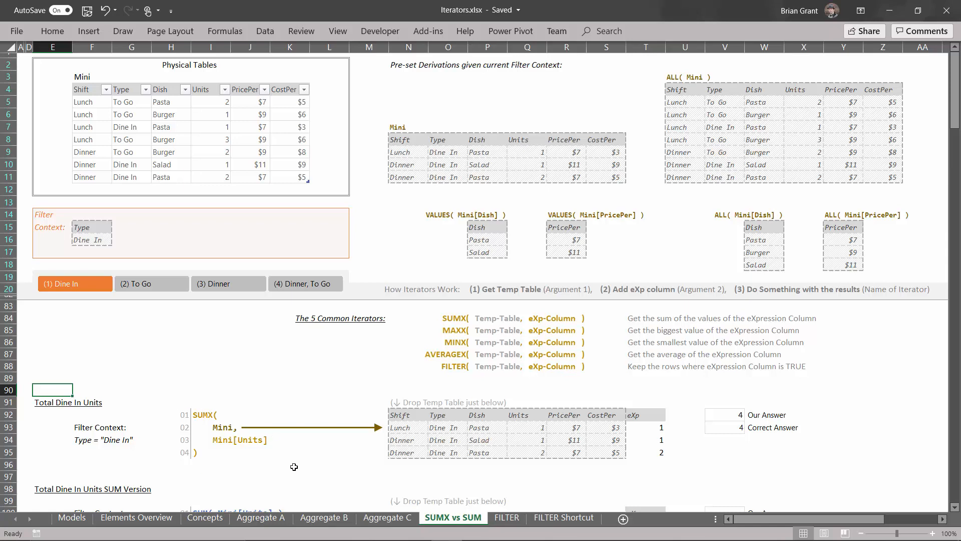
pyautogui.moveTo(220, 419)
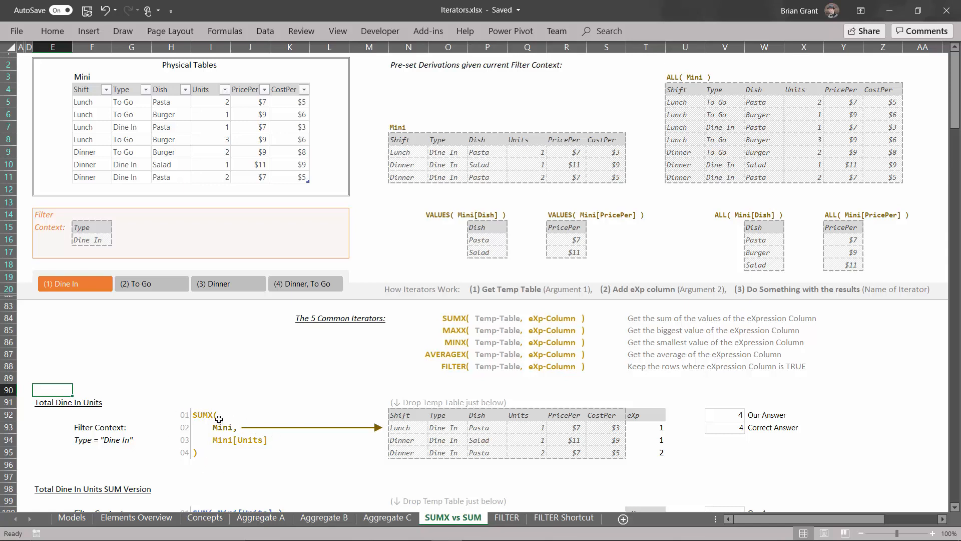
pyautogui.moveTo(232, 448)
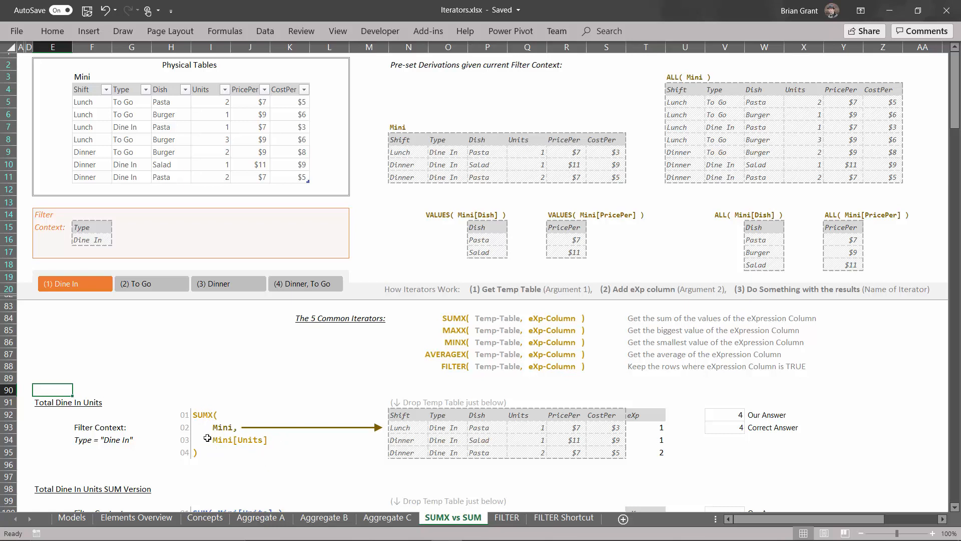
pyautogui.moveTo(664, 458)
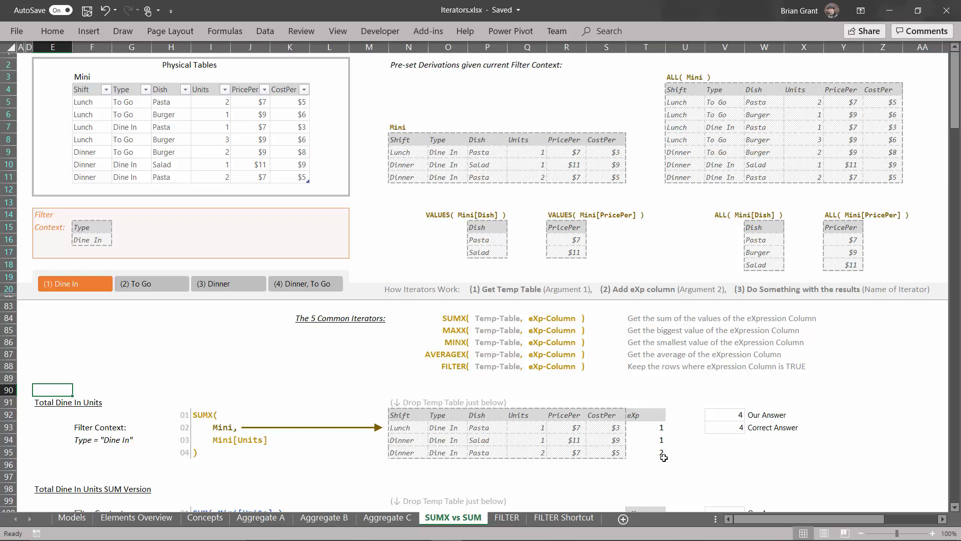
pyautogui.moveTo(285, 437)
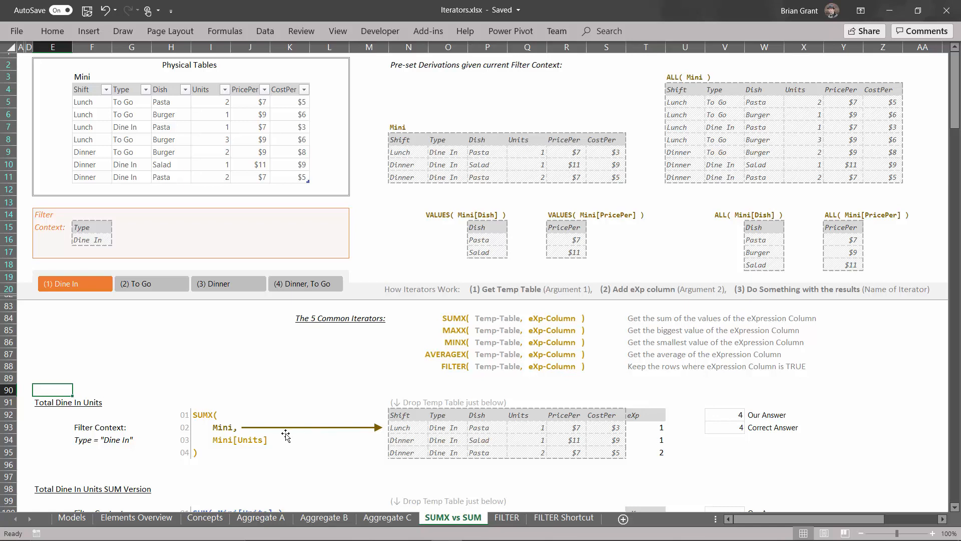
pyautogui.moveTo(59, 433)
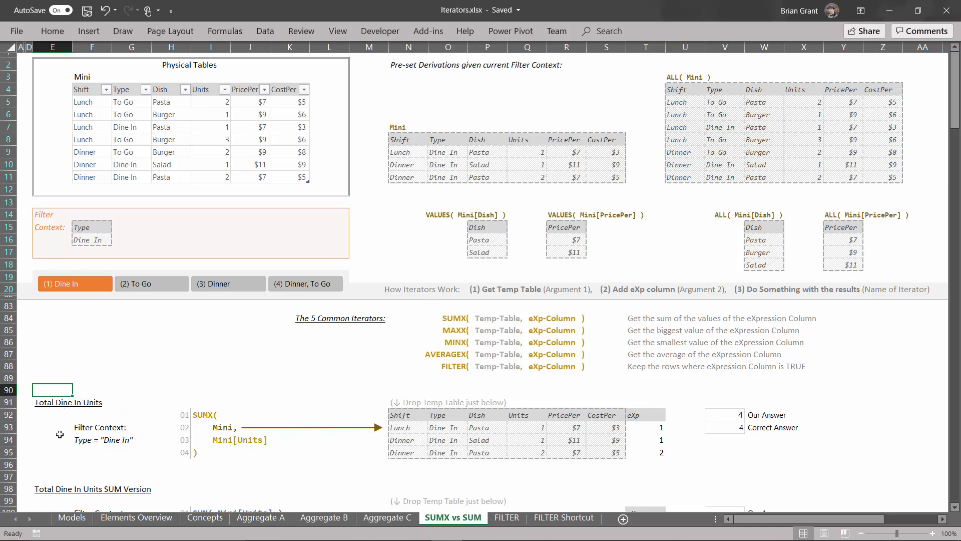
pyautogui.moveTo(142, 448)
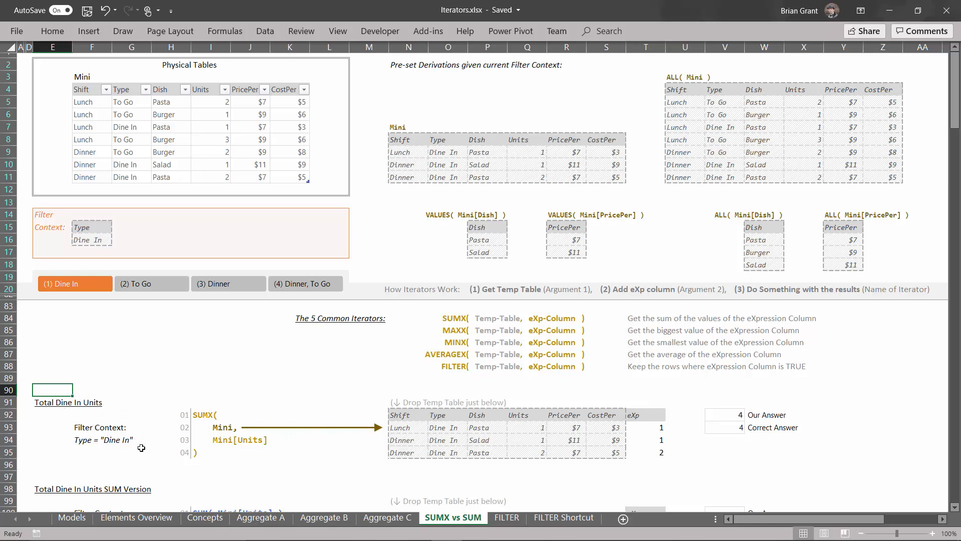
pyautogui.moveTo(173, 373)
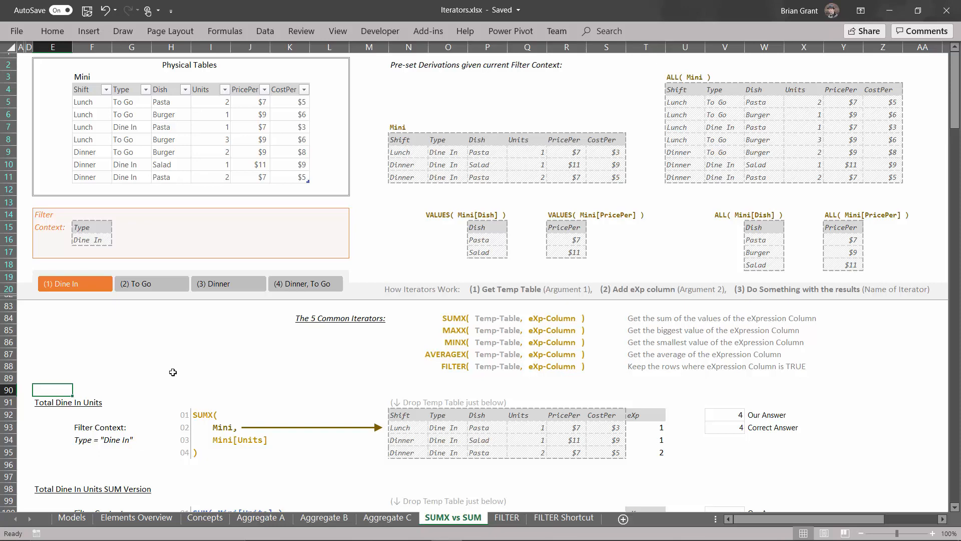
pyautogui.scroll(-3)
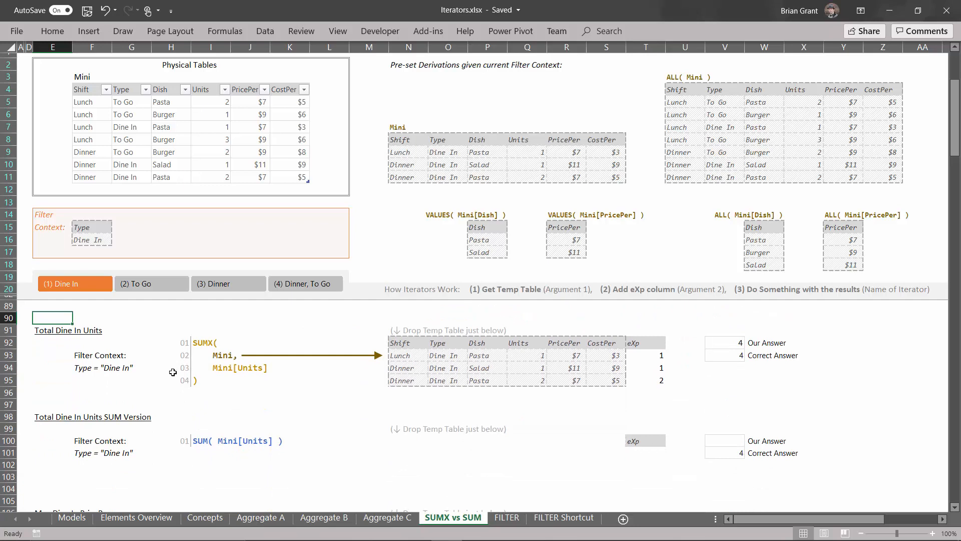
pyautogui.moveTo(224, 345)
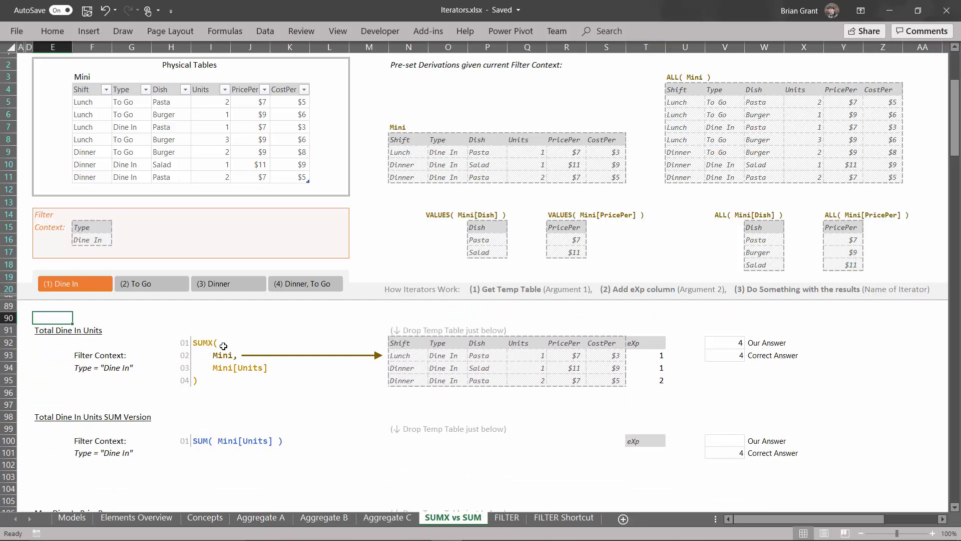
pyautogui.moveTo(223, 365)
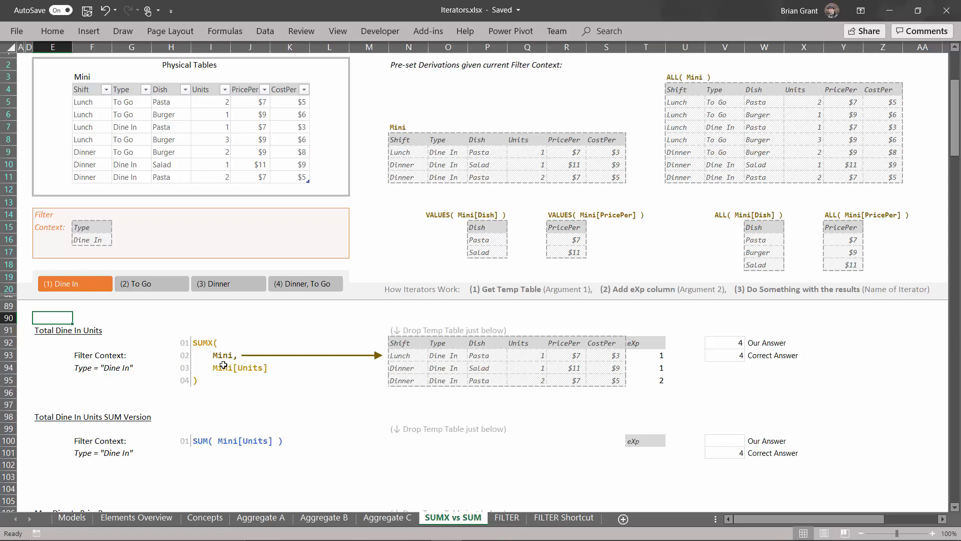
pyautogui.moveTo(251, 350)
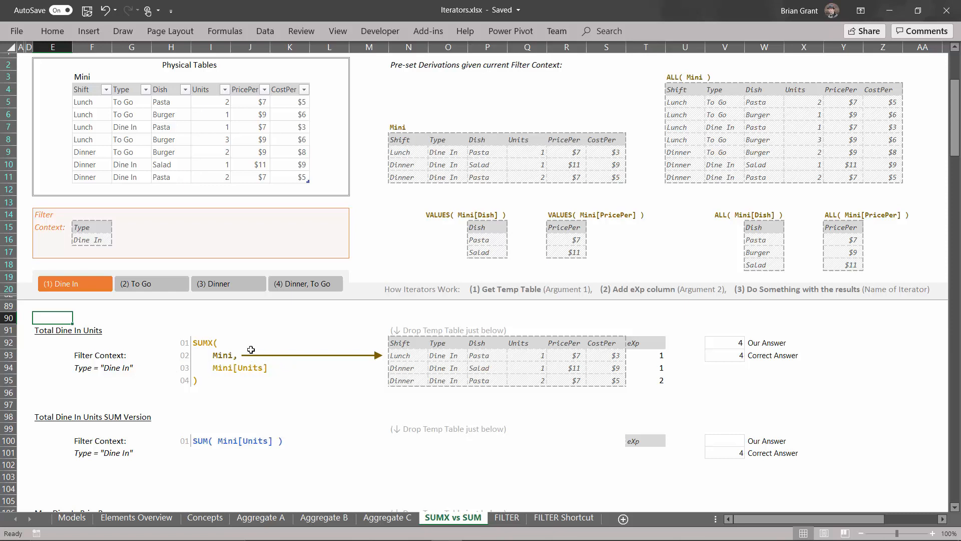
pyautogui.moveTo(286, 360)
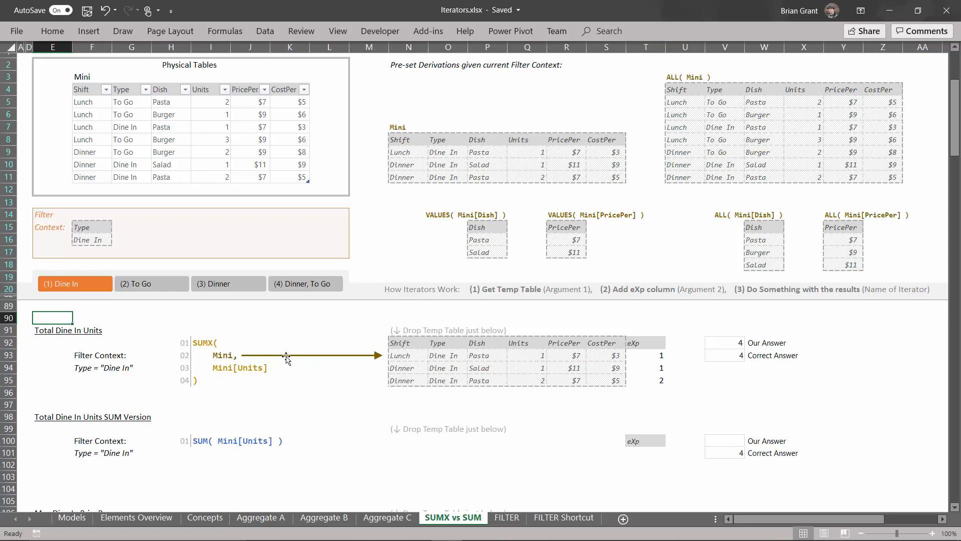
pyautogui.moveTo(190, 401)
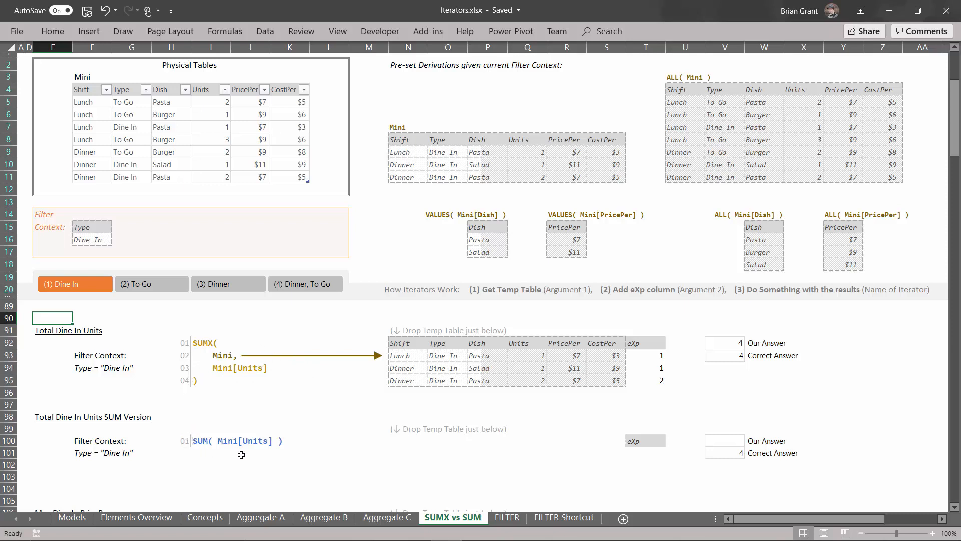
pyautogui.moveTo(198, 356)
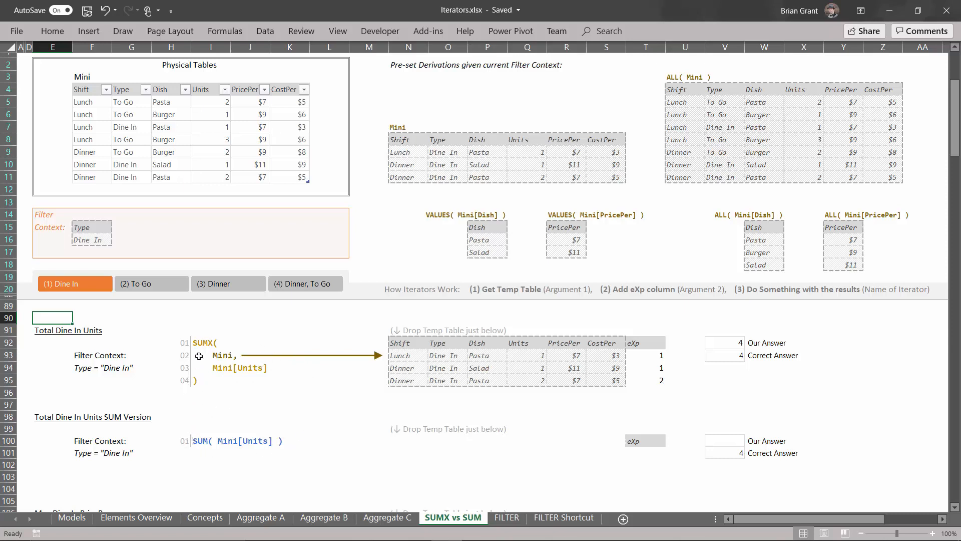
pyautogui.moveTo(261, 370)
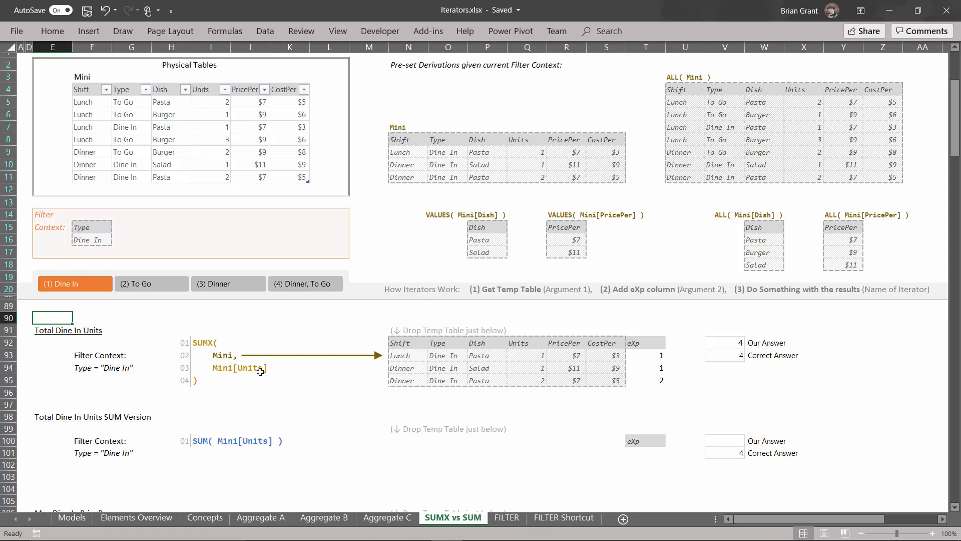
pyautogui.moveTo(201, 442)
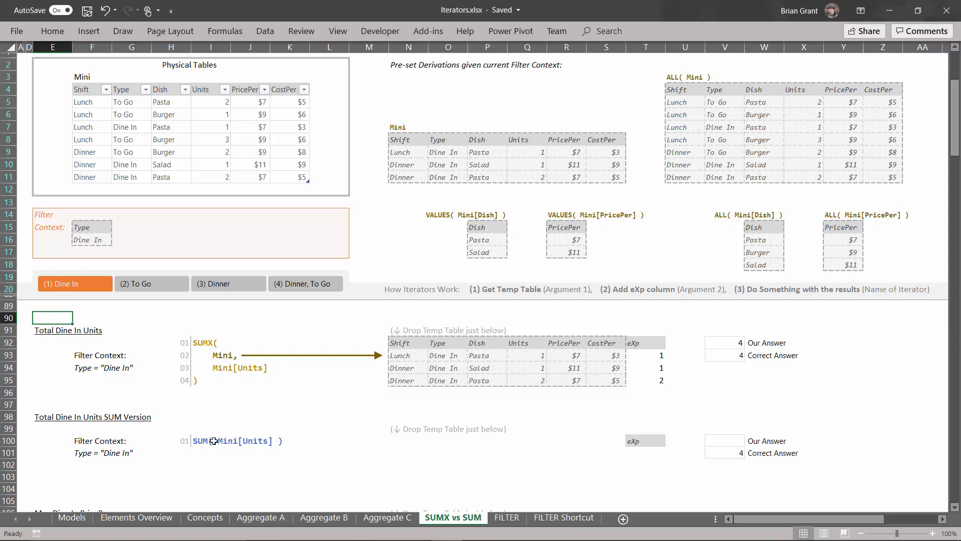
pyautogui.moveTo(241, 447)
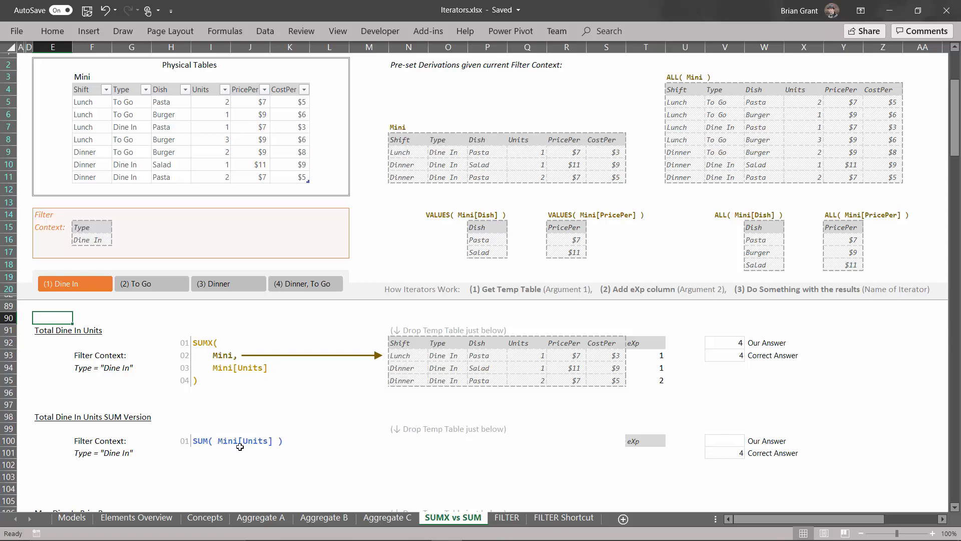
pyautogui.moveTo(280, 444)
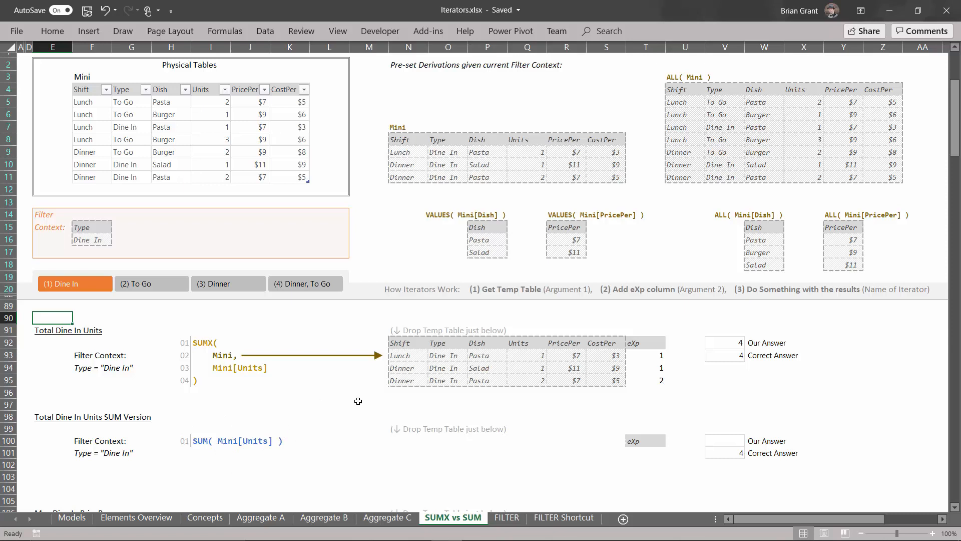
pyautogui.moveTo(735, 328)
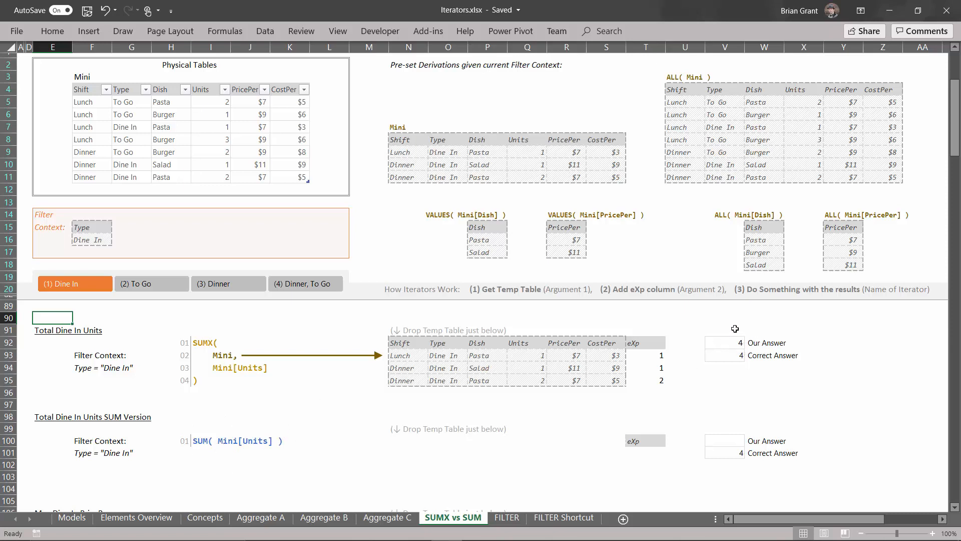
pyautogui.moveTo(271, 427)
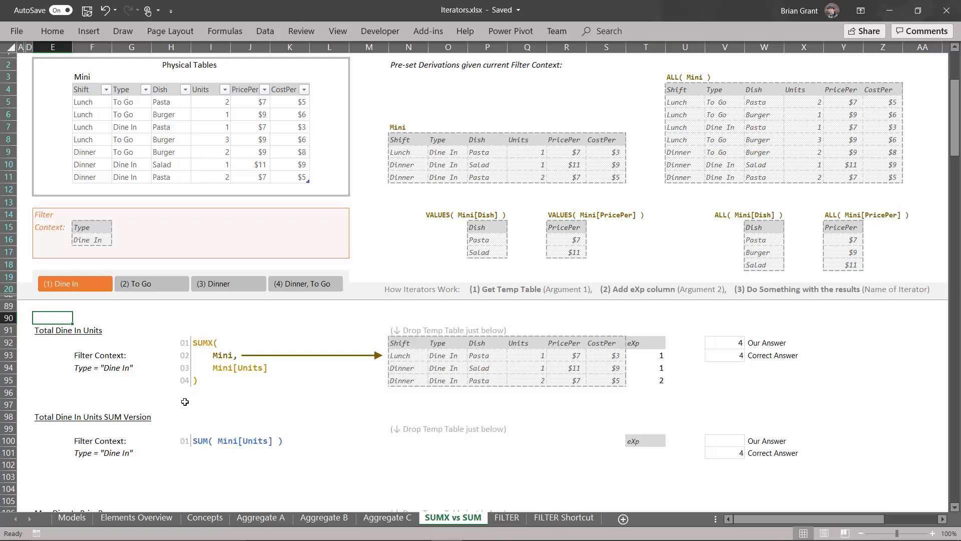
pyautogui.moveTo(201, 326)
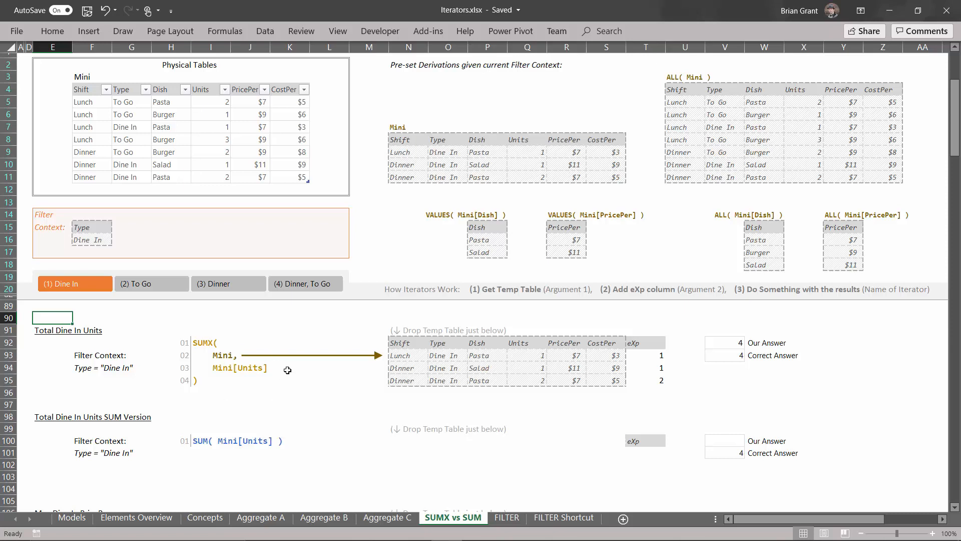
pyautogui.moveTo(200, 411)
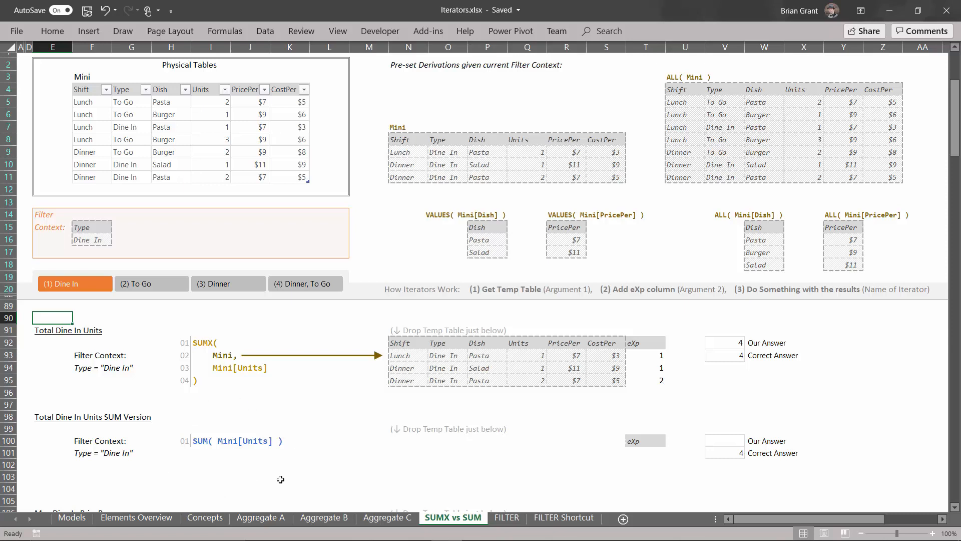
pyautogui.moveTo(196, 412)
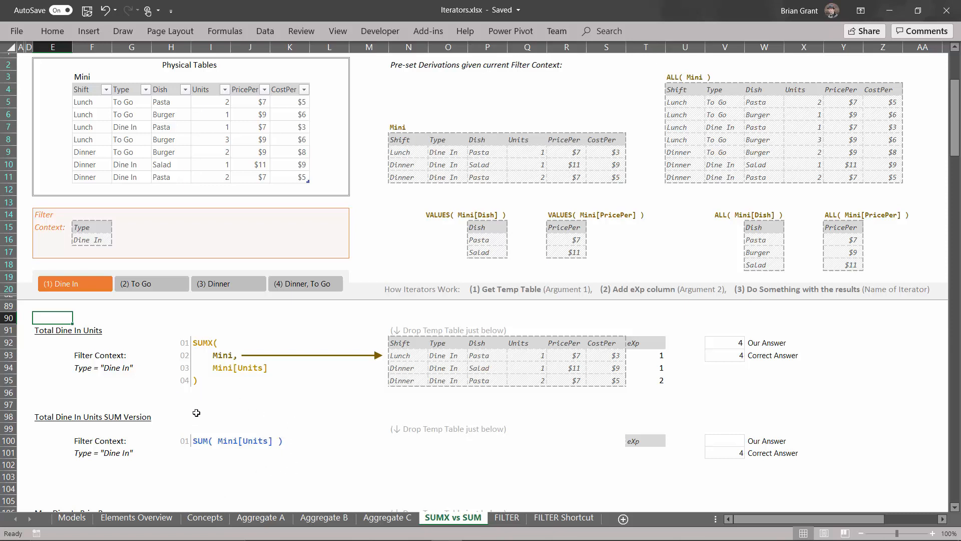
pyautogui.moveTo(275, 347)
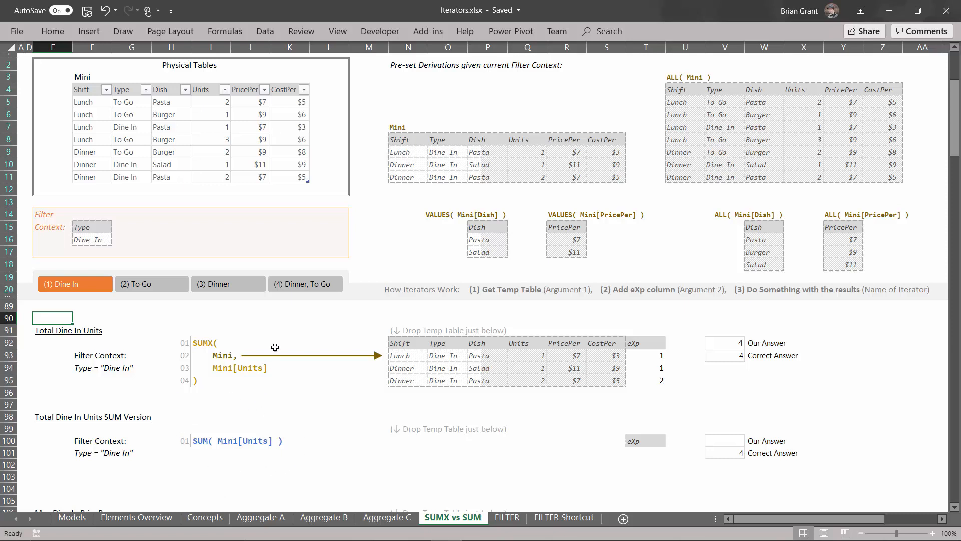
pyautogui.moveTo(185, 441)
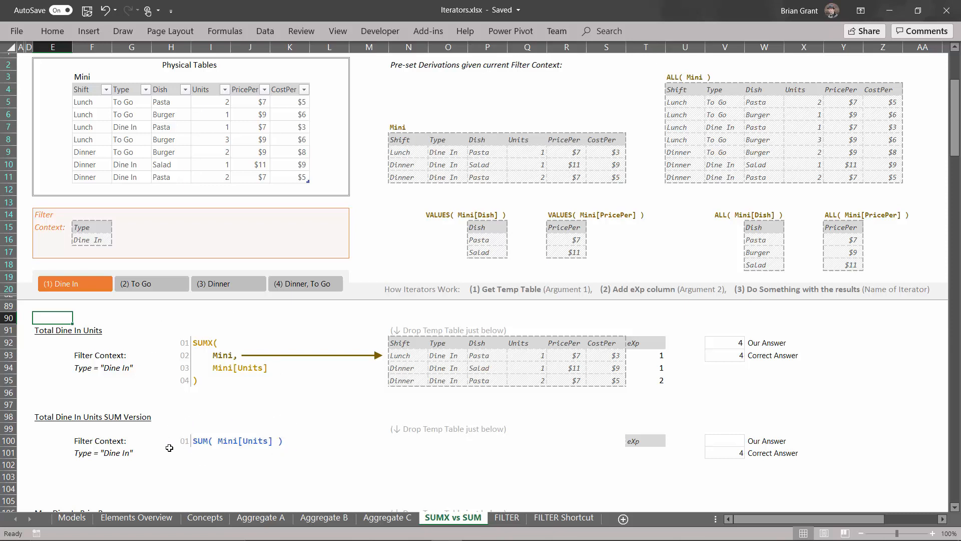
pyautogui.moveTo(217, 463)
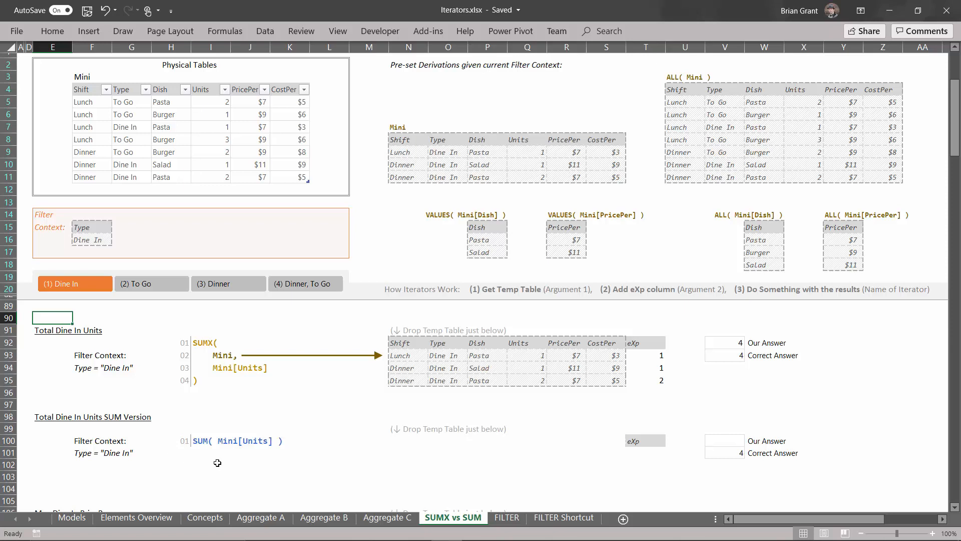
pyautogui.moveTo(241, 422)
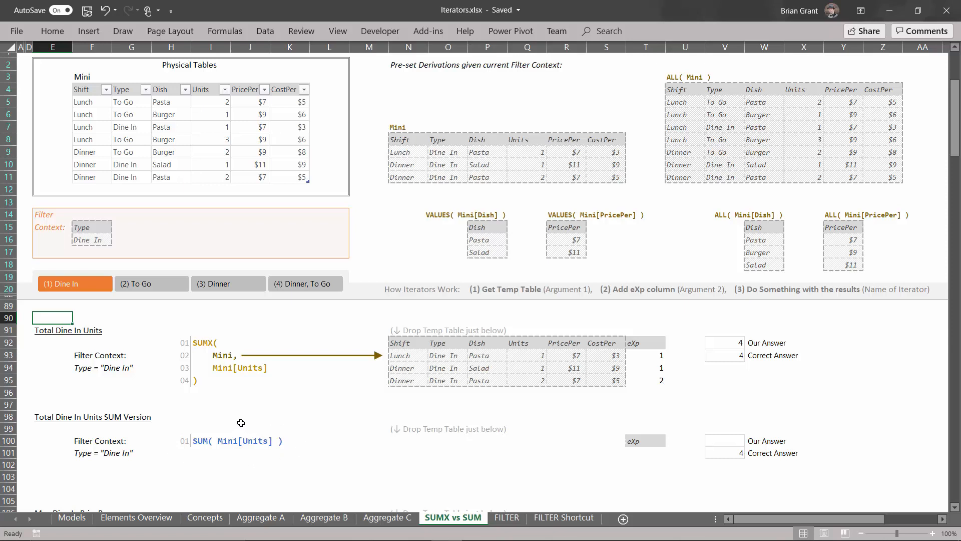
pyautogui.moveTo(219, 418)
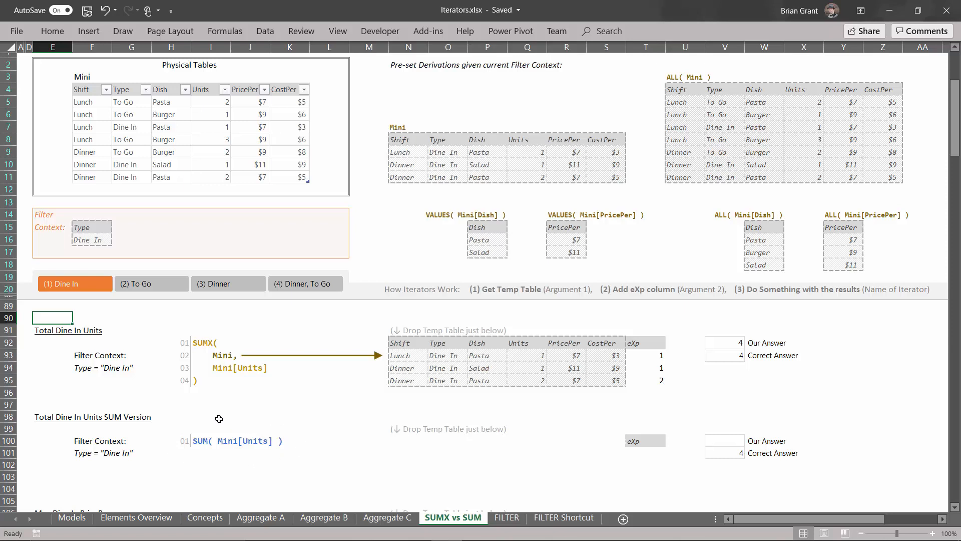
pyautogui.moveTo(268, 394)
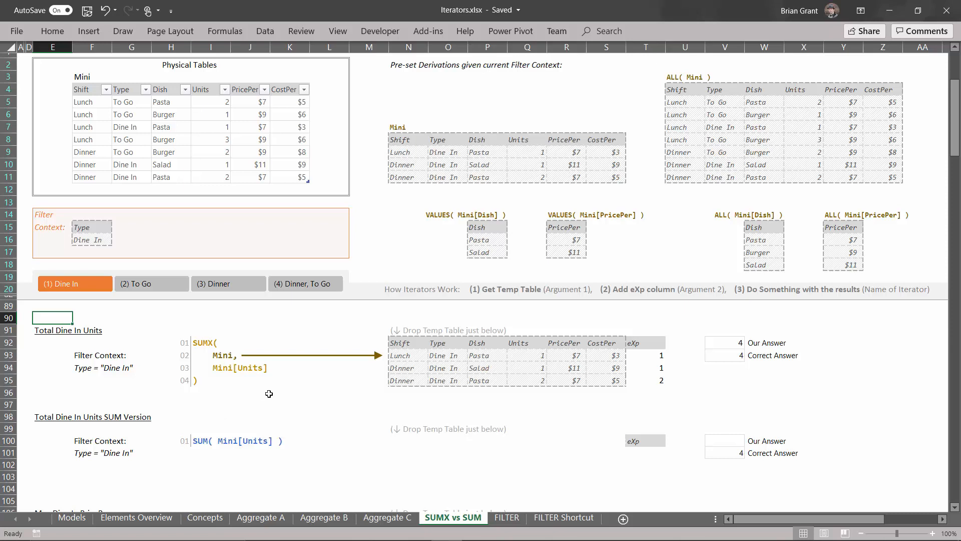
pyautogui.moveTo(169, 395)
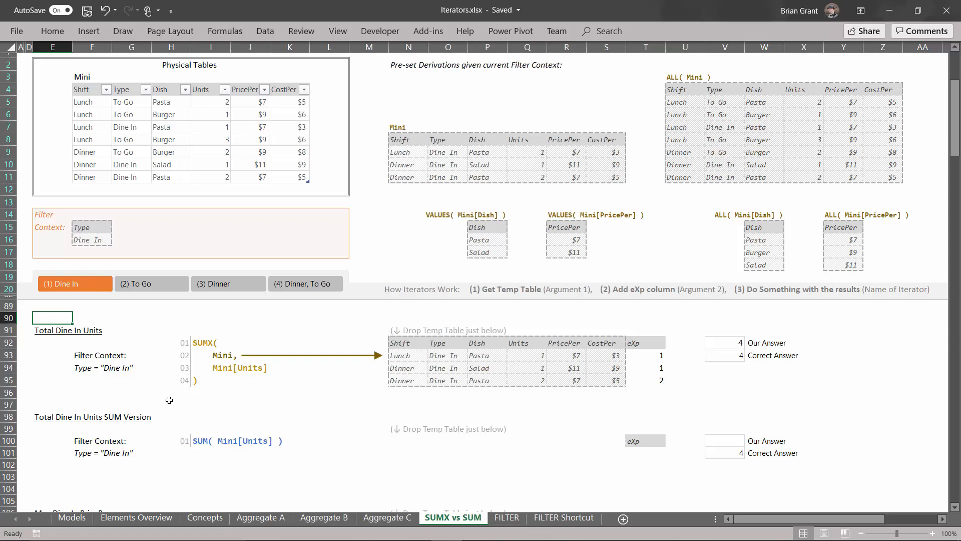
pyautogui.moveTo(198, 433)
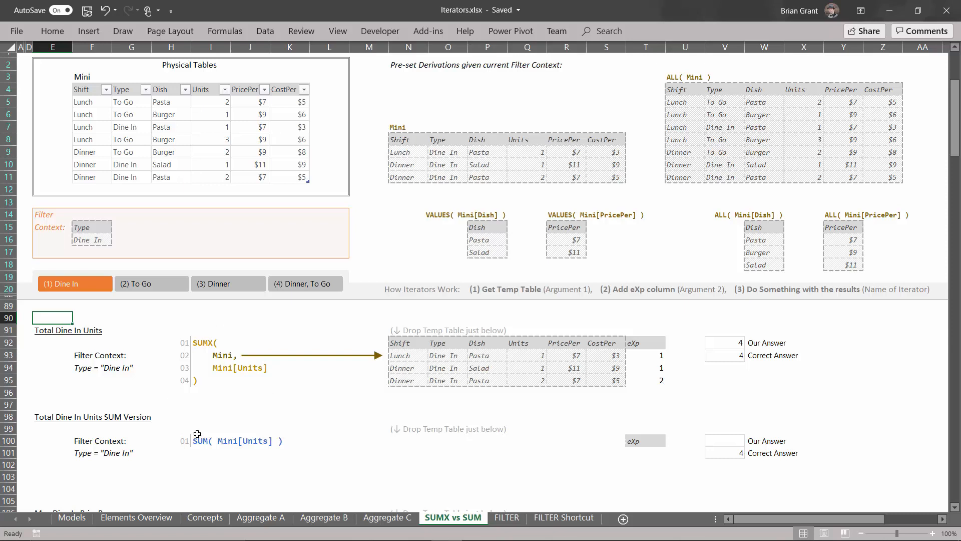
pyautogui.moveTo(285, 455)
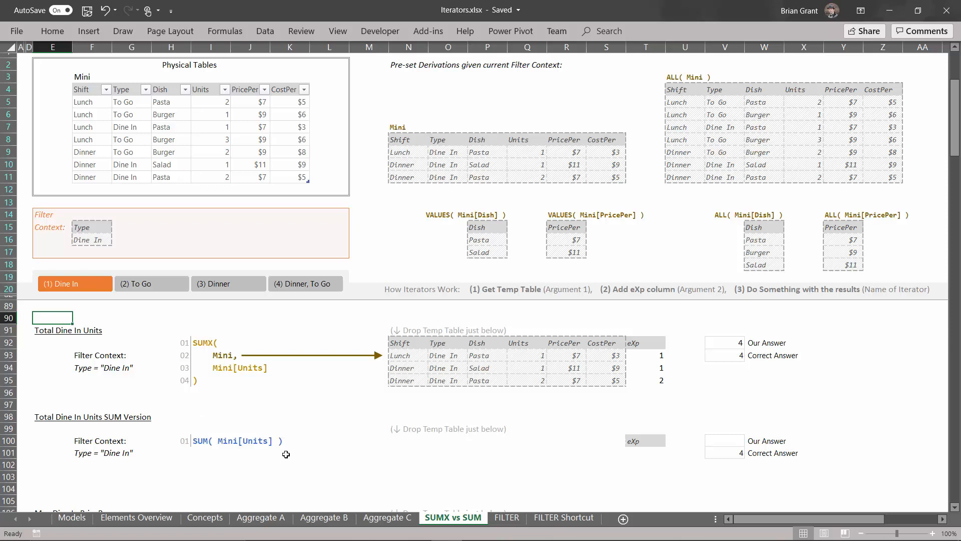
pyautogui.moveTo(228, 461)
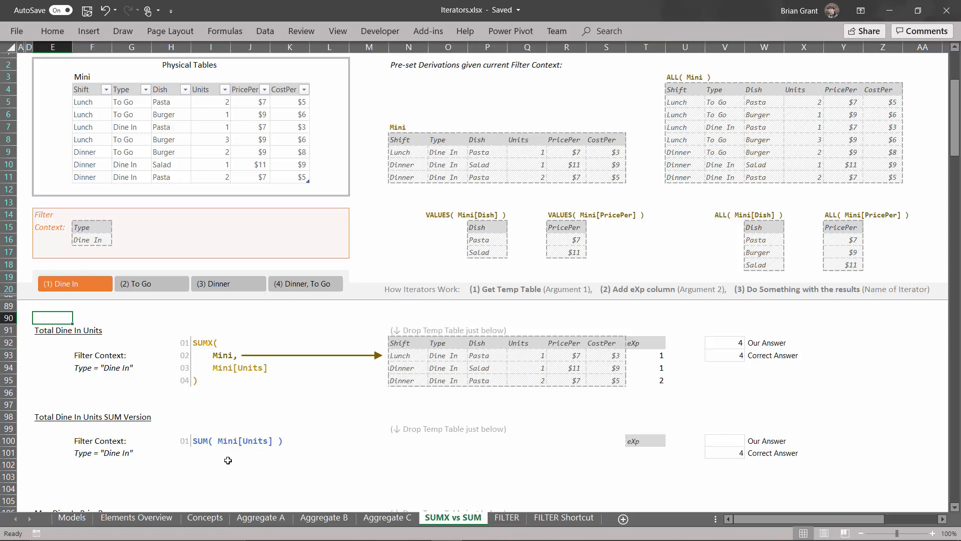
pyautogui.moveTo(196, 453)
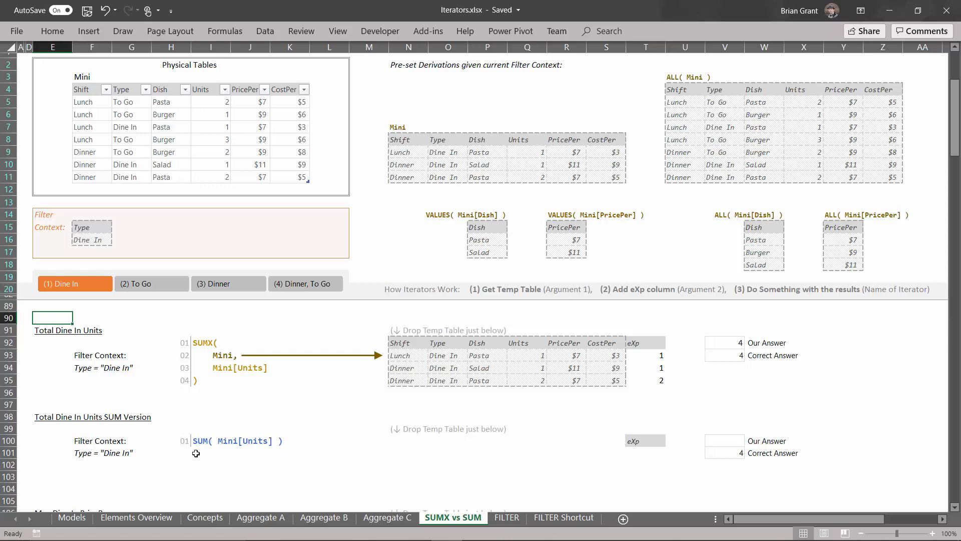
pyautogui.moveTo(233, 453)
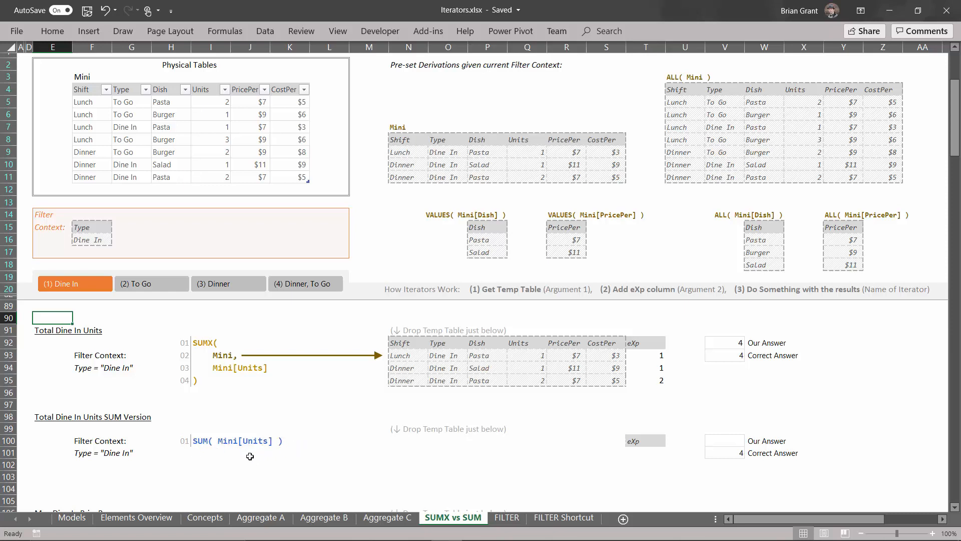
pyautogui.moveTo(293, 440)
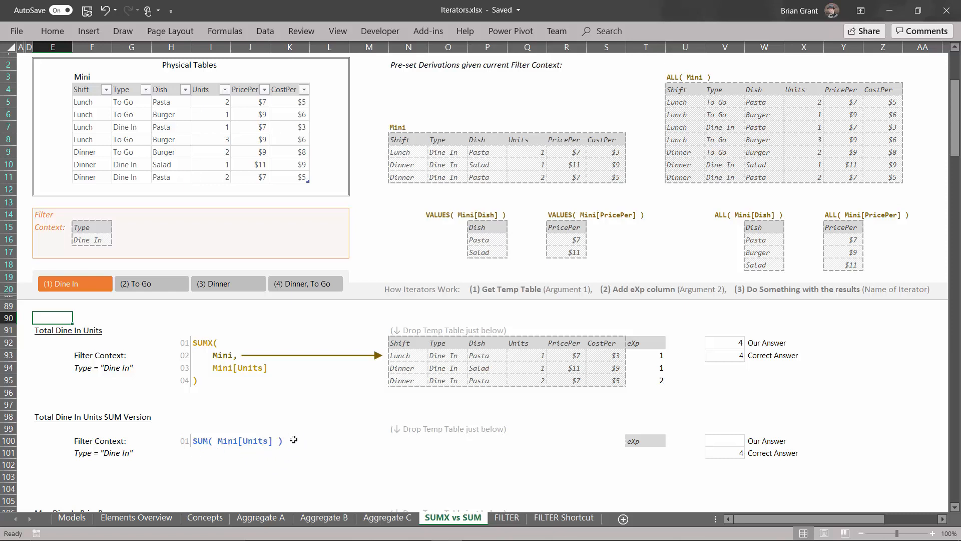
pyautogui.moveTo(245, 410)
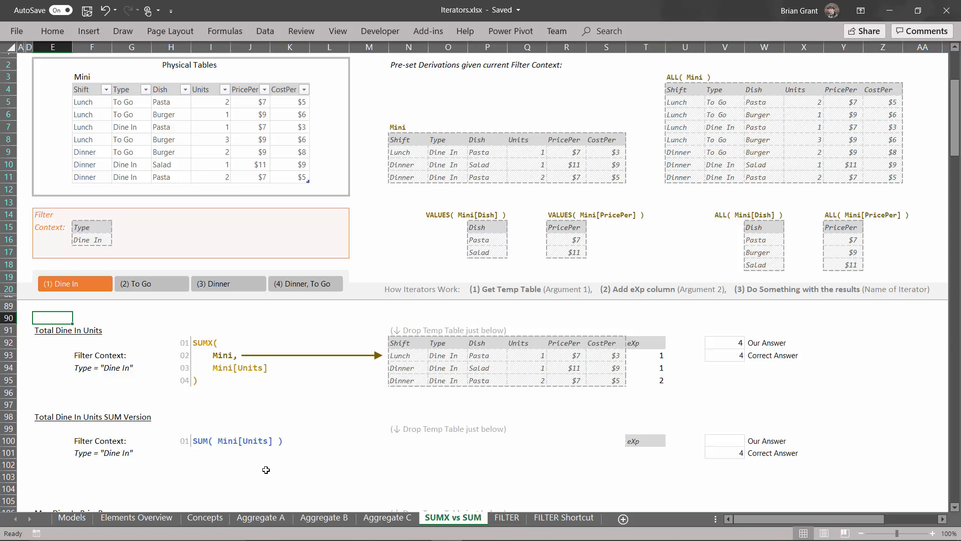
pyautogui.moveTo(166, 420)
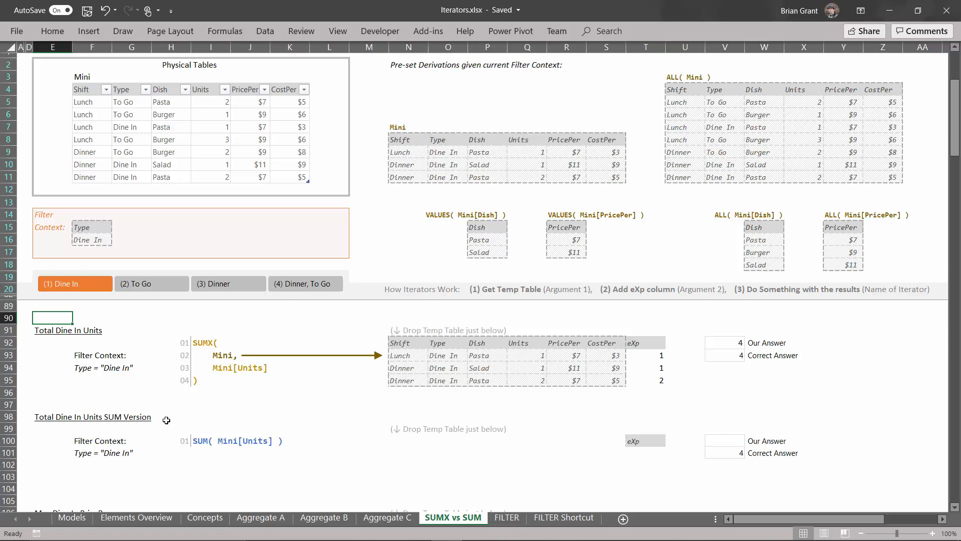
pyautogui.moveTo(176, 328)
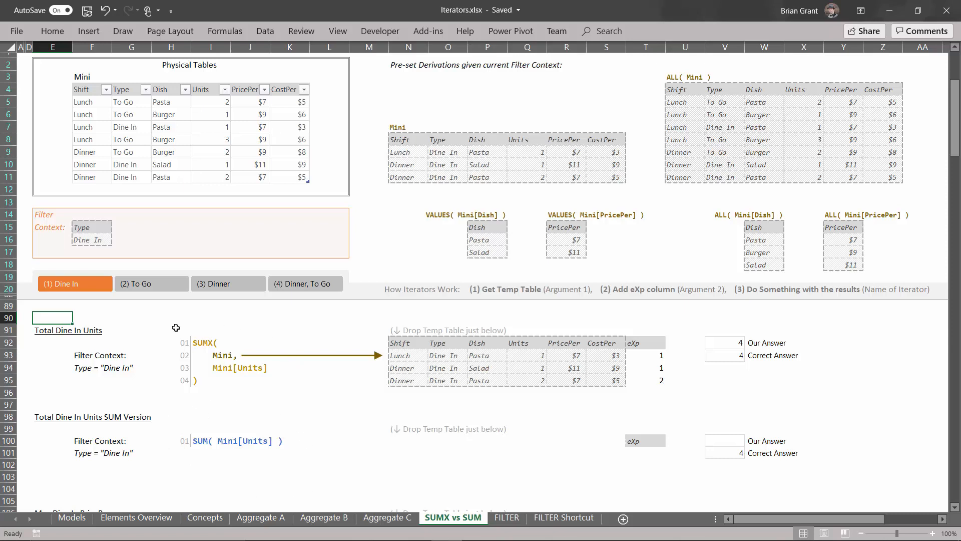
pyautogui.moveTo(185, 324)
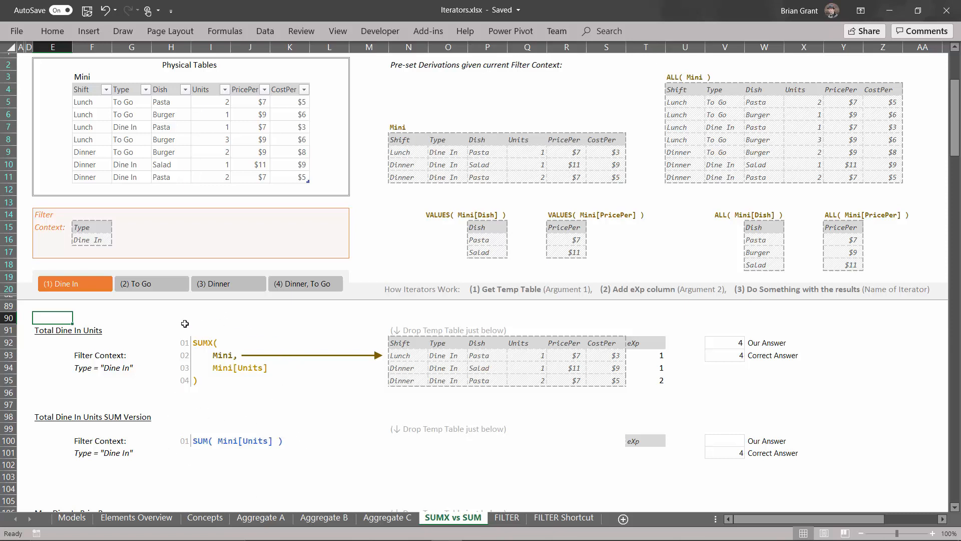
pyautogui.moveTo(245, 427)
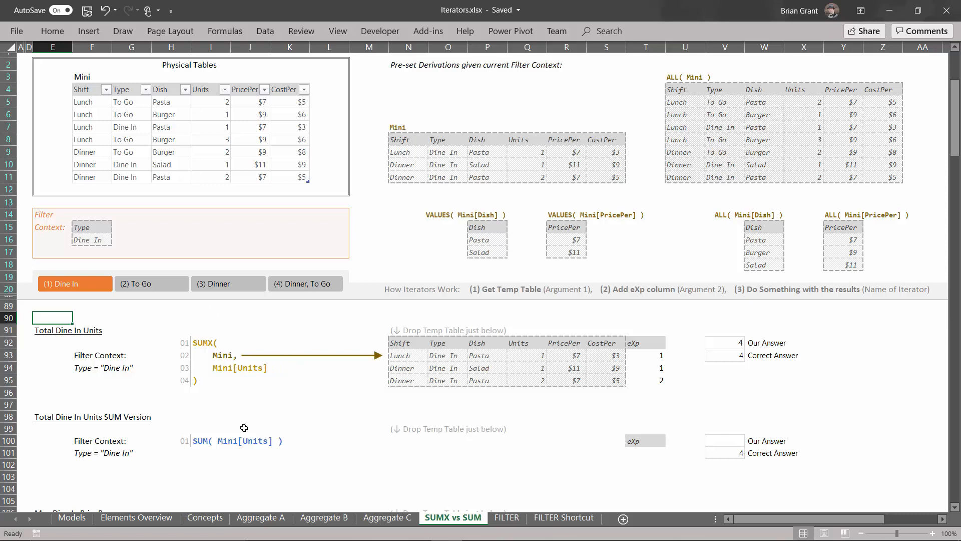
pyautogui.moveTo(294, 427)
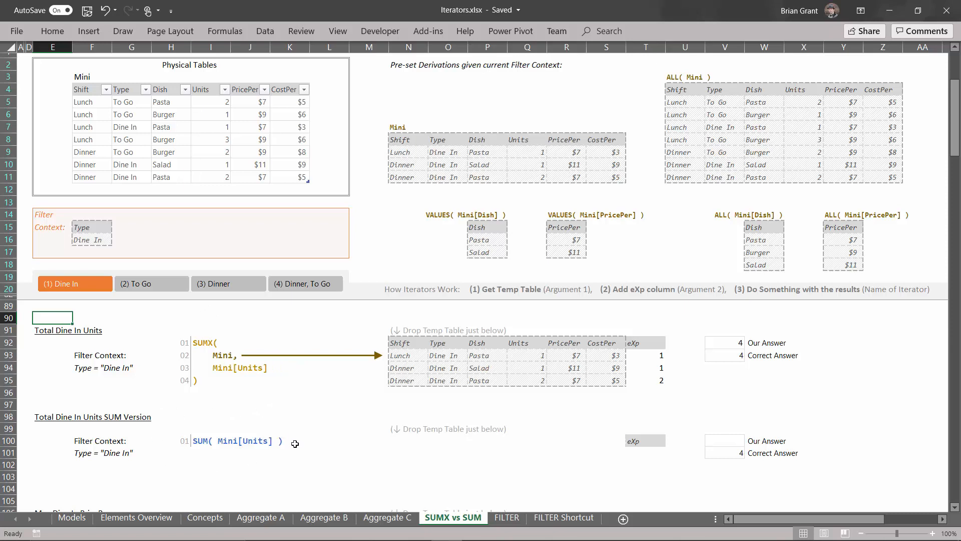
pyautogui.moveTo(194, 451)
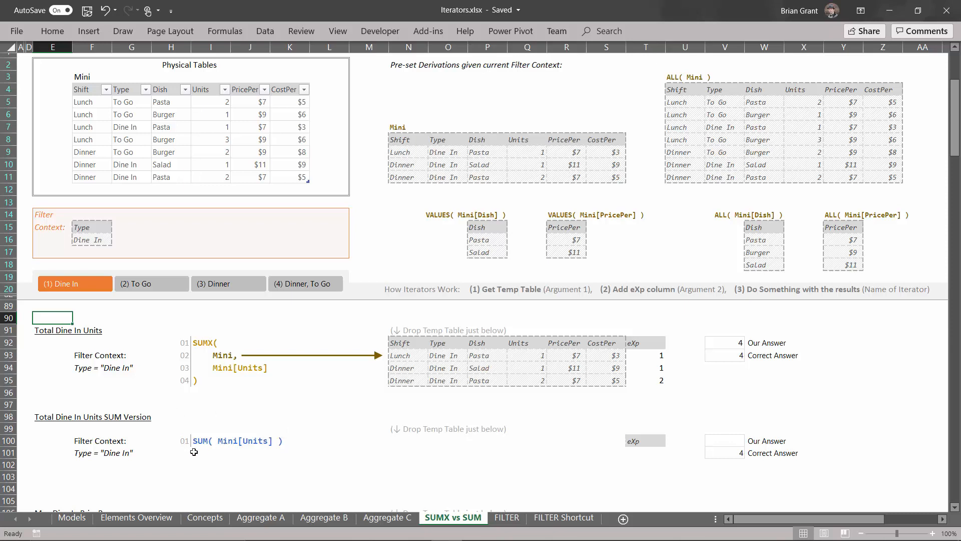
pyautogui.moveTo(149, 313)
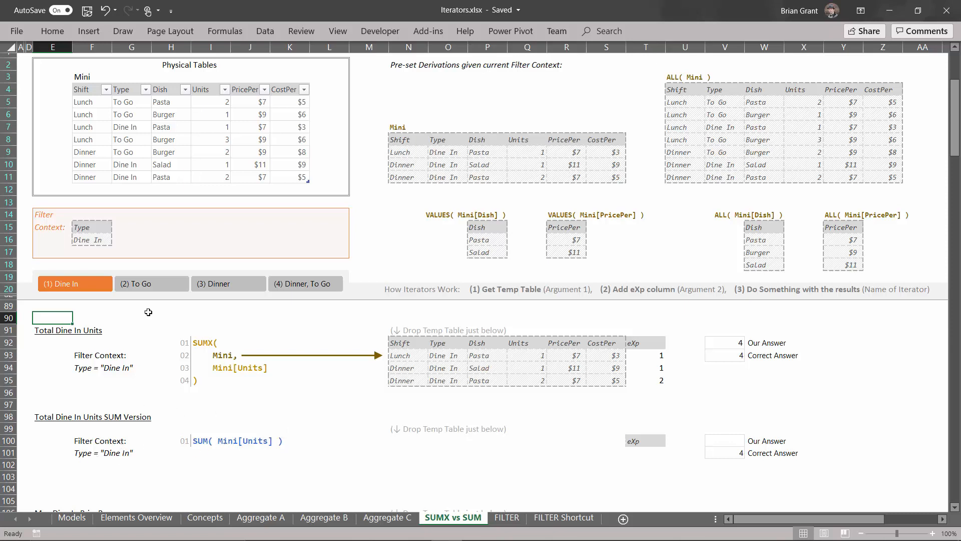
pyautogui.click(151, 283)
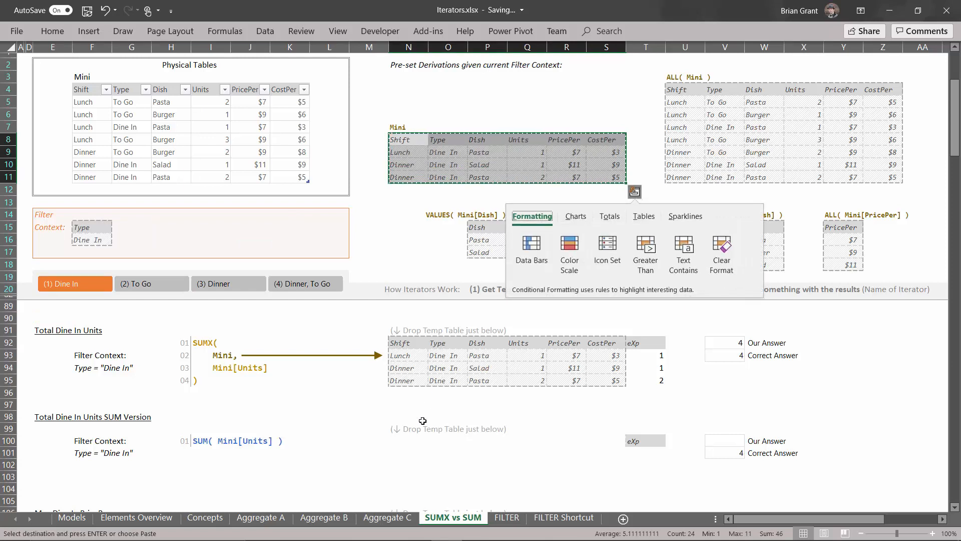
pyautogui.click(408, 439)
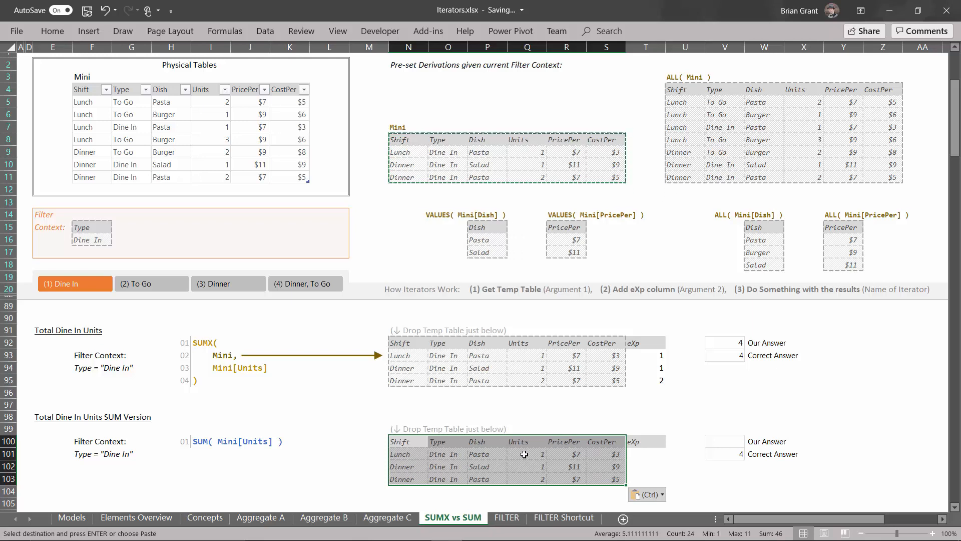
# Step: Fill eXp in T101:T103 with units 1, 1, 2 and total them with =SUM(T101:T103) giving 4
pyautogui.click(645, 454)
pyautogui.write('1')
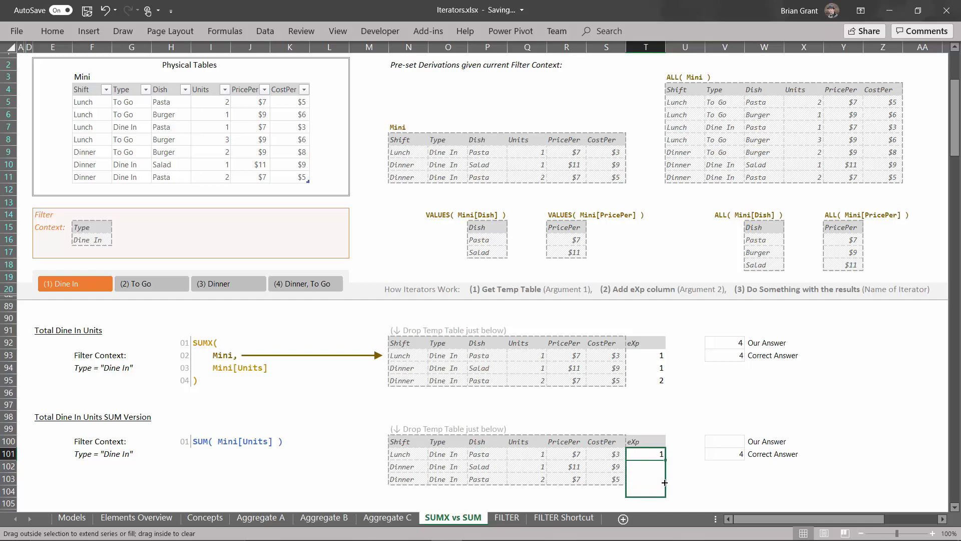
pyautogui.click(724, 441)
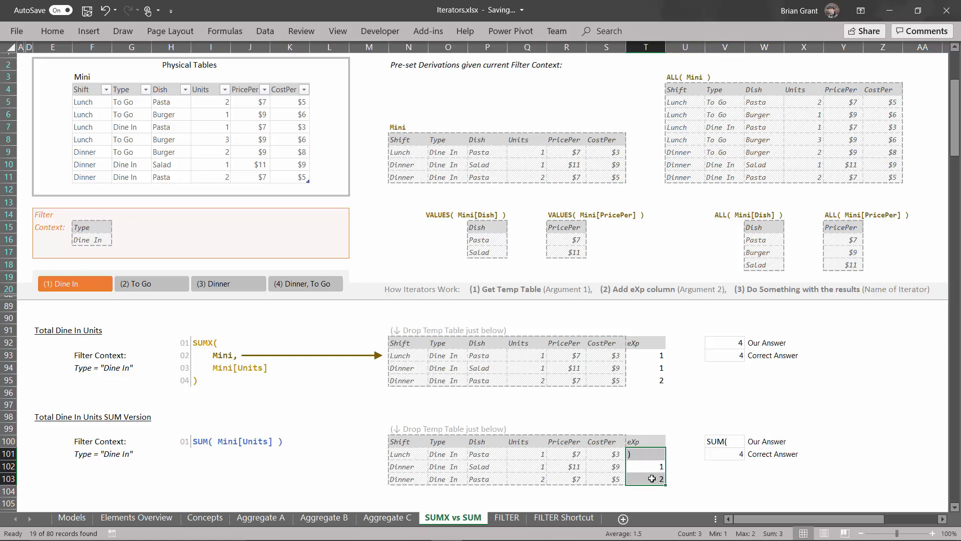
pyautogui.click(724, 441)
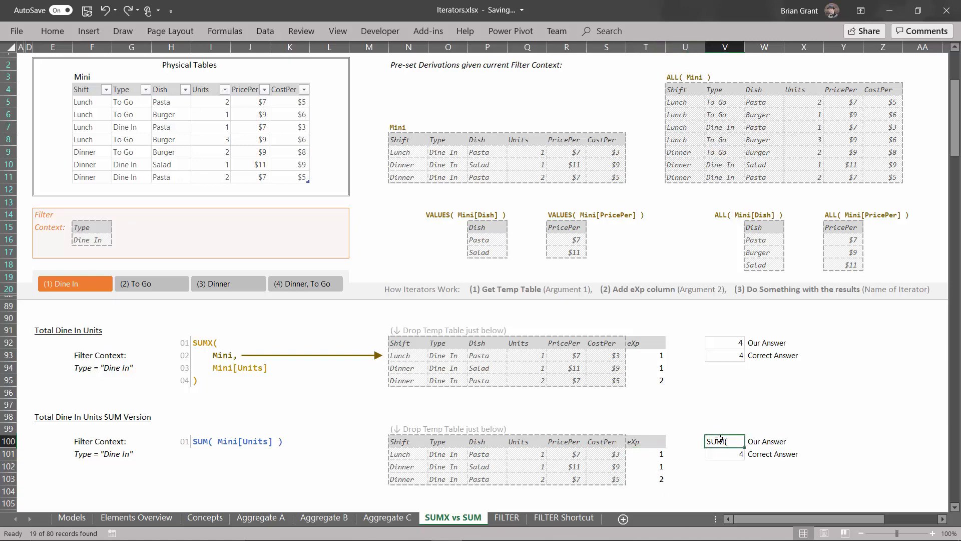
pyautogui.write('=sum**')
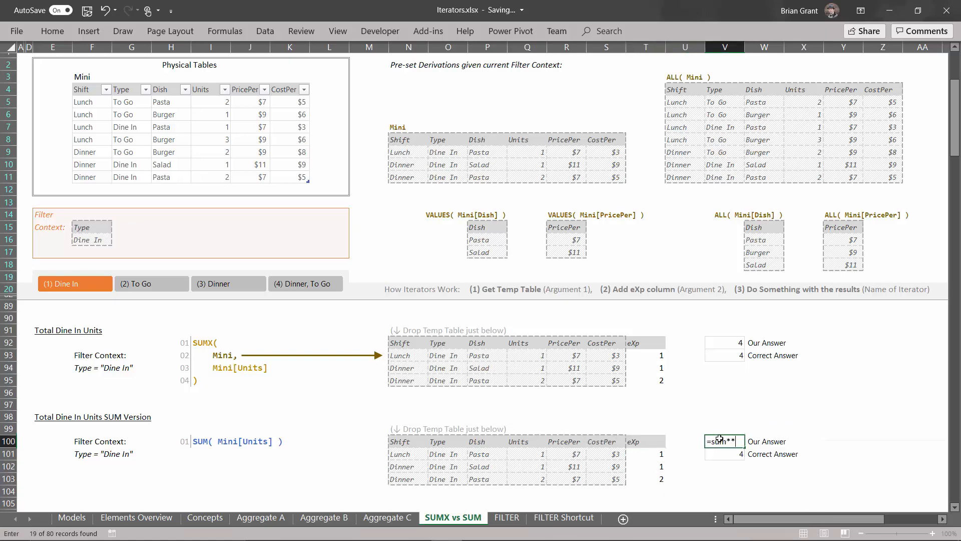
pyautogui.write('(T101:T103')
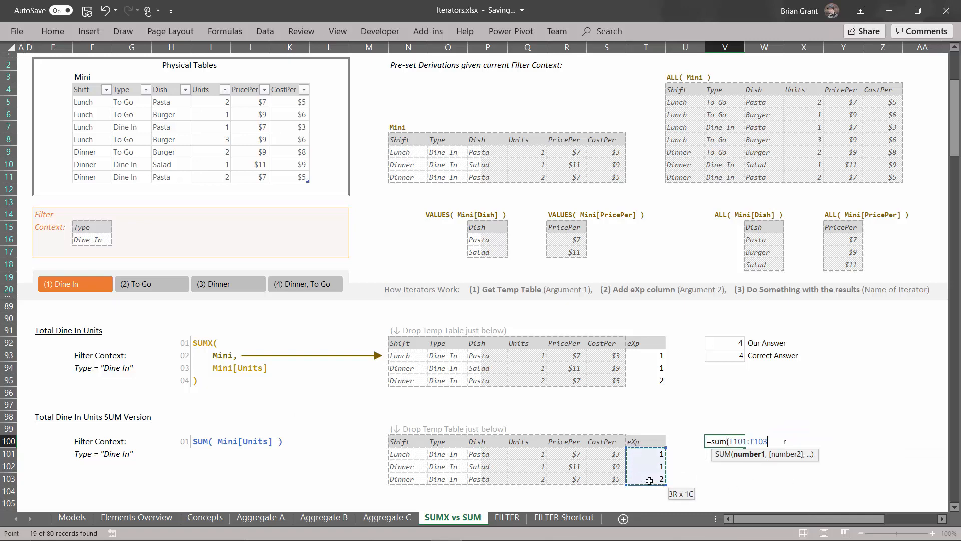
pyautogui.press('Return')
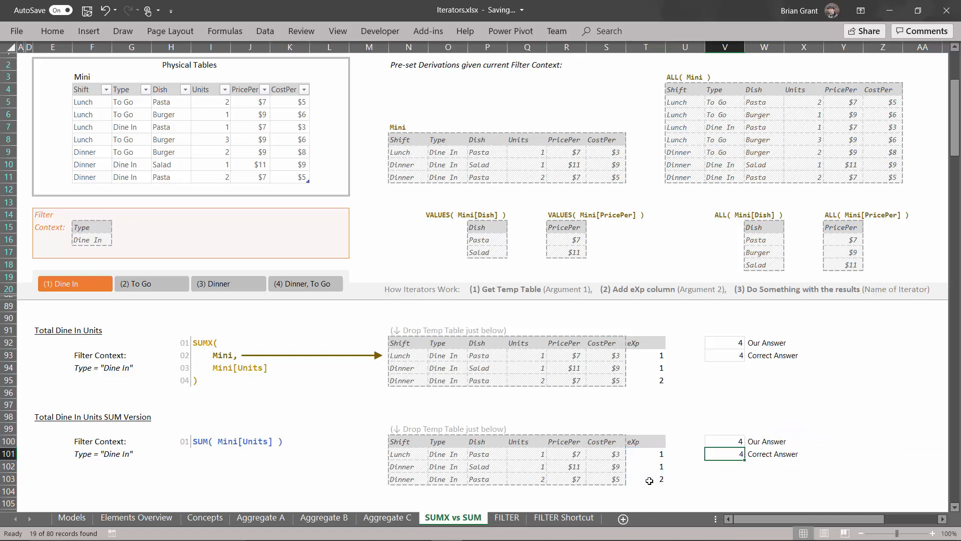
pyautogui.moveTo(455, 400)
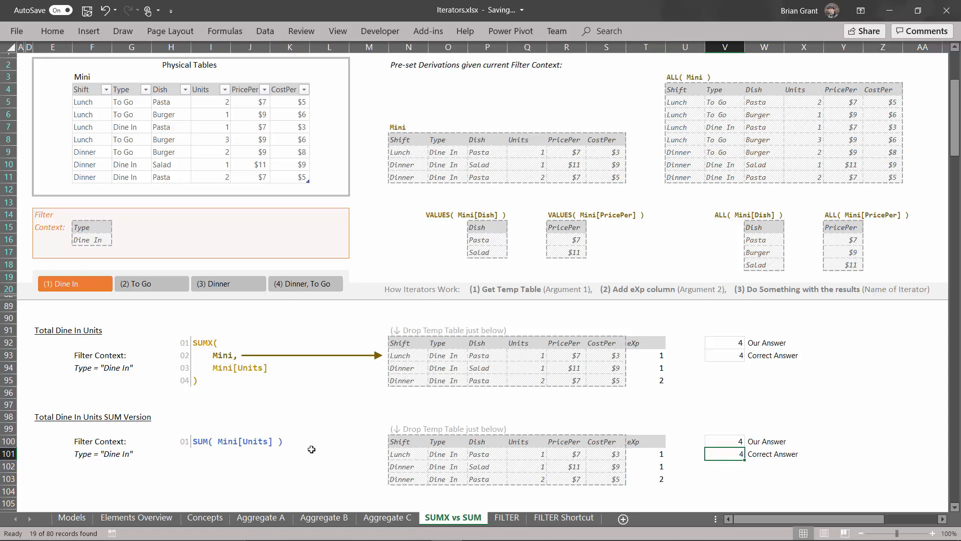
pyautogui.moveTo(195, 419)
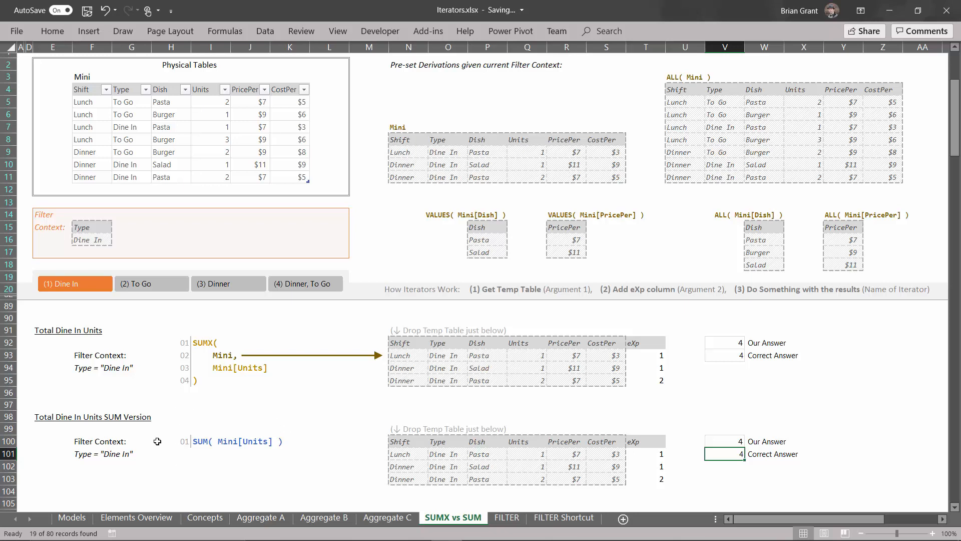
pyautogui.moveTo(301, 433)
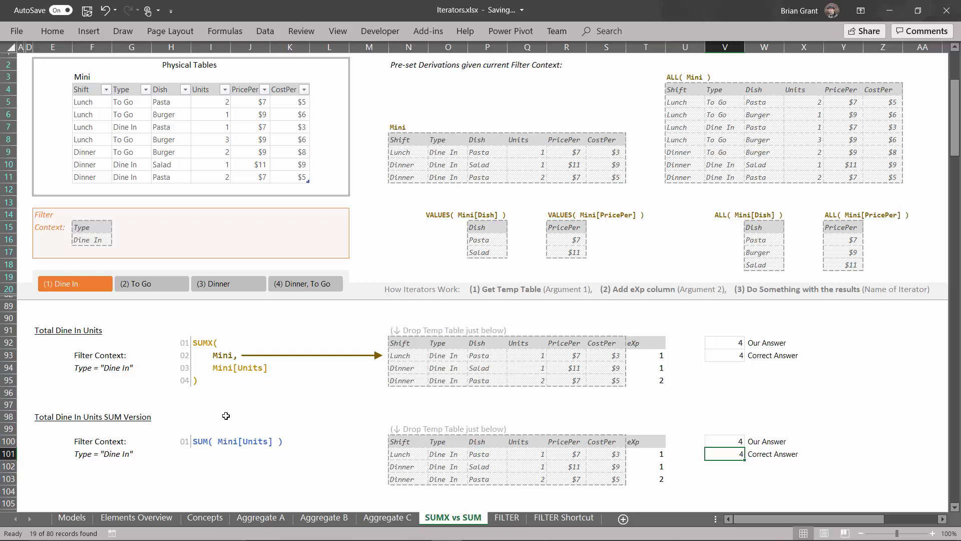
pyautogui.moveTo(304, 484)
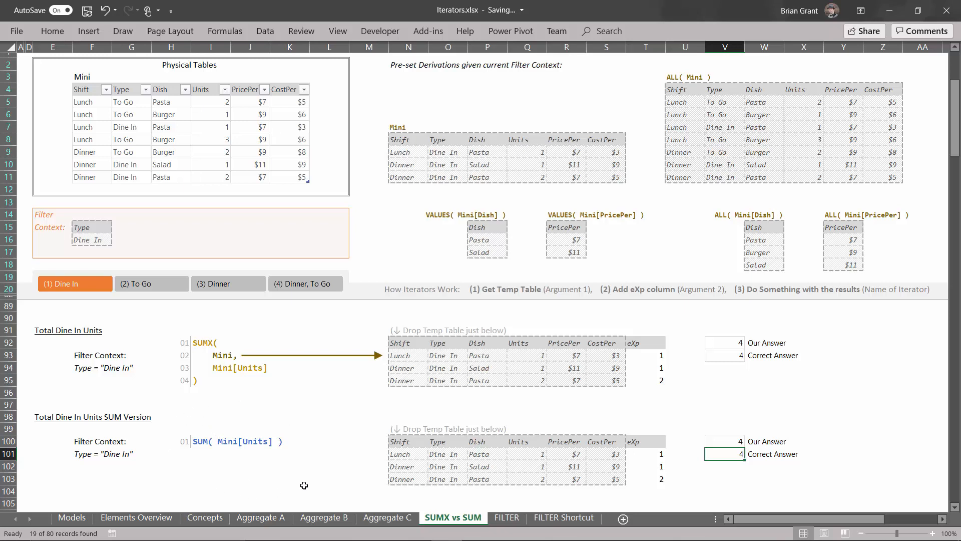
pyautogui.moveTo(295, 430)
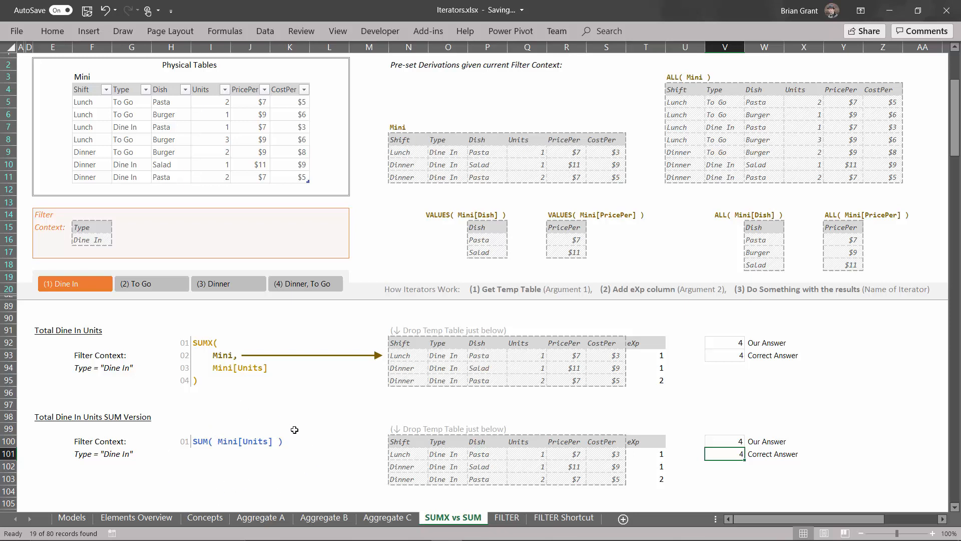
pyautogui.moveTo(190, 460)
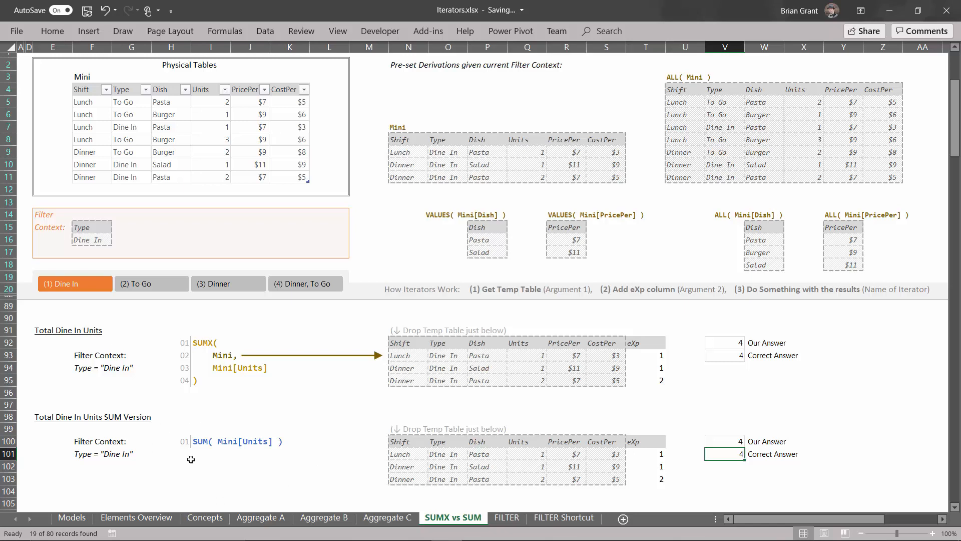
pyautogui.moveTo(233, 452)
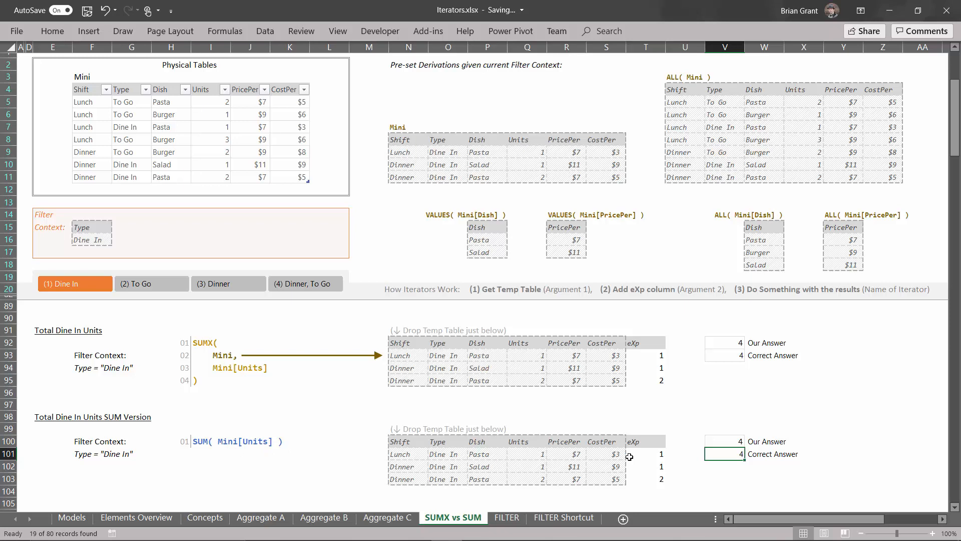
pyautogui.moveTo(301, 444)
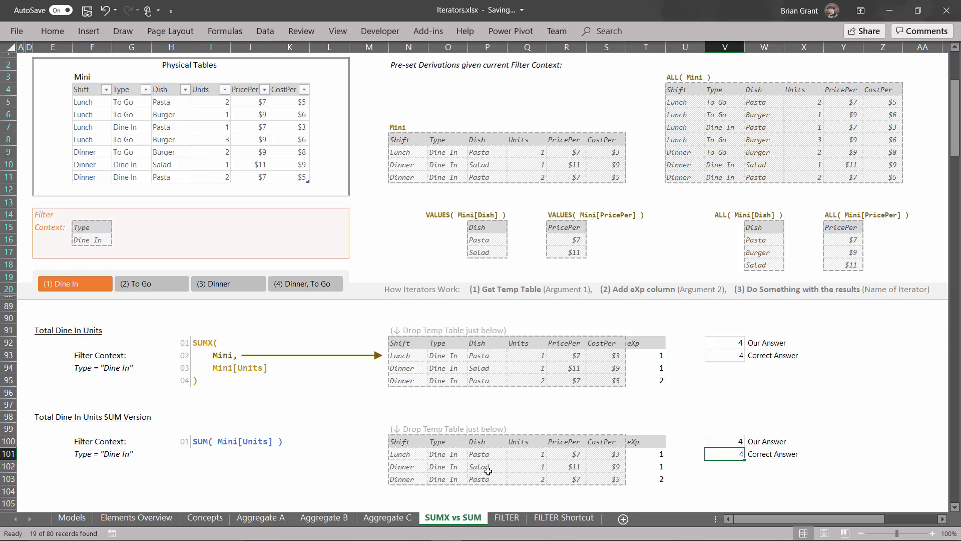
pyautogui.moveTo(286, 413)
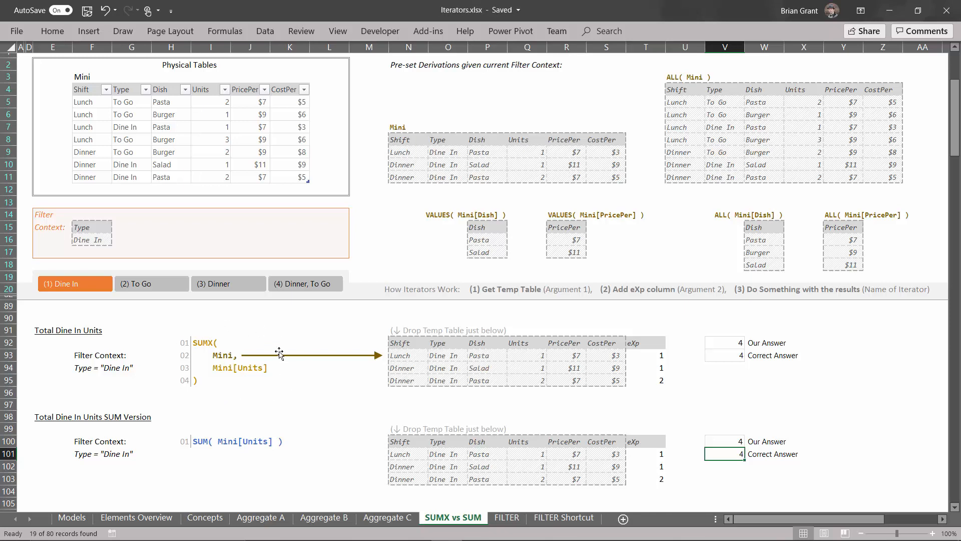
pyautogui.moveTo(172, 420)
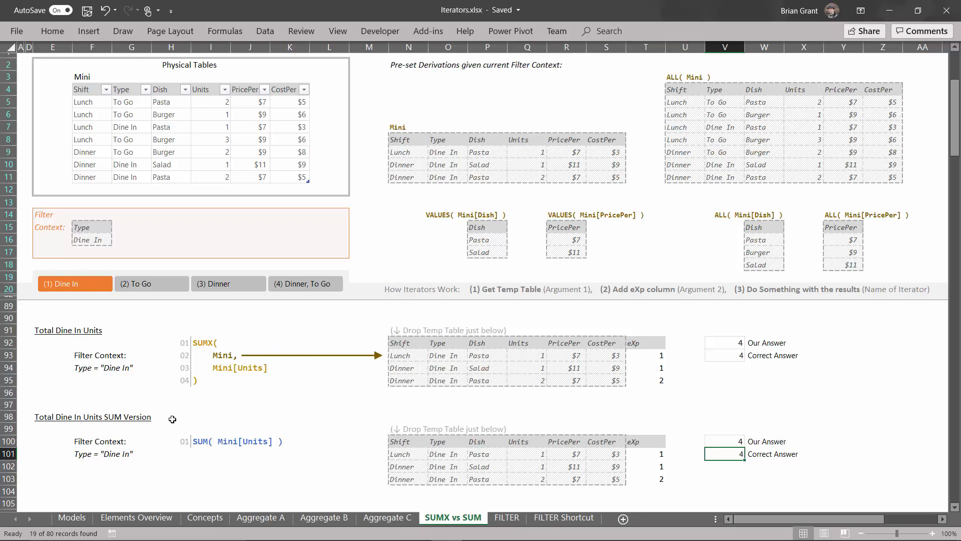
# Step: Scroll down to the Max Dine In PricePer MAXX and MAX examples at rows 106–116
pyautogui.scroll(-3)
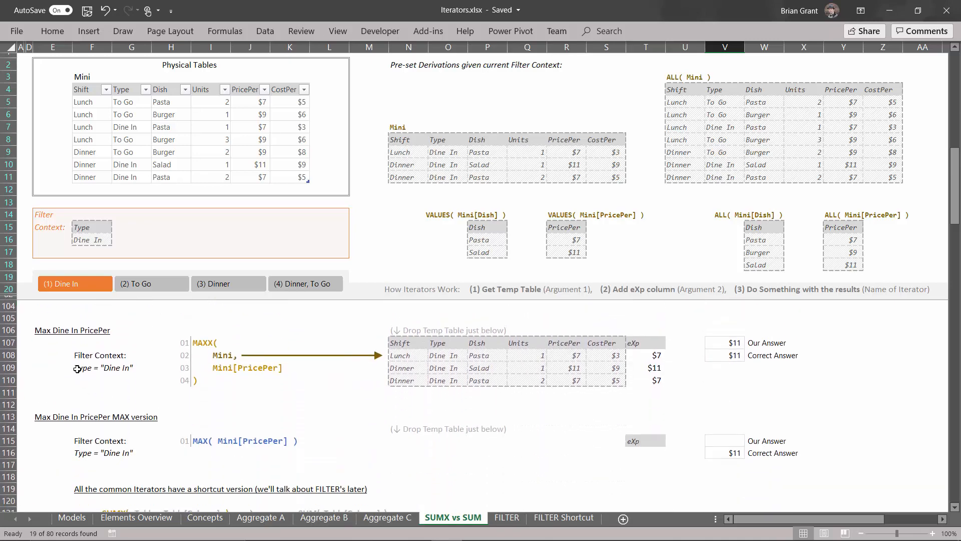
pyautogui.moveTo(144, 347)
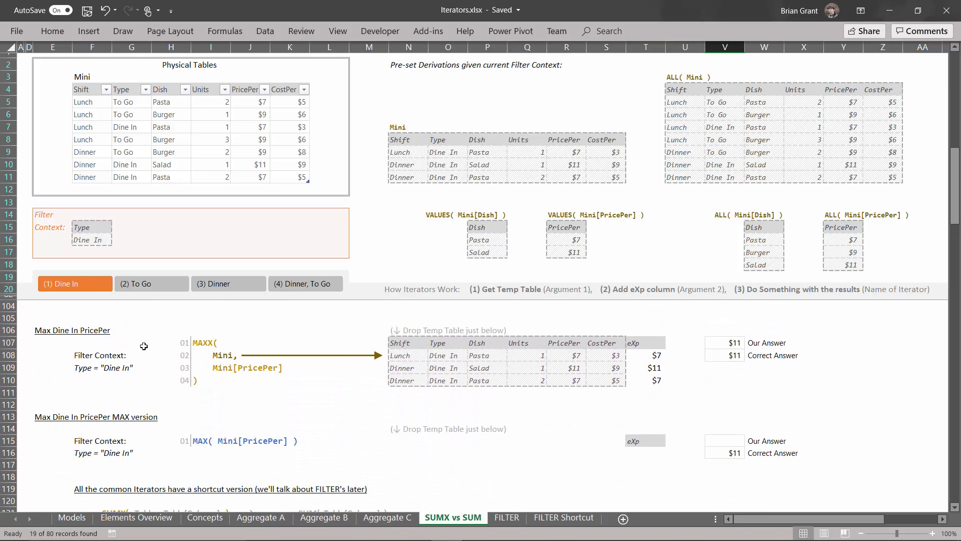
pyautogui.moveTo(158, 352)
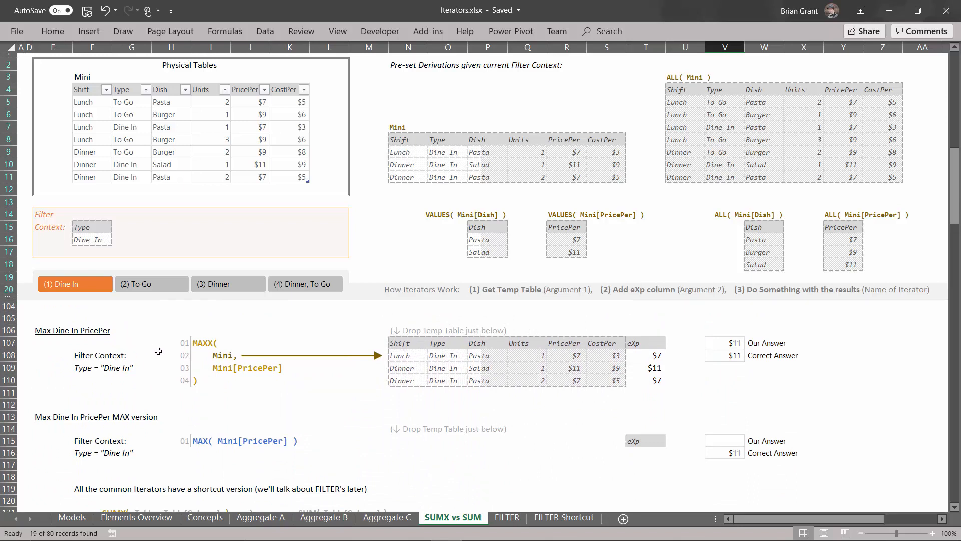
pyautogui.moveTo(181, 366)
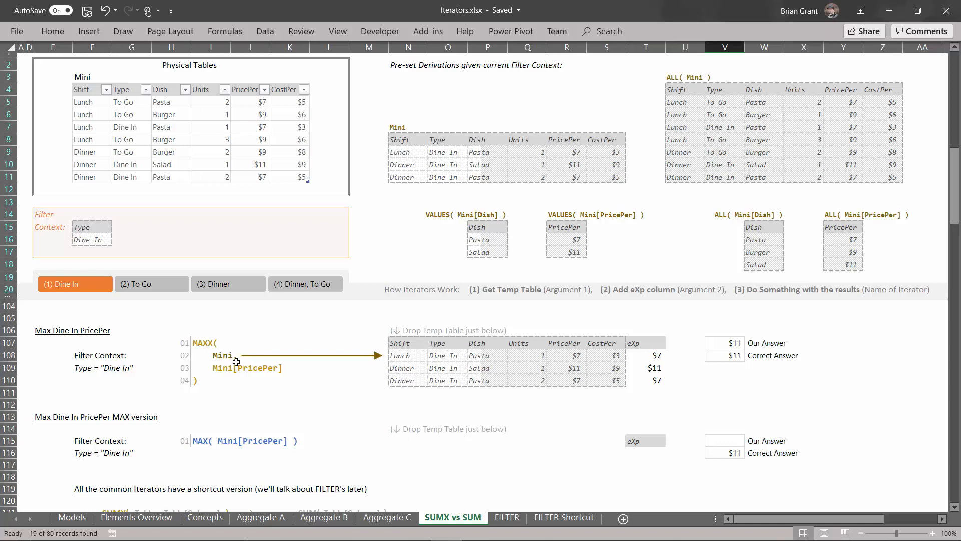
pyautogui.moveTo(163, 350)
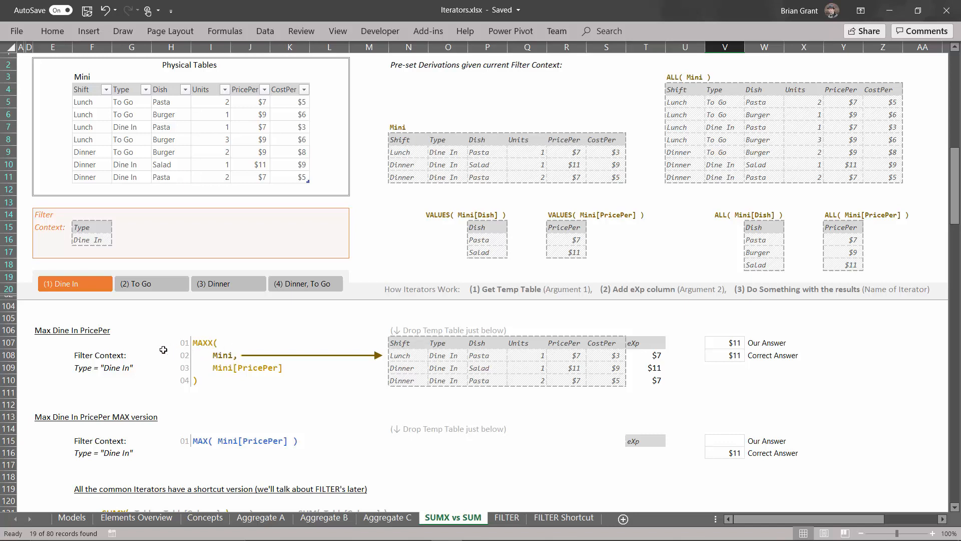
pyautogui.moveTo(66, 361)
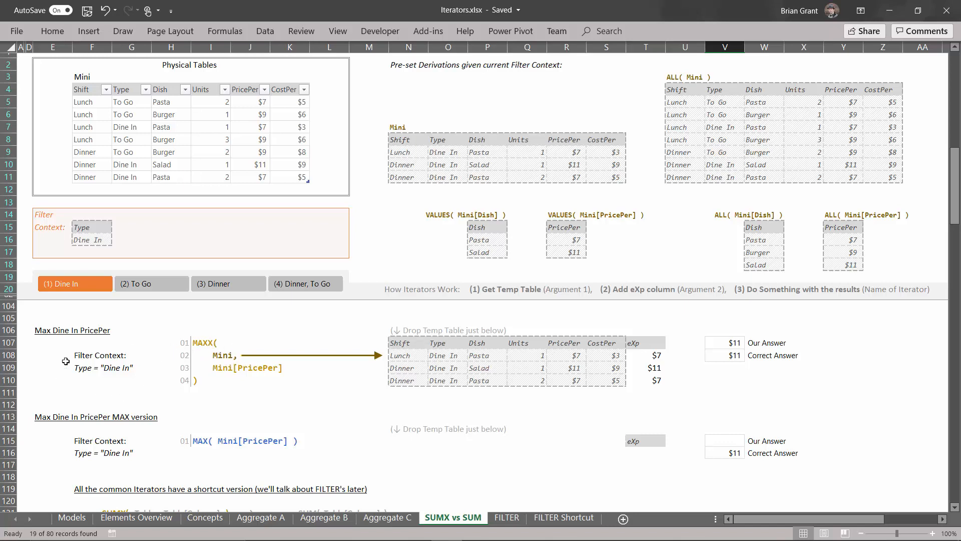
pyautogui.moveTo(411, 344)
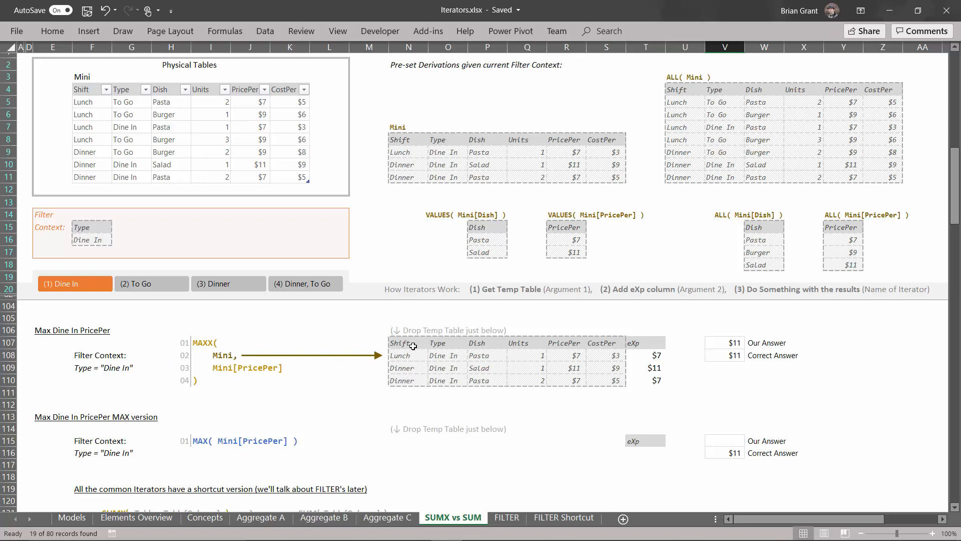
pyautogui.moveTo(211, 377)
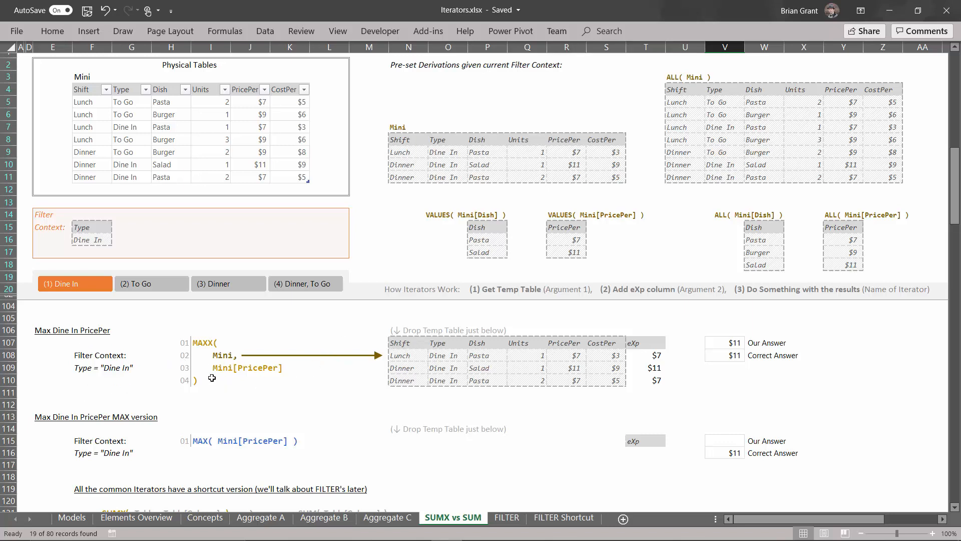
pyautogui.moveTo(635, 355)
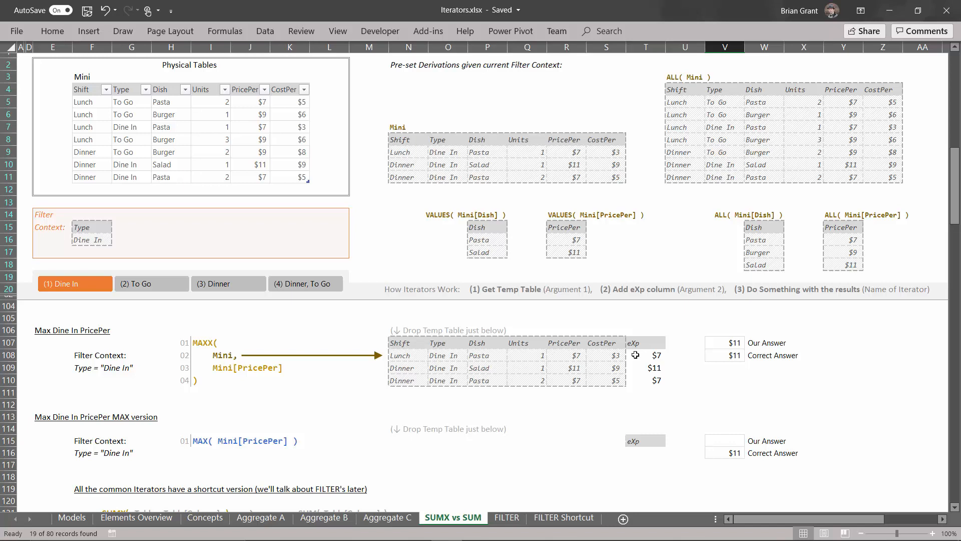
pyautogui.moveTo(583, 364)
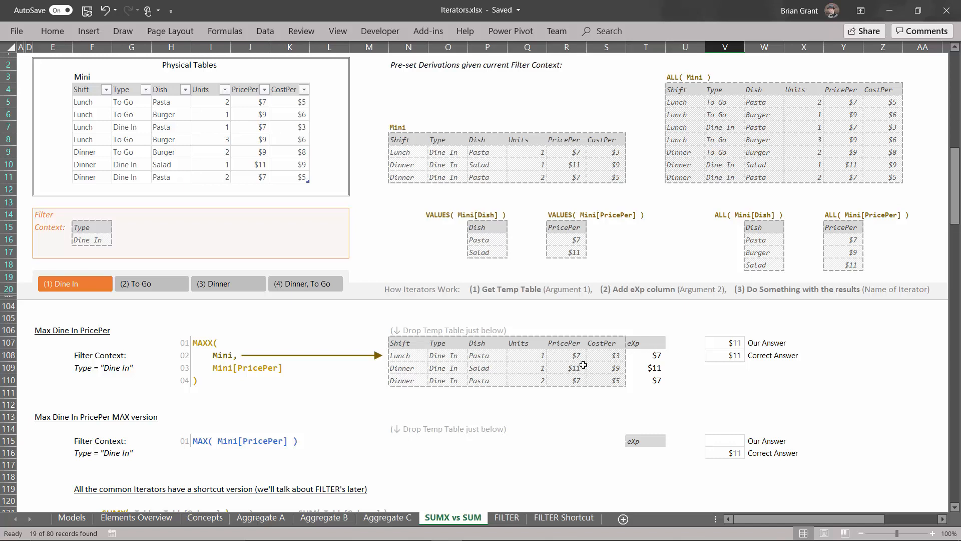
pyautogui.moveTo(383, 369)
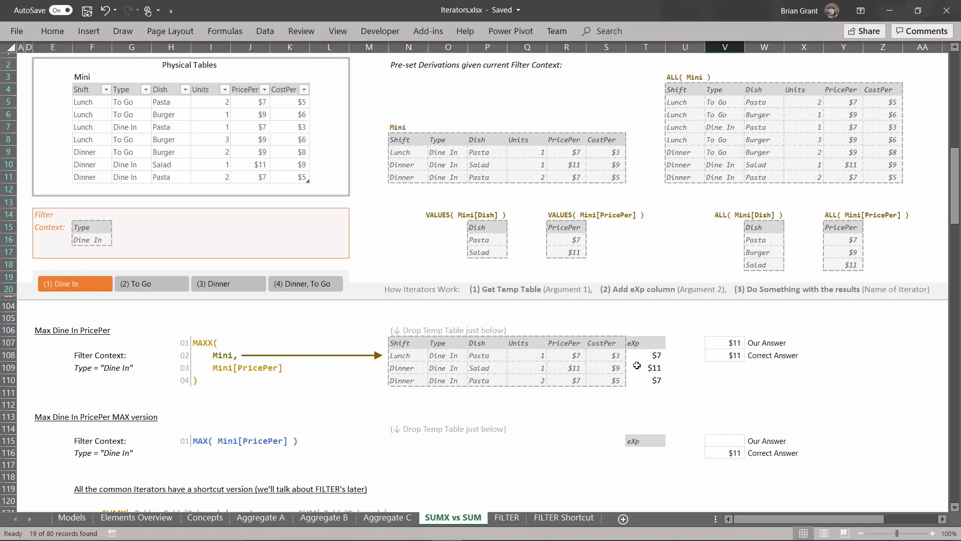
pyautogui.moveTo(654, 387)
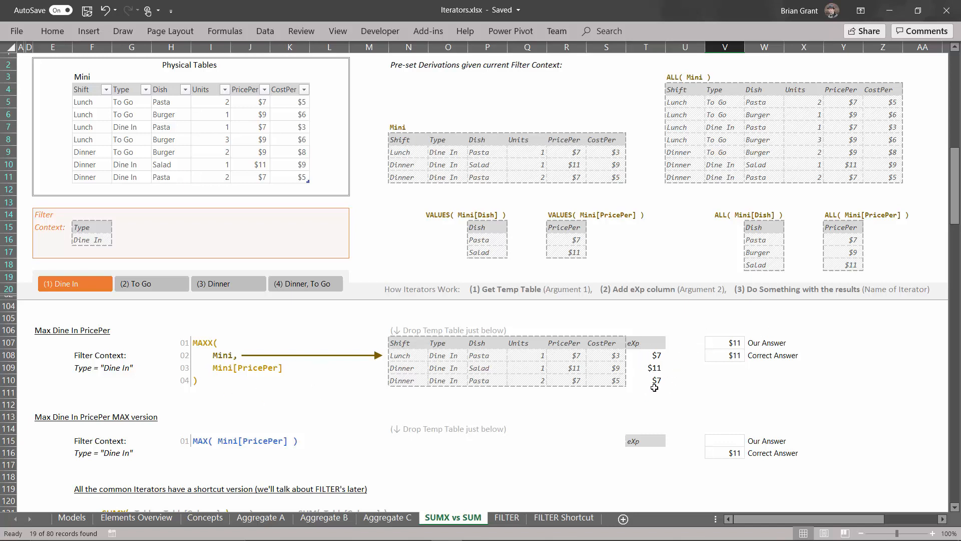
pyautogui.moveTo(329, 402)
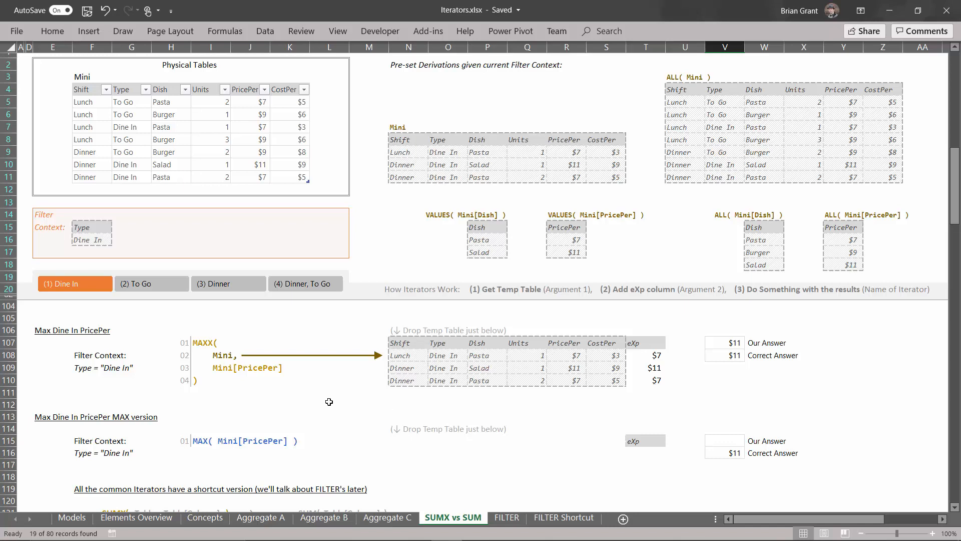
pyautogui.moveTo(176, 428)
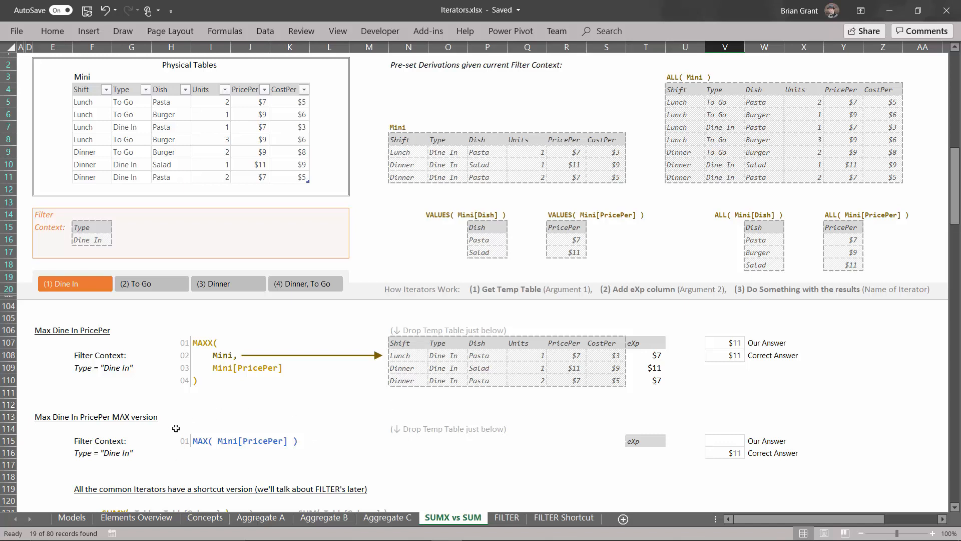
pyautogui.moveTo(254, 454)
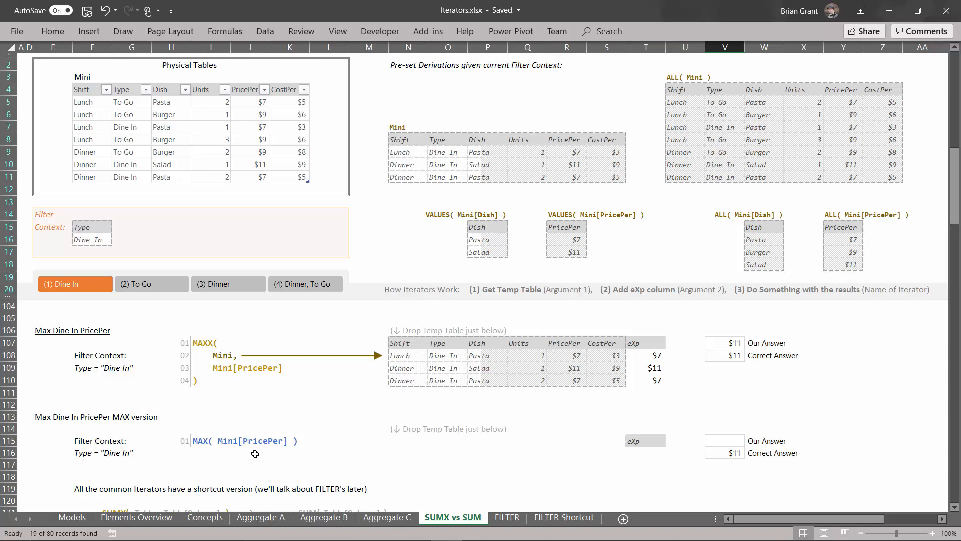
pyautogui.moveTo(223, 452)
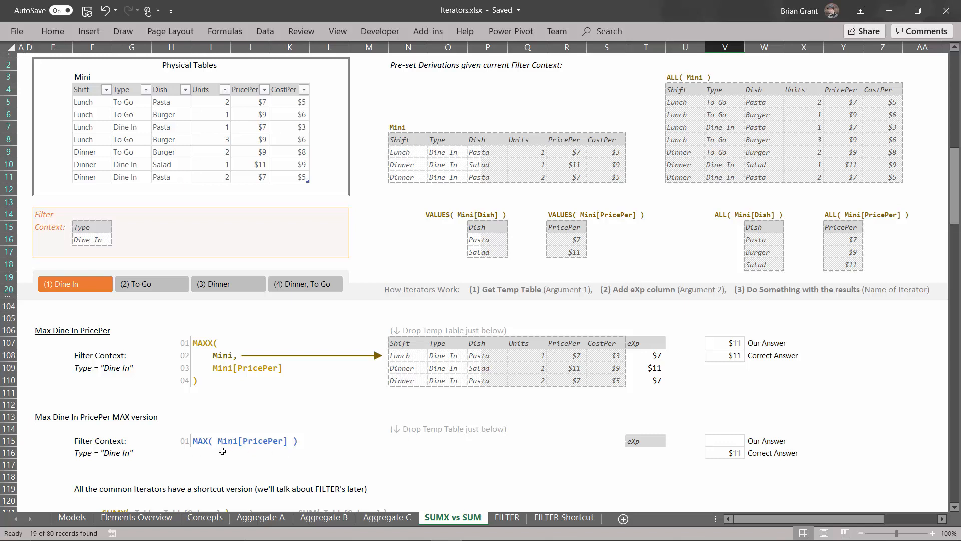
pyautogui.moveTo(284, 462)
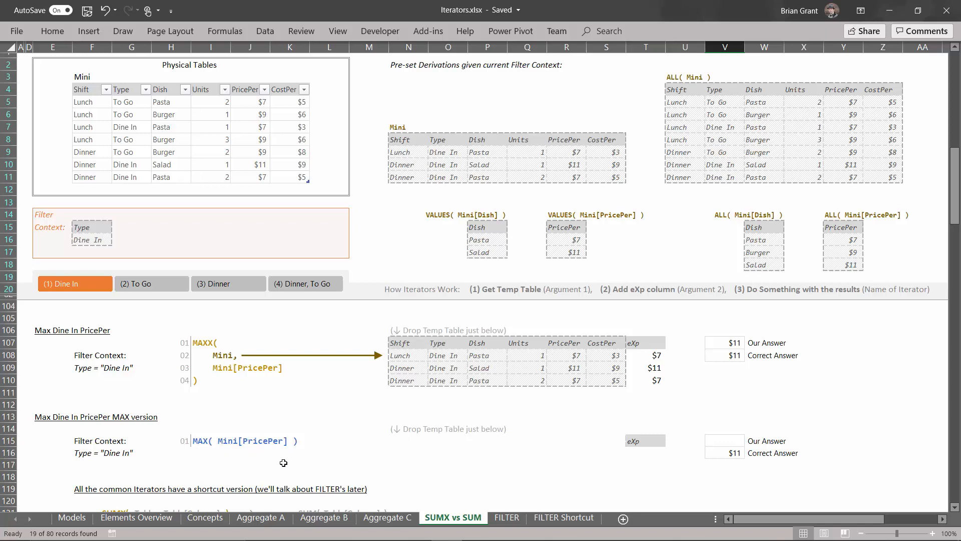
pyautogui.moveTo(284, 381)
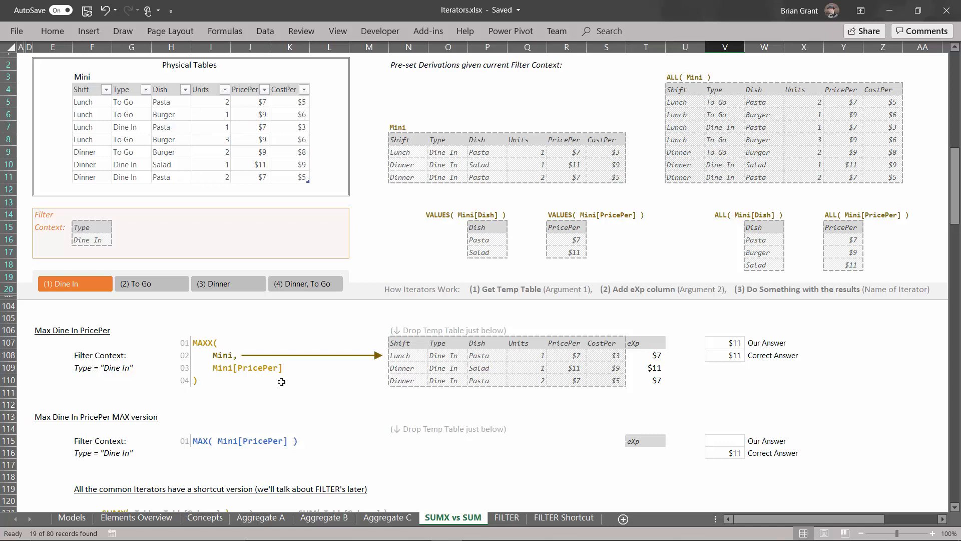
pyautogui.moveTo(305, 453)
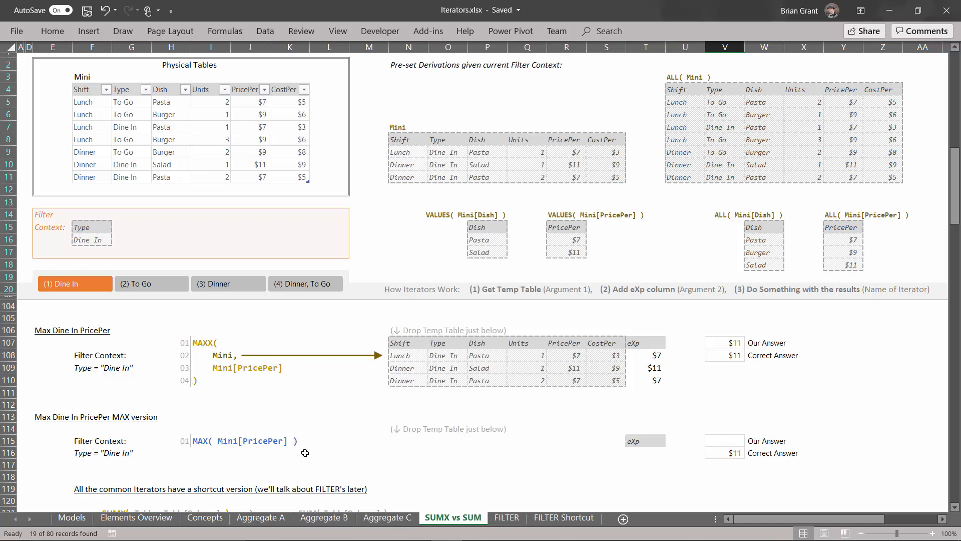
pyautogui.moveTo(186, 394)
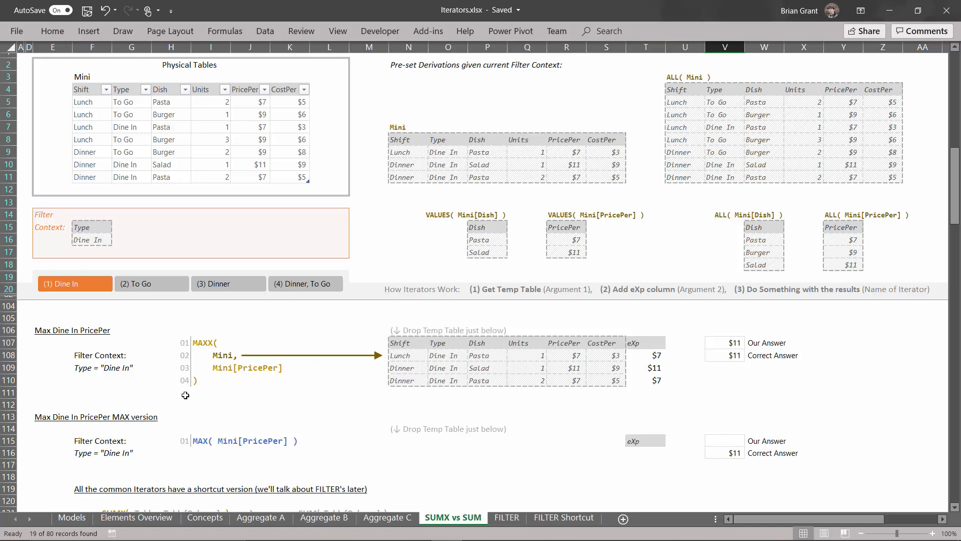
pyautogui.moveTo(172, 454)
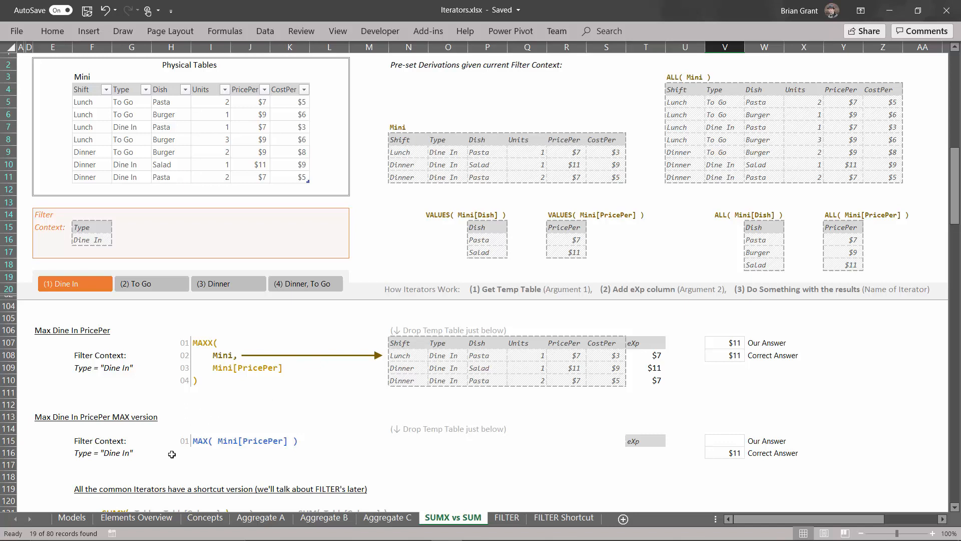
pyautogui.moveTo(222, 348)
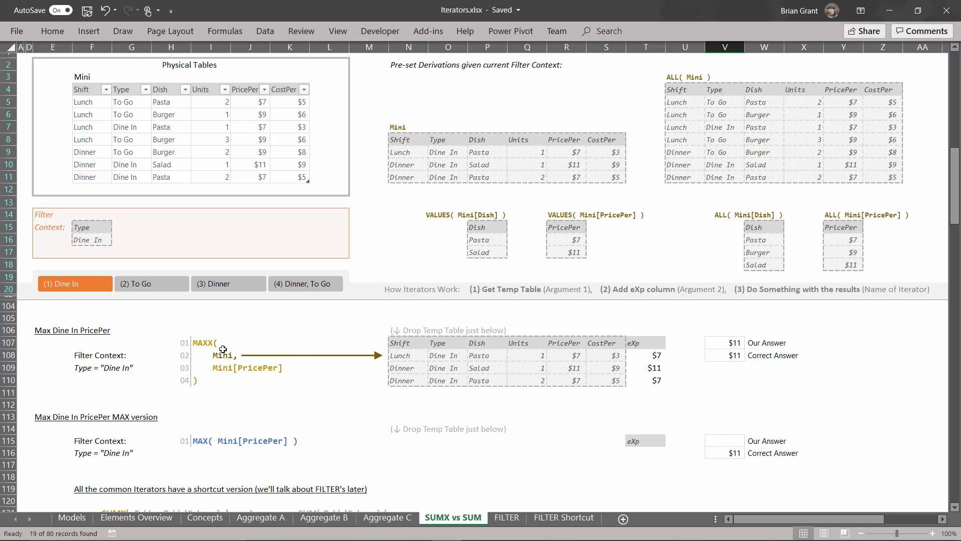
pyautogui.moveTo(290, 427)
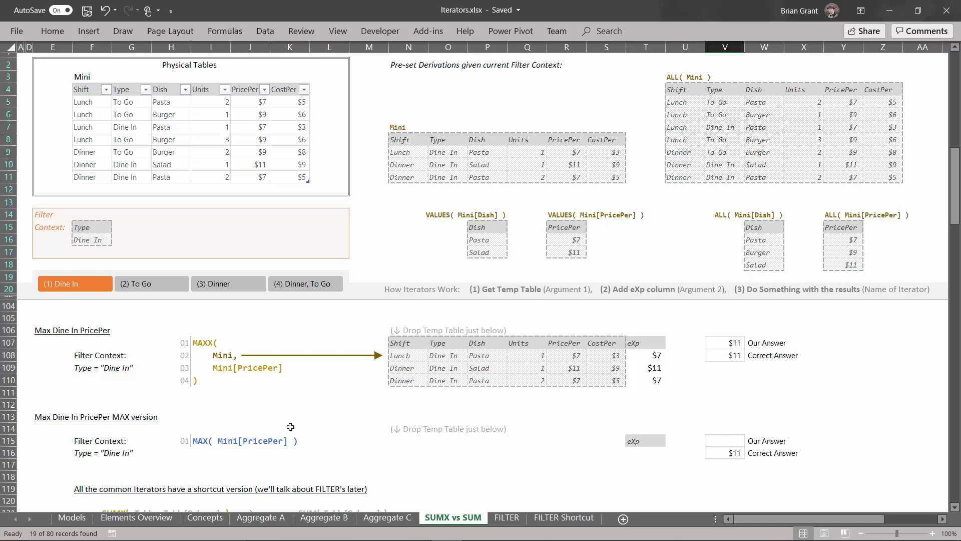
pyautogui.moveTo(267, 454)
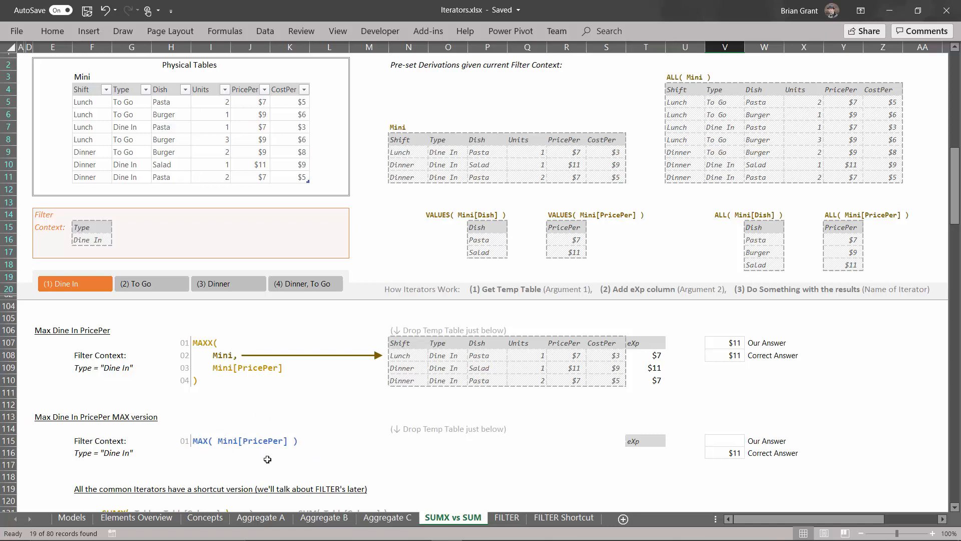
pyautogui.moveTo(208, 460)
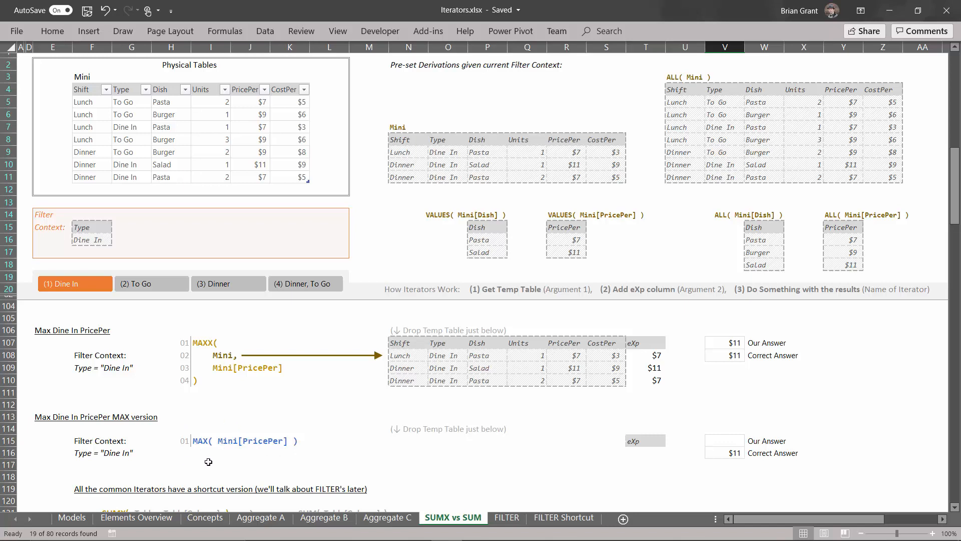
pyautogui.moveTo(284, 433)
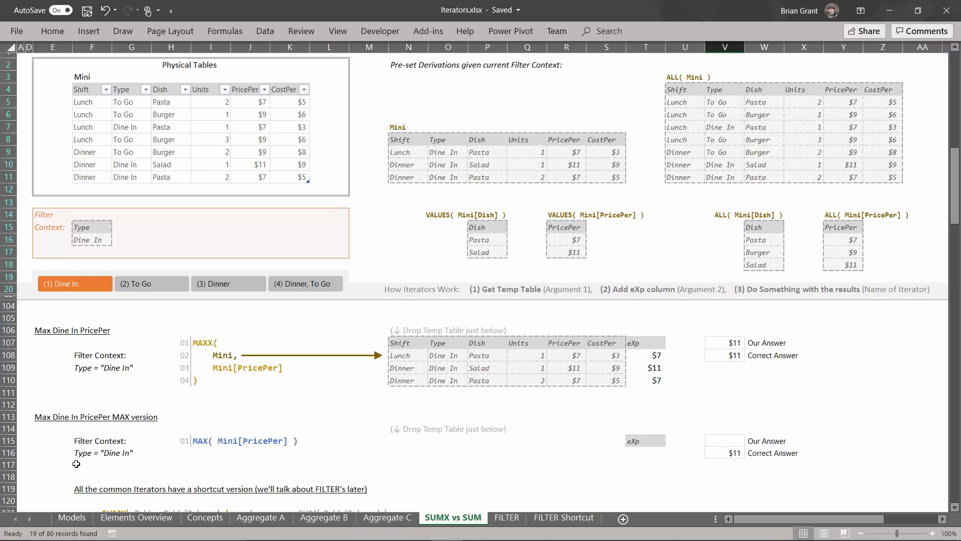
pyautogui.moveTo(398, 149)
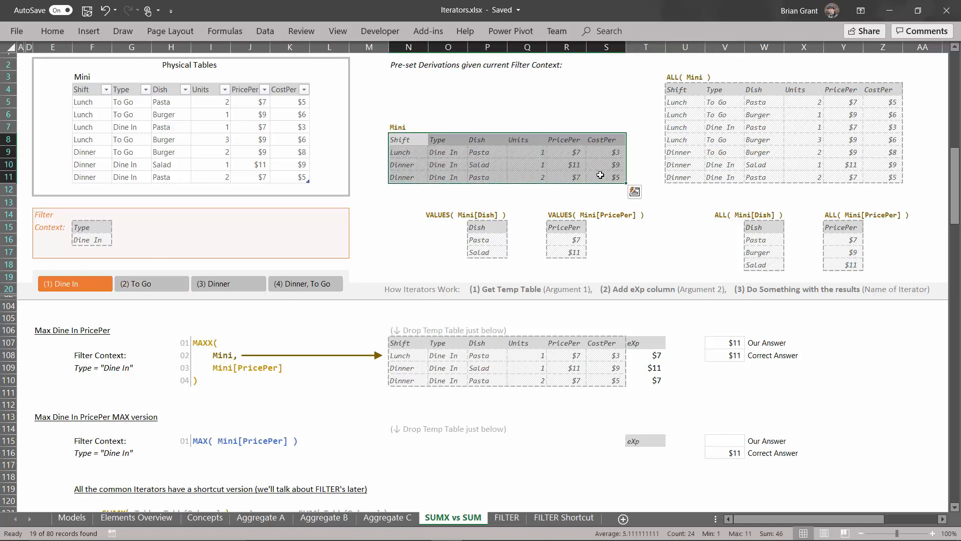
# Step: Set the first eXp cell T116 to reference the Lunch row's PricePer of $7 via =R116
pyautogui.click(408, 440)
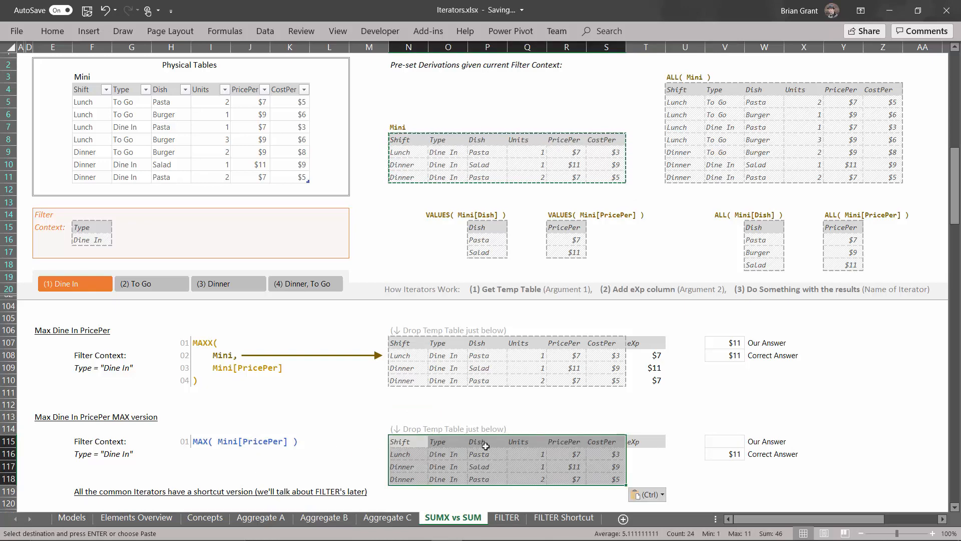
pyautogui.click(645, 453)
pyautogui.write('=')
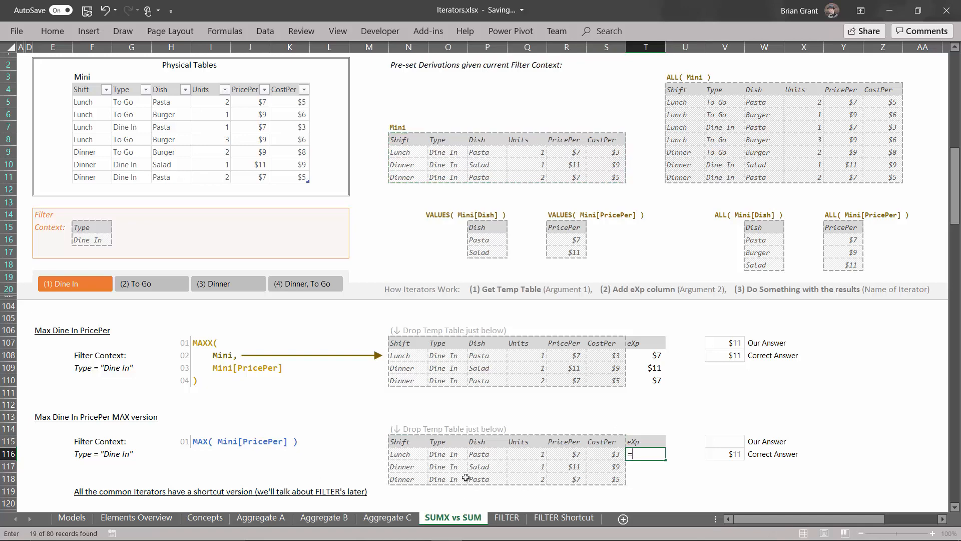
pyautogui.click(566, 453)
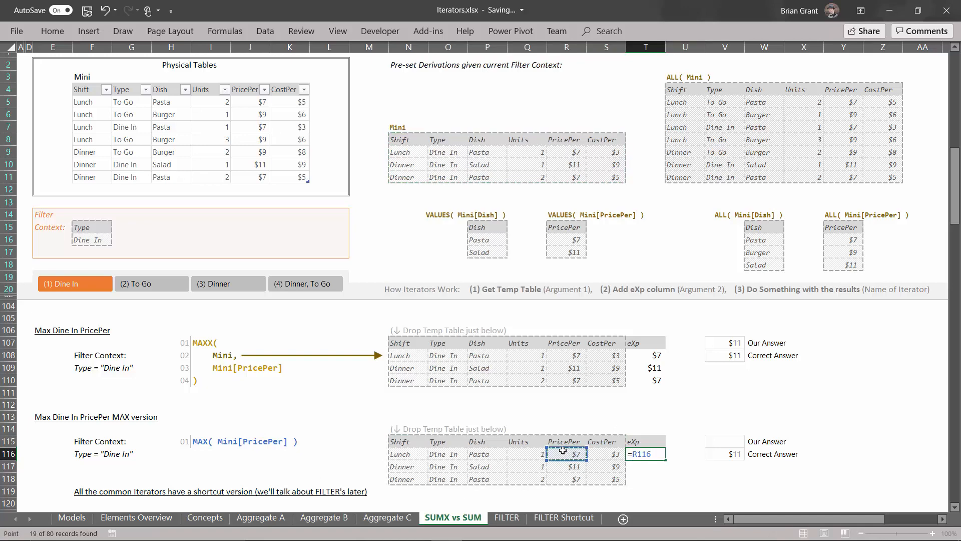
pyautogui.press('Return')
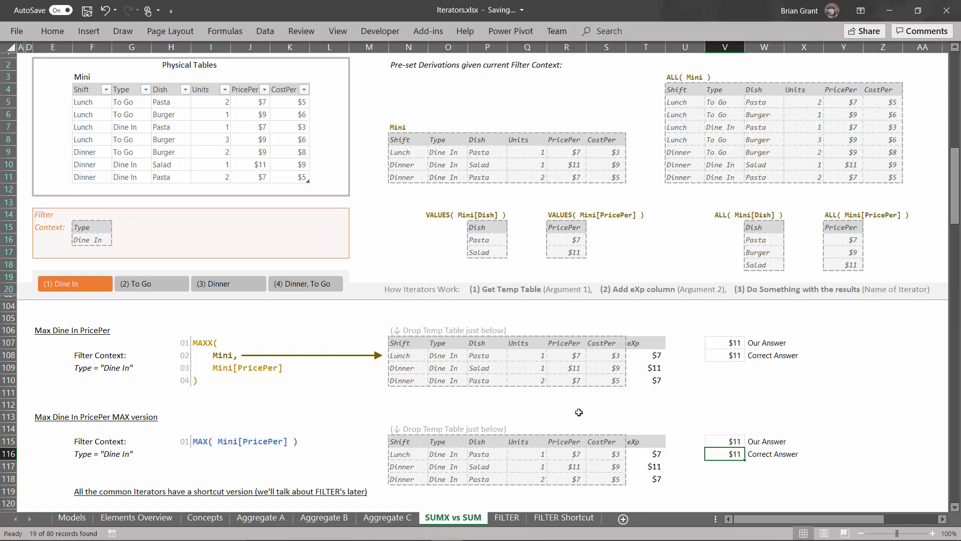
pyautogui.moveTo(348, 431)
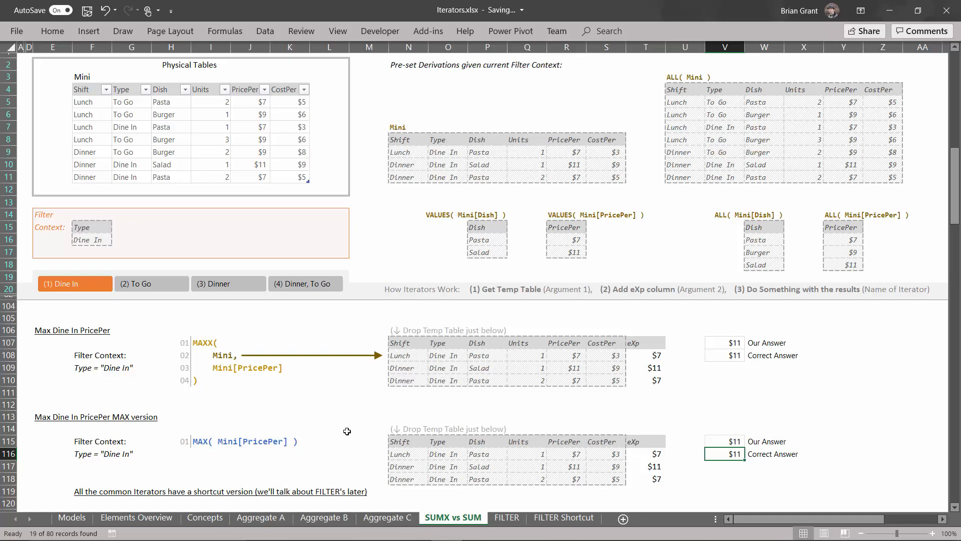
pyautogui.moveTo(271, 408)
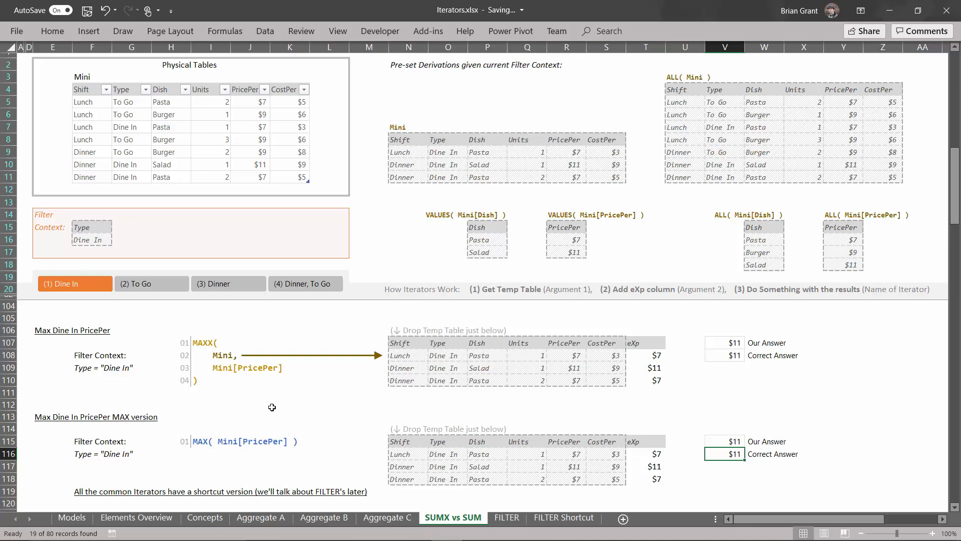
pyautogui.moveTo(423, 356)
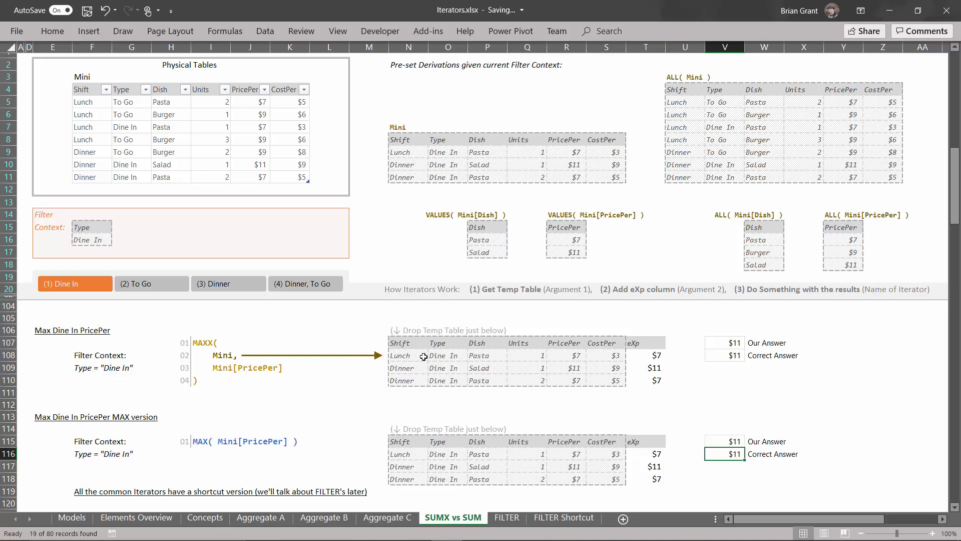
pyautogui.moveTo(183, 445)
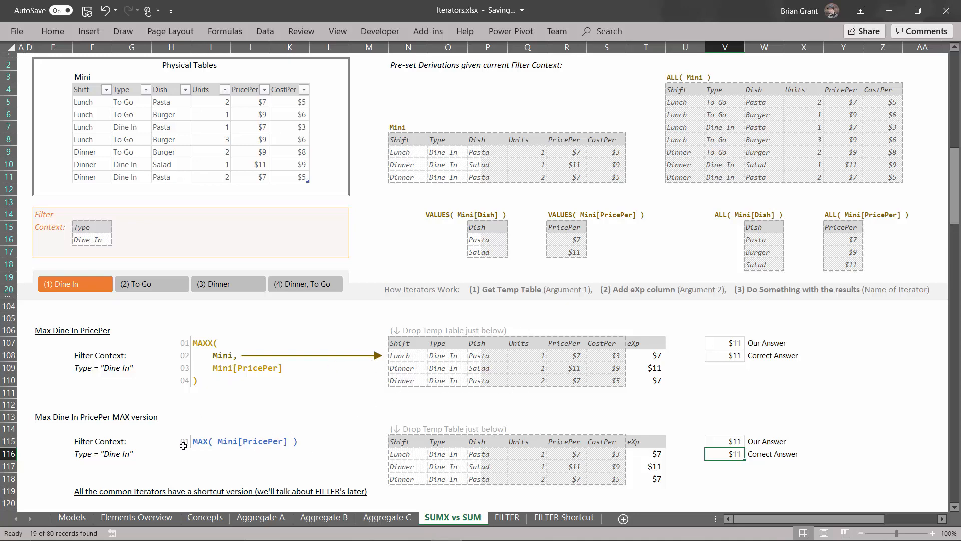
pyautogui.moveTo(201, 413)
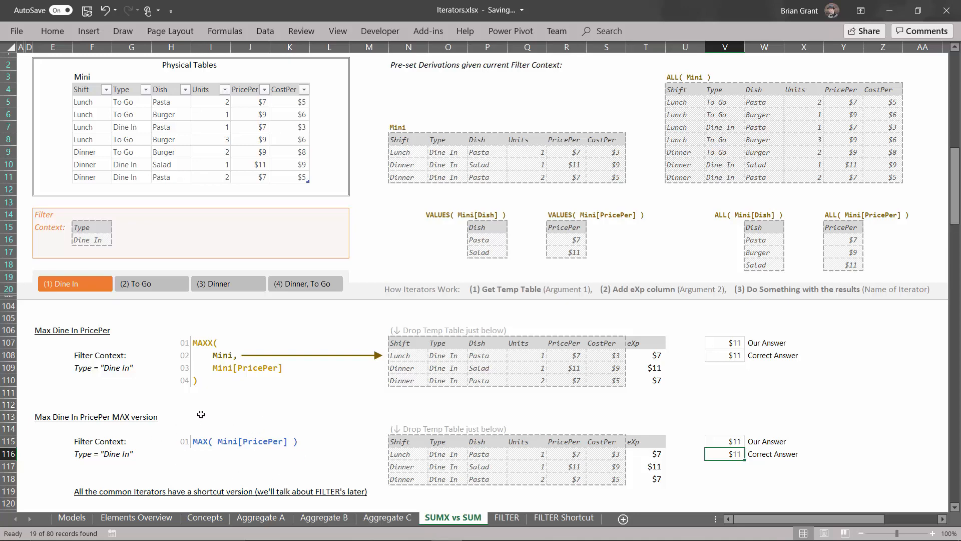
pyautogui.moveTo(284, 452)
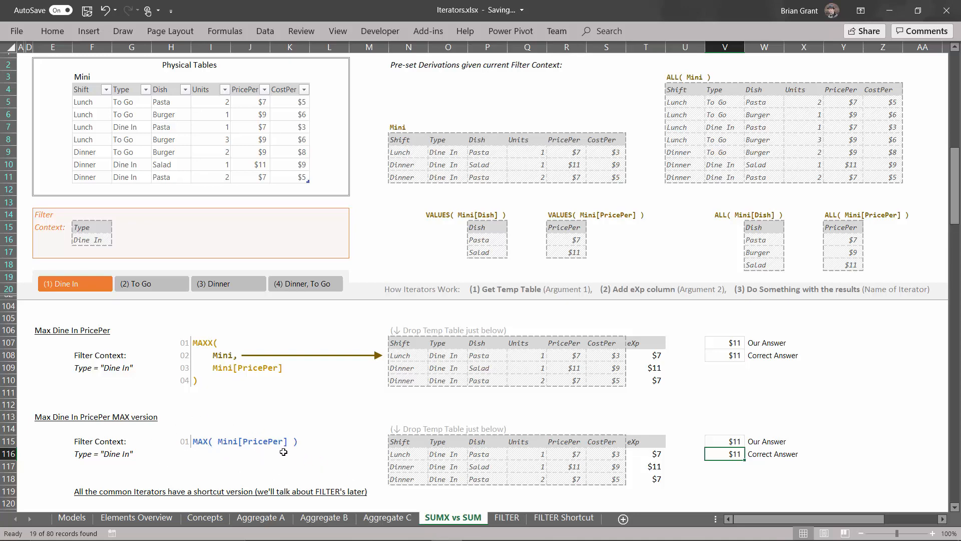
pyautogui.moveTo(300, 468)
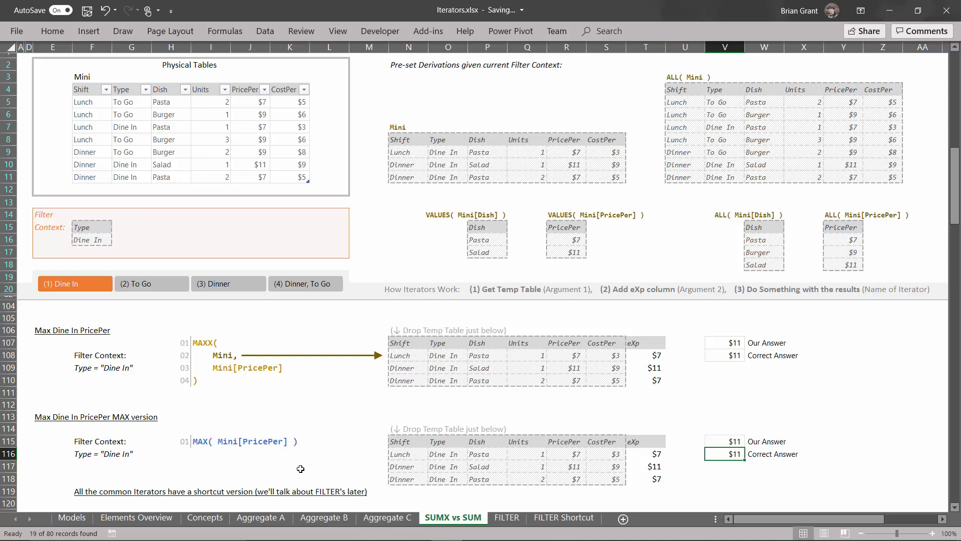
pyautogui.moveTo(280, 459)
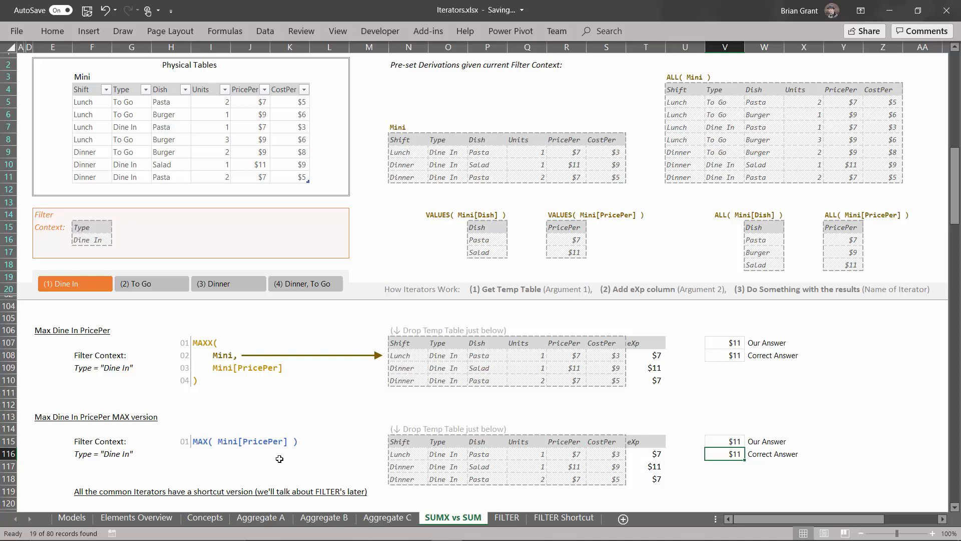
pyautogui.moveTo(159, 126)
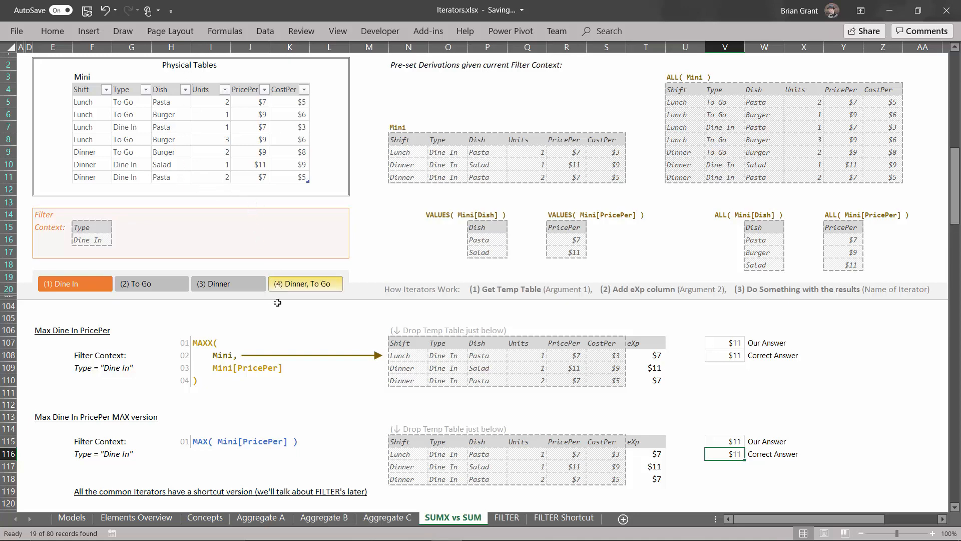
pyautogui.scroll(-3)
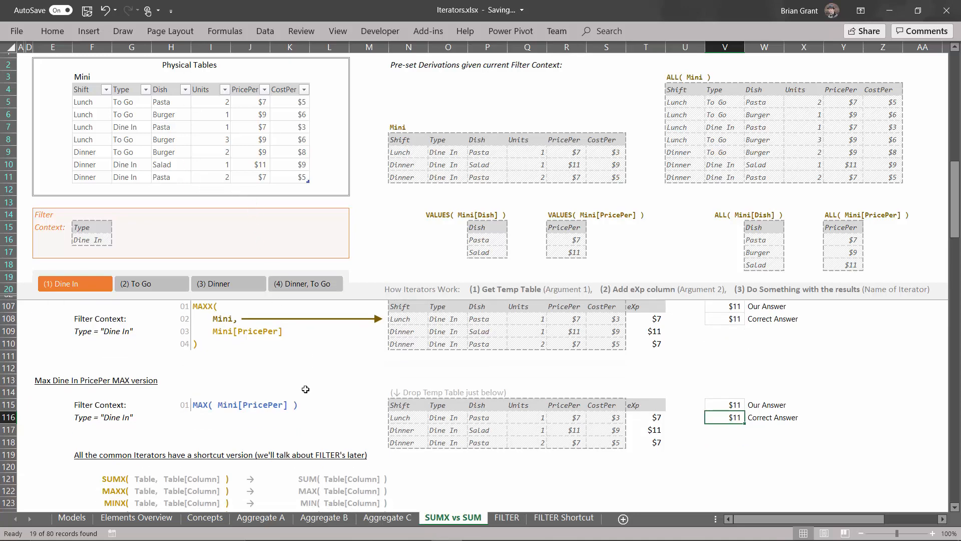
pyautogui.scroll(-3)
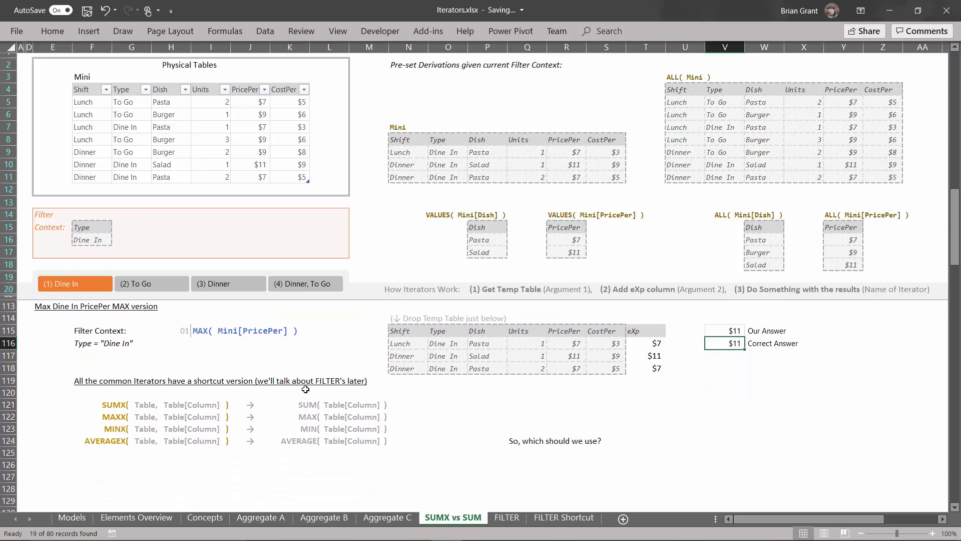
pyautogui.moveTo(114, 408)
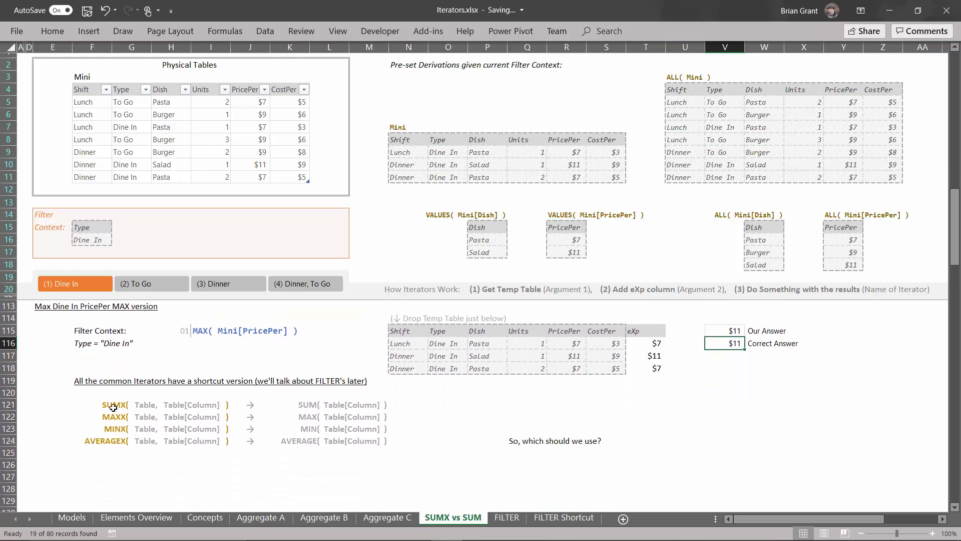
pyautogui.moveTo(319, 408)
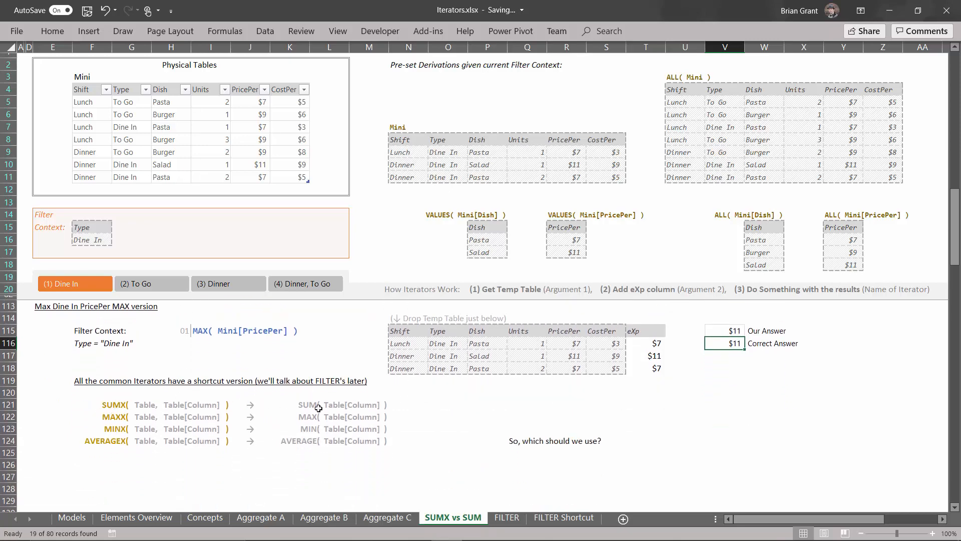
pyautogui.moveTo(141, 422)
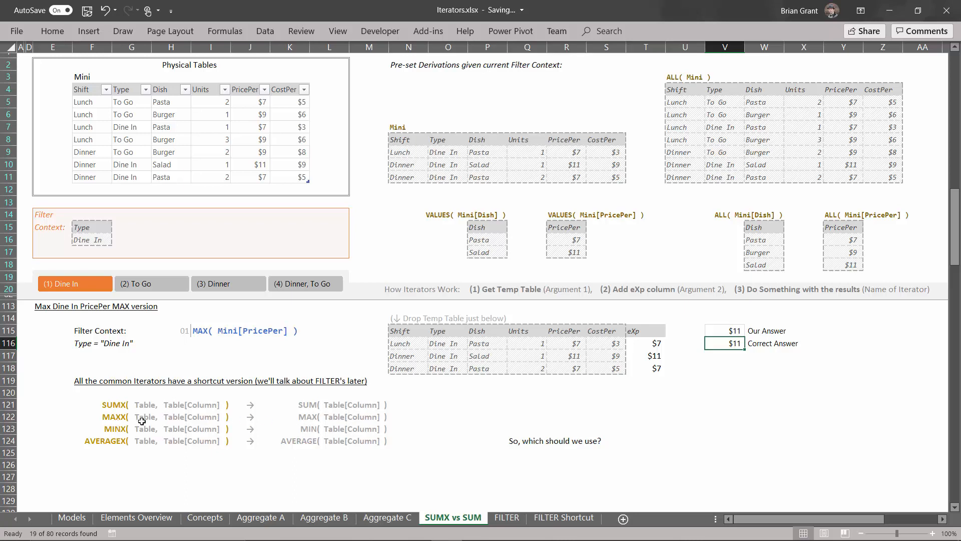
pyautogui.moveTo(127, 440)
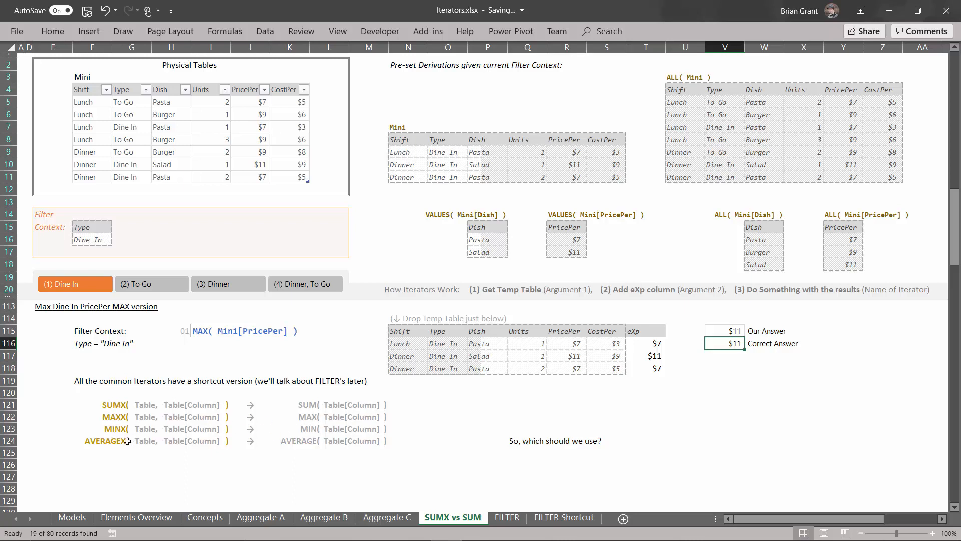
pyautogui.moveTo(301, 451)
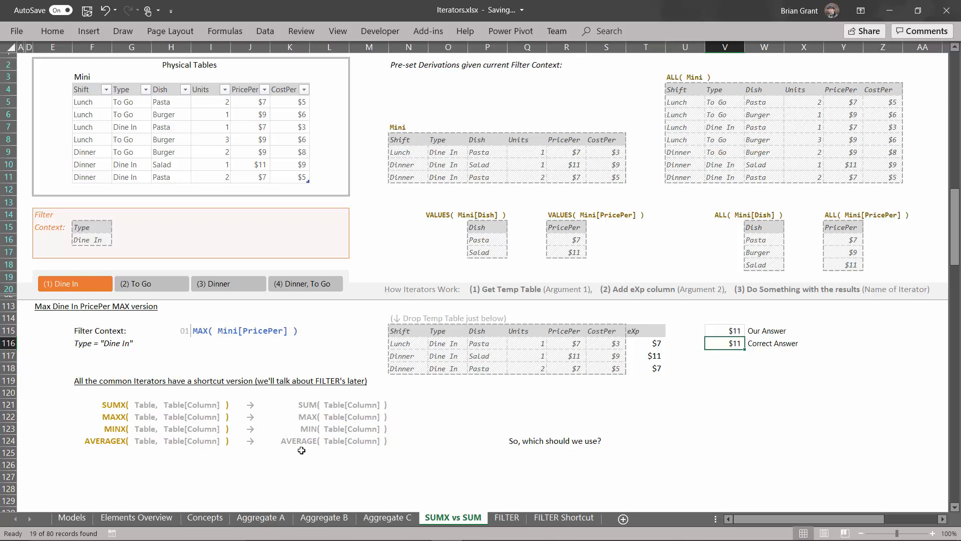
pyautogui.moveTo(163, 458)
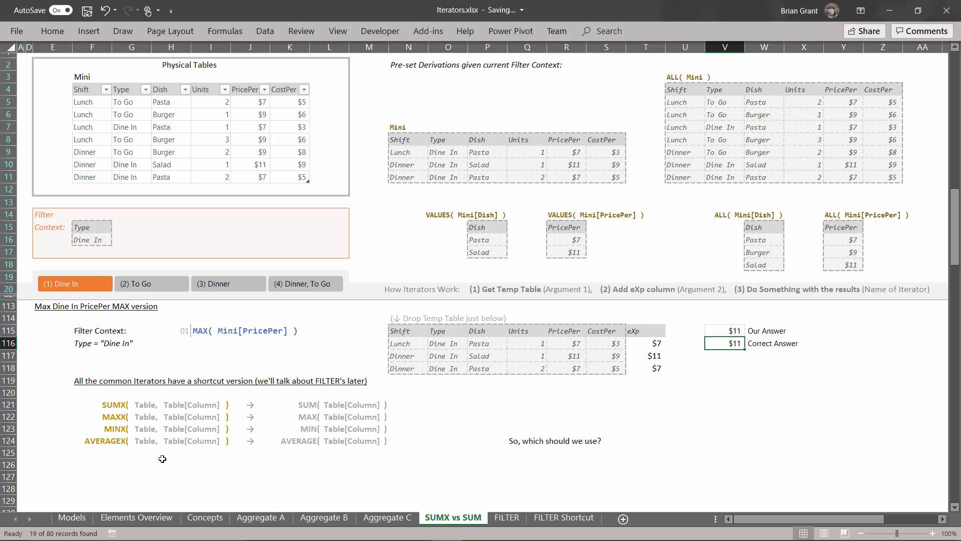
pyautogui.moveTo(233, 438)
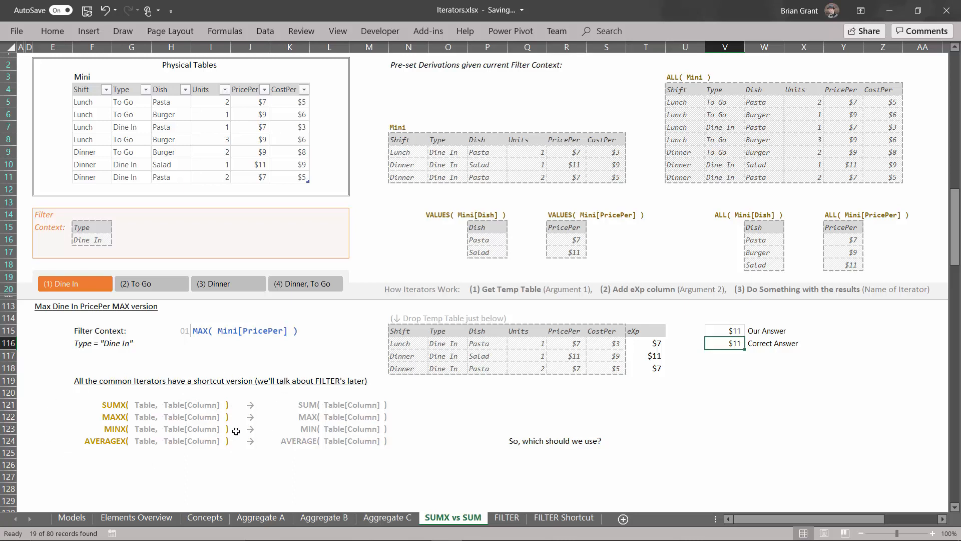
pyautogui.moveTo(603, 470)
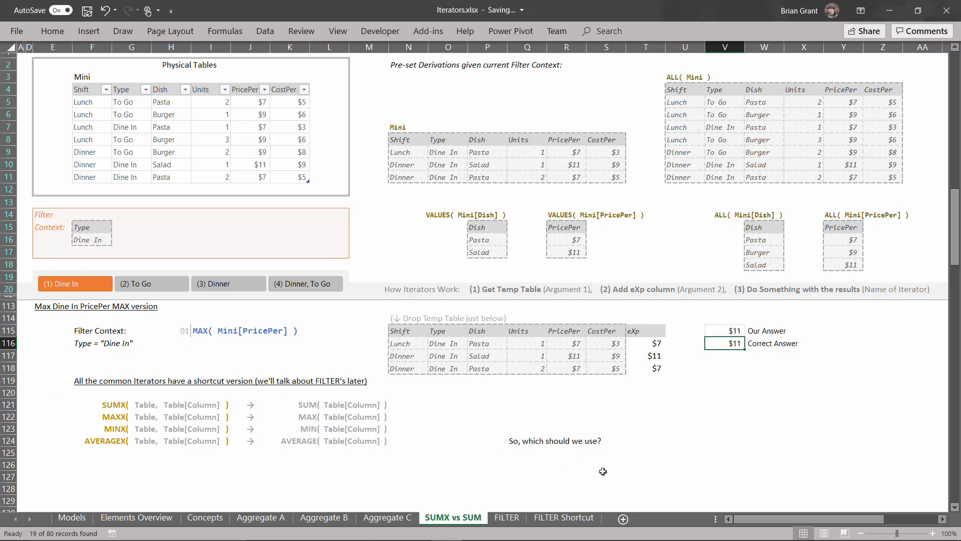
pyautogui.moveTo(422, 433)
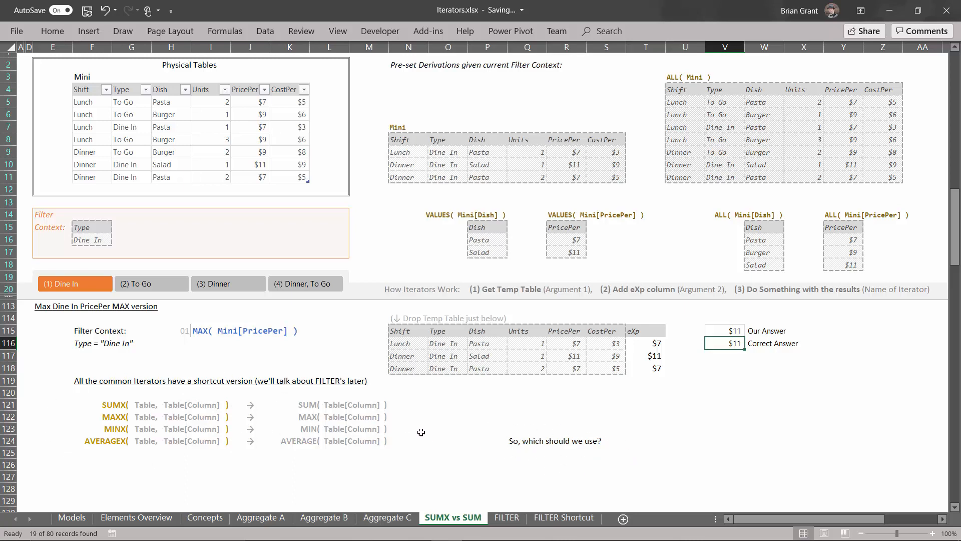
pyautogui.scroll(-3)
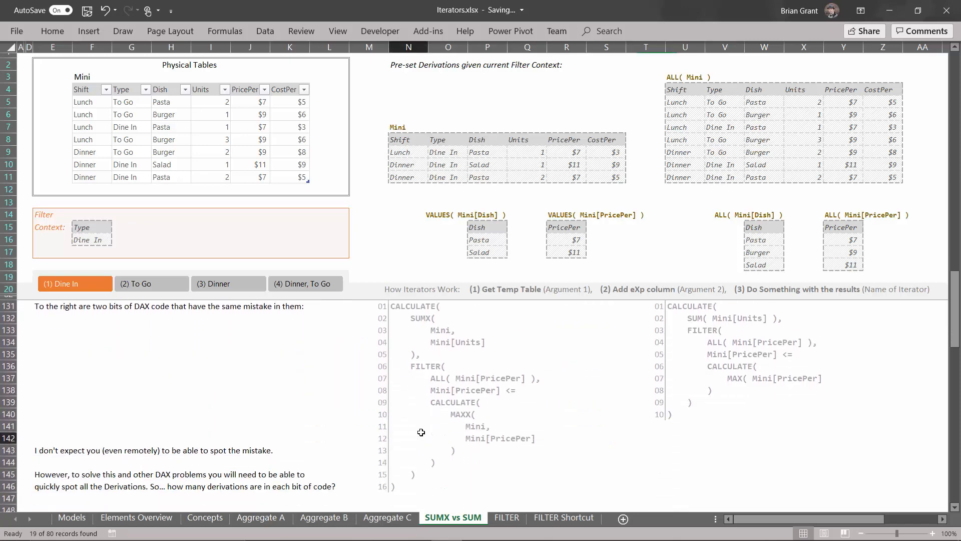
pyautogui.click(408, 438)
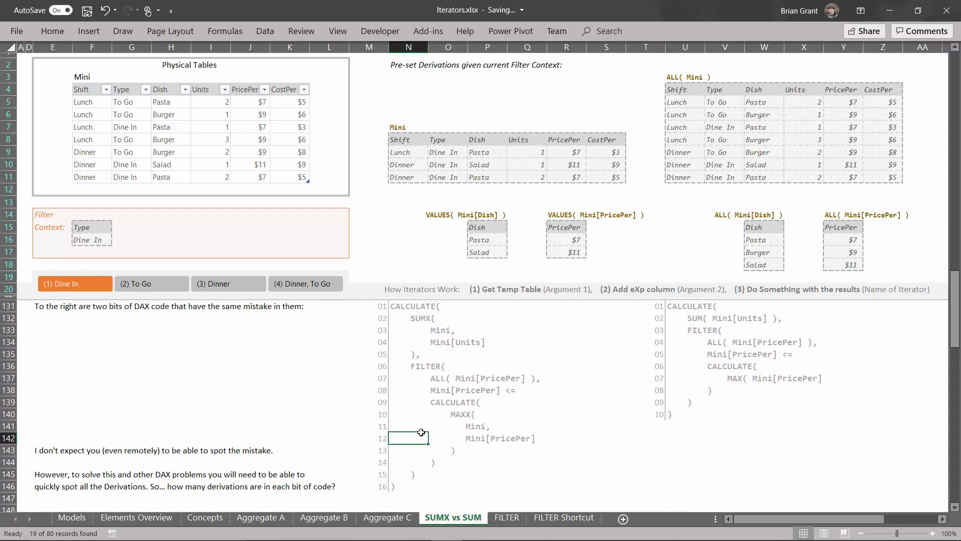
pyautogui.click(290, 414)
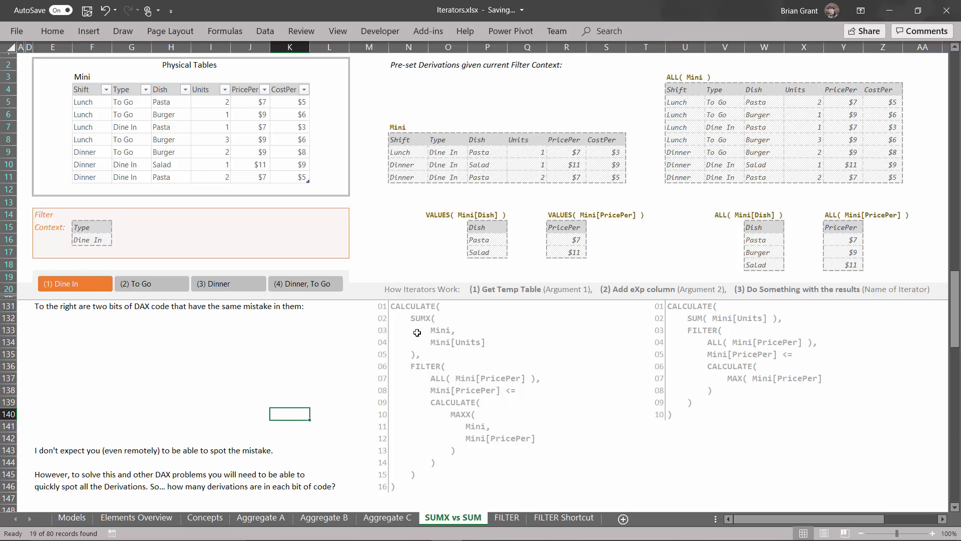
pyautogui.moveTo(717, 463)
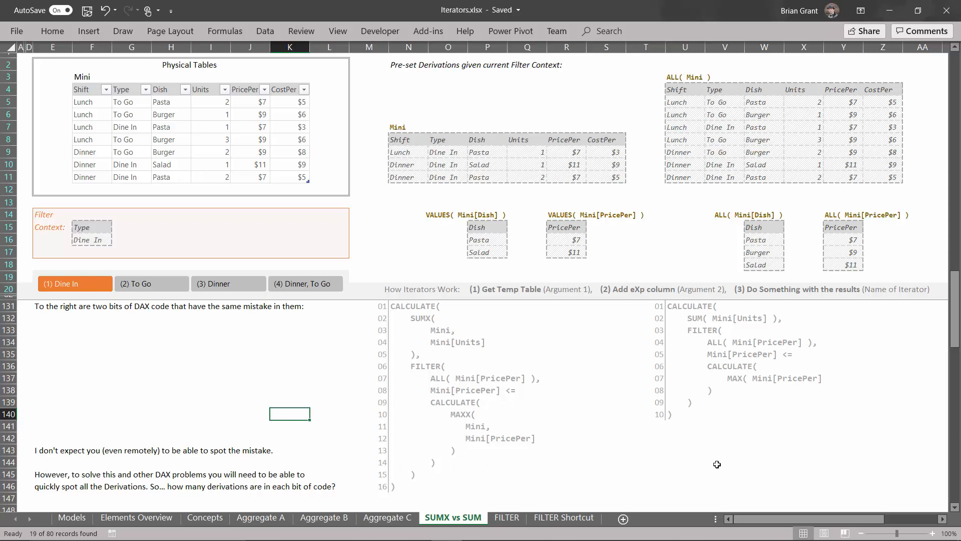
pyautogui.moveTo(435, 374)
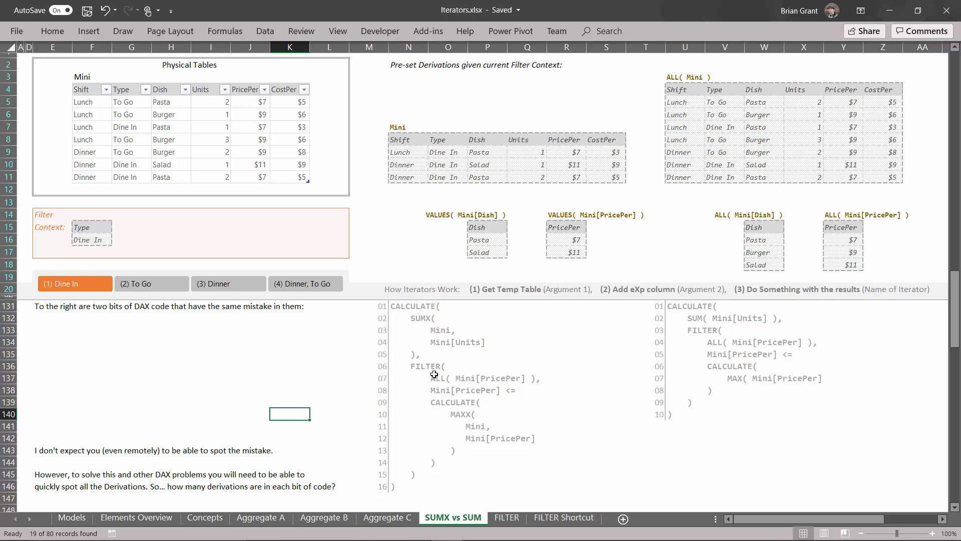
pyautogui.moveTo(611, 360)
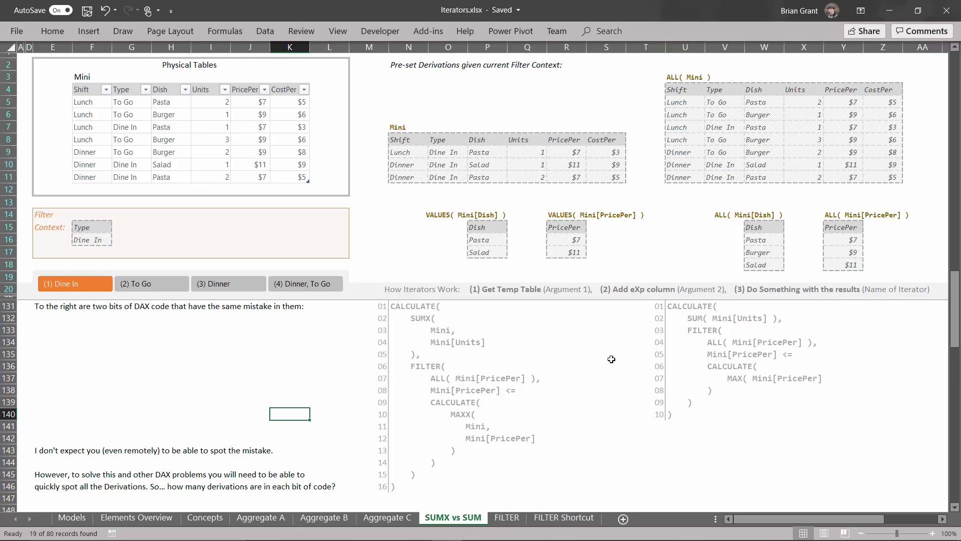
pyautogui.moveTo(188, 421)
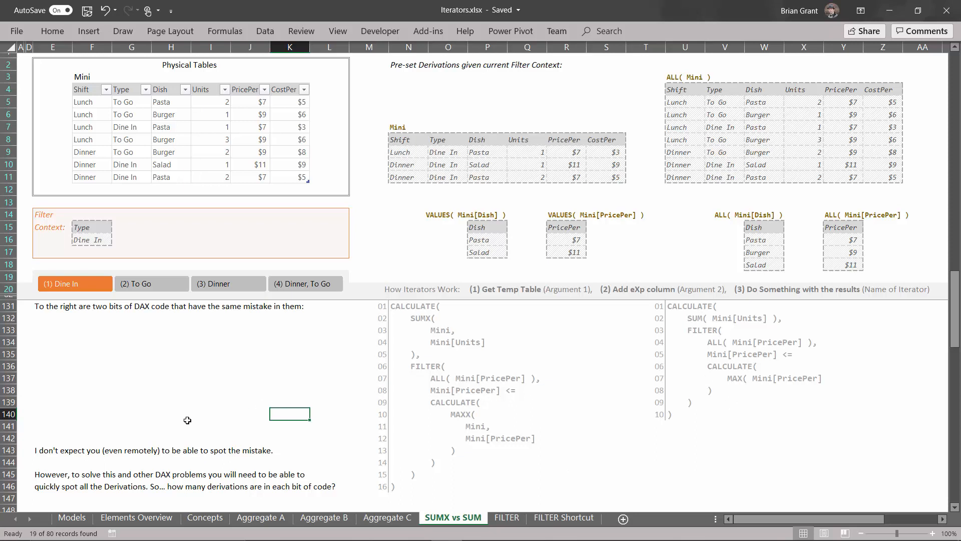
pyautogui.moveTo(396, 327)
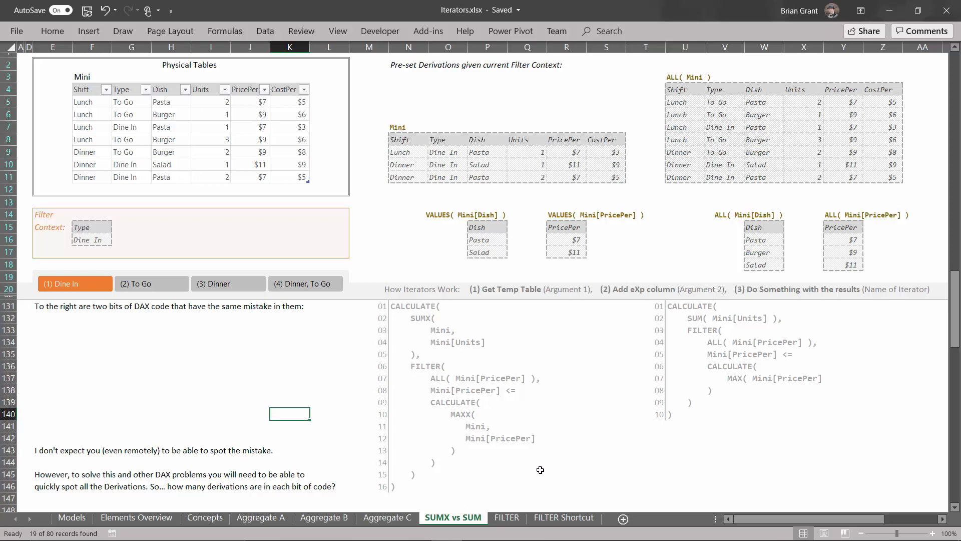
pyautogui.moveTo(573, 400)
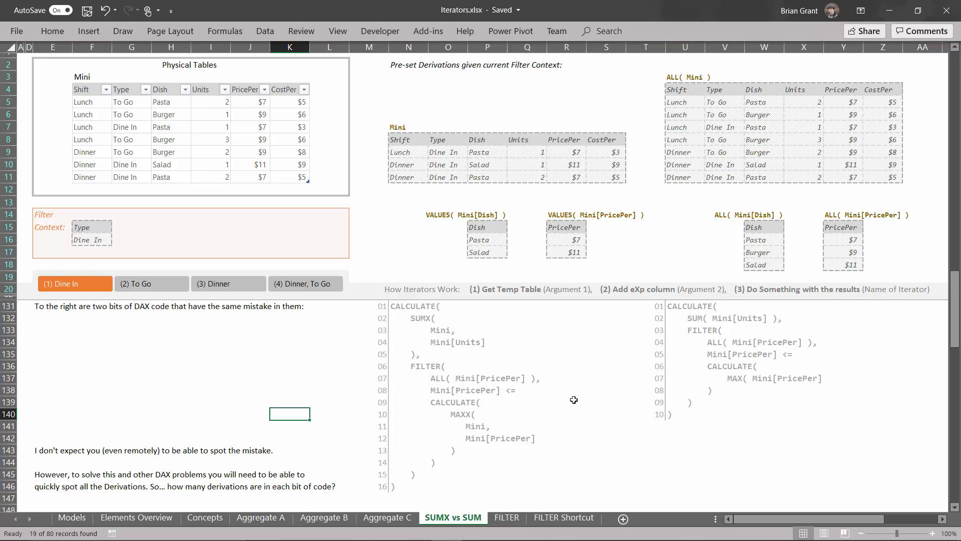
pyautogui.moveTo(253, 410)
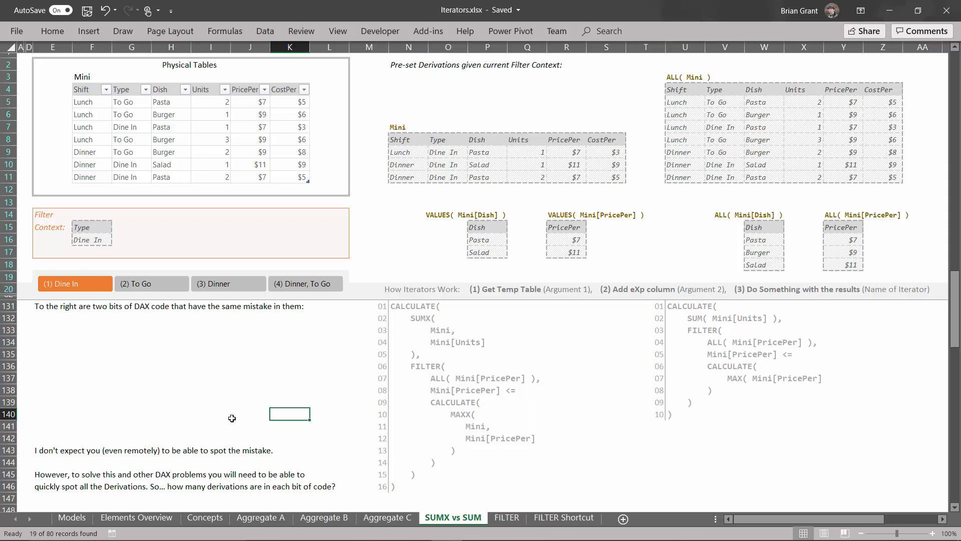
pyautogui.moveTo(387, 318)
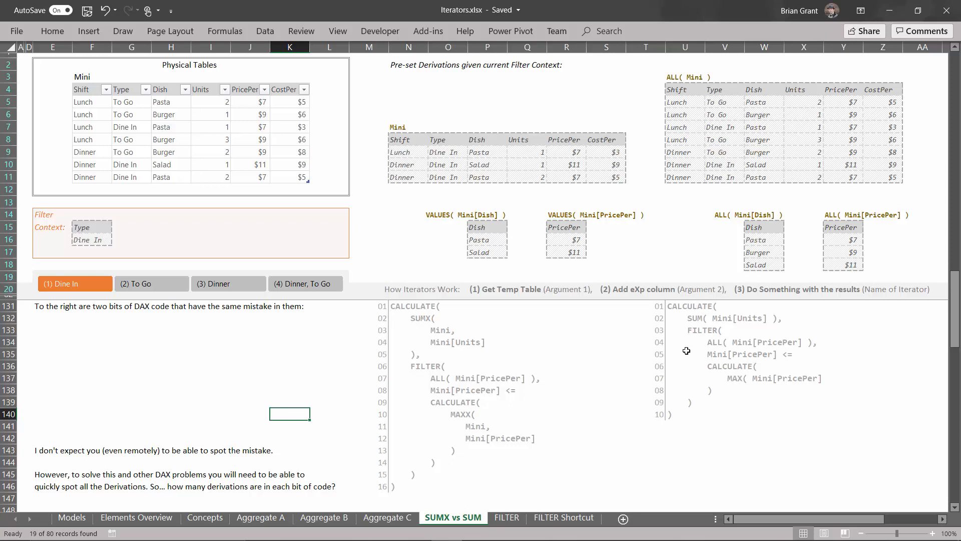
pyautogui.moveTo(415, 445)
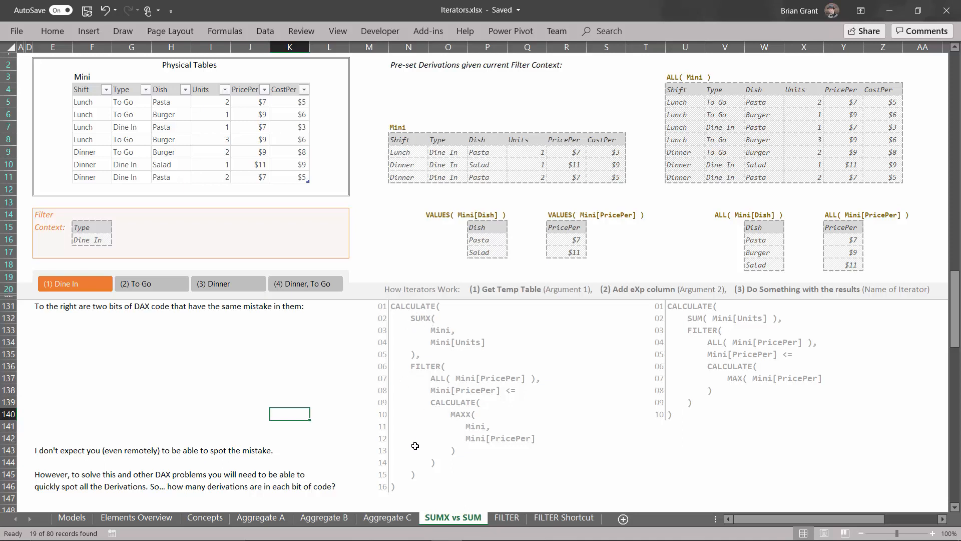
pyautogui.moveTo(206, 419)
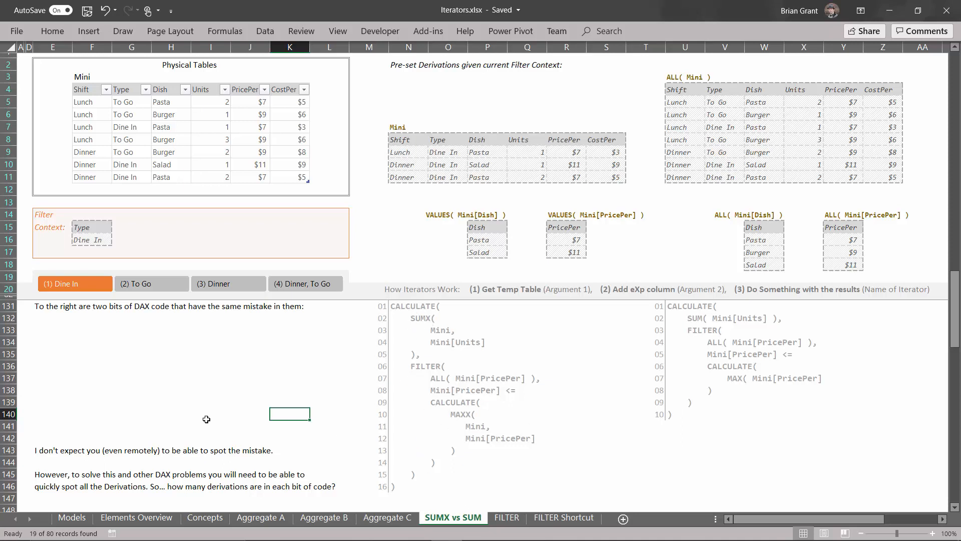
# Step: Scroll down to the 'Here, I'll even help' section with the # of Derivations boxes
pyautogui.scroll(-3)
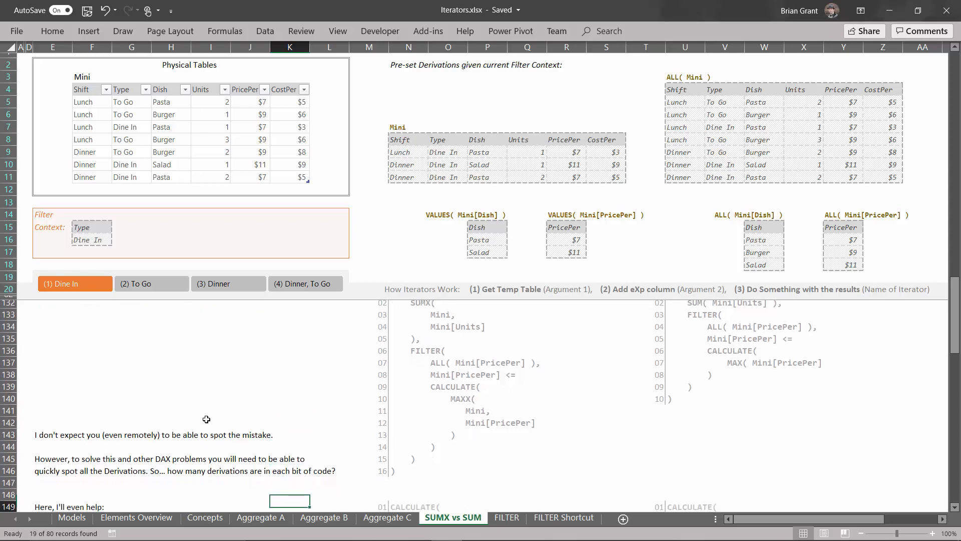
pyautogui.scroll(-3)
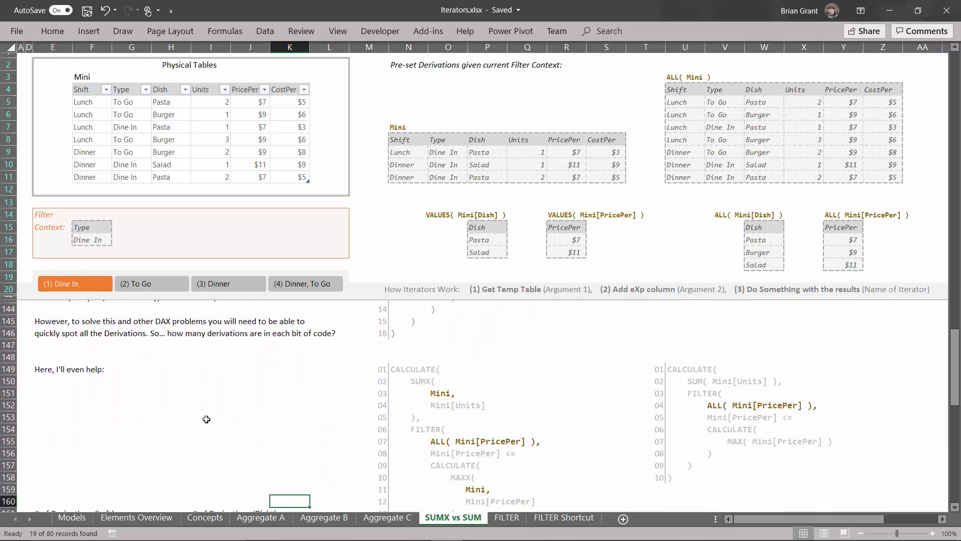
pyautogui.scroll(-3)
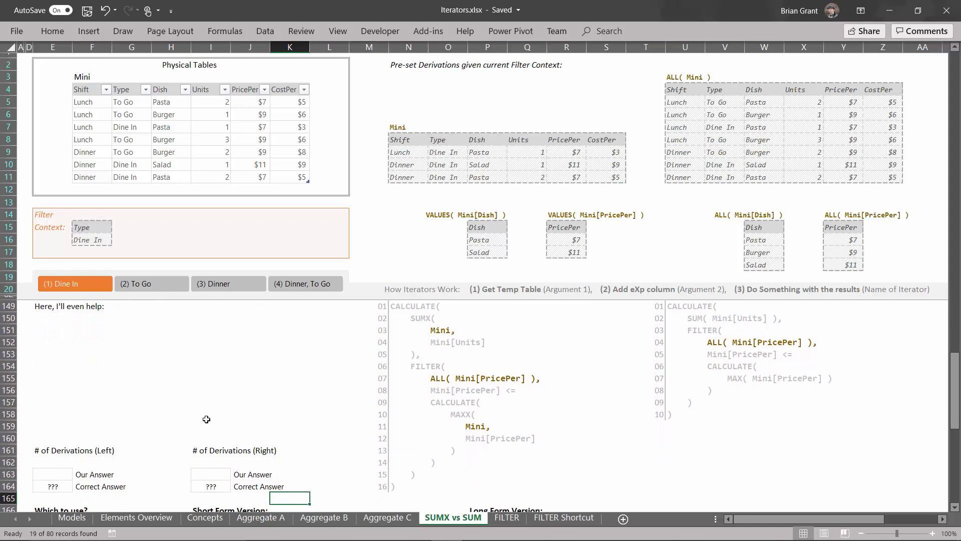
pyautogui.moveTo(345, 376)
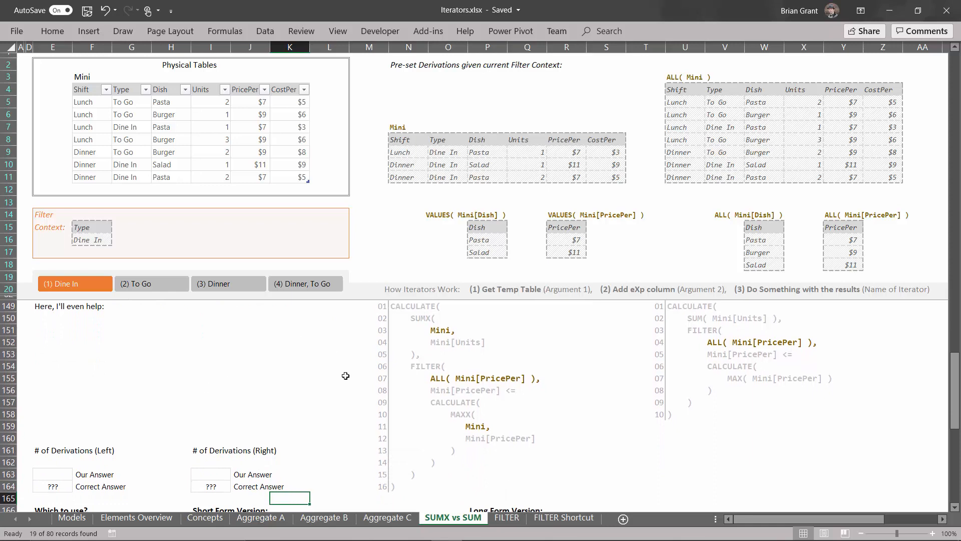
pyautogui.moveTo(384, 323)
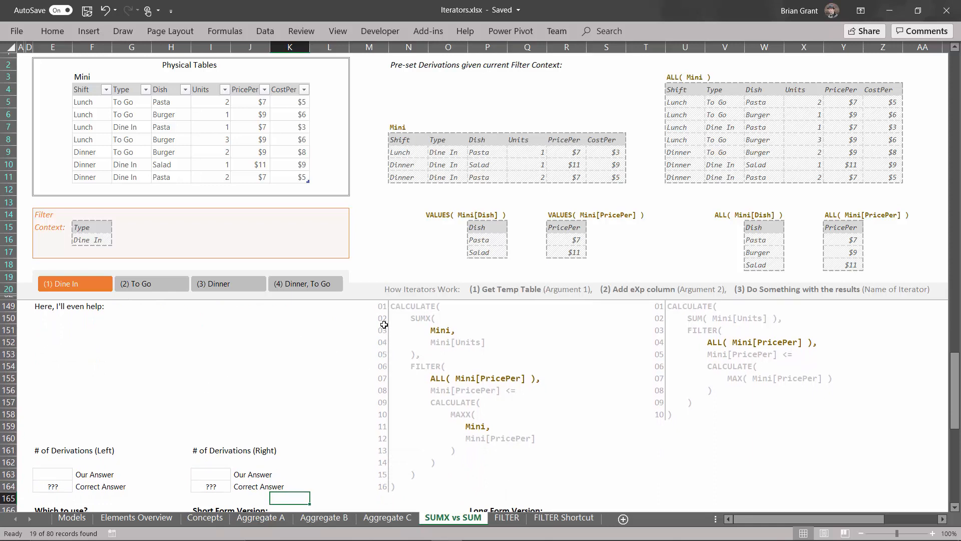
pyautogui.moveTo(433, 373)
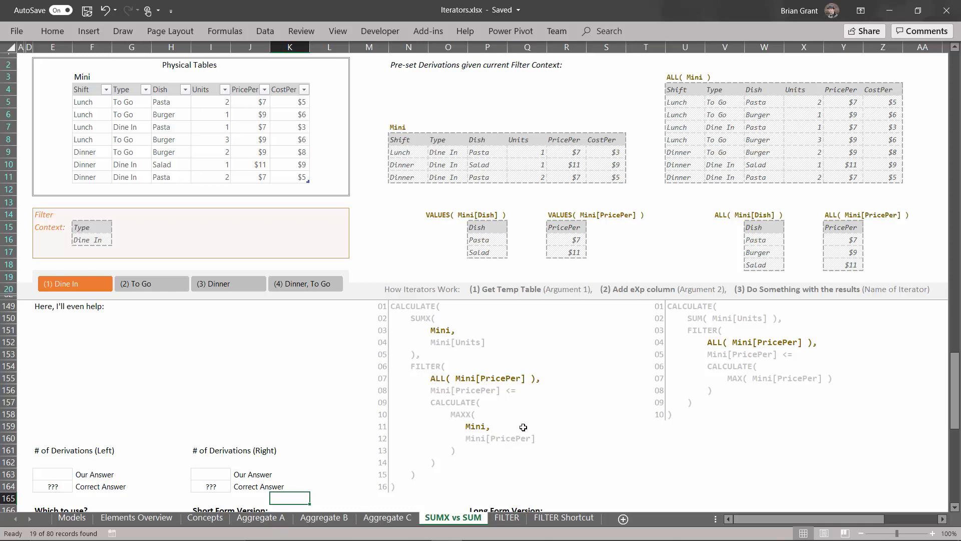
pyautogui.moveTo(706, 351)
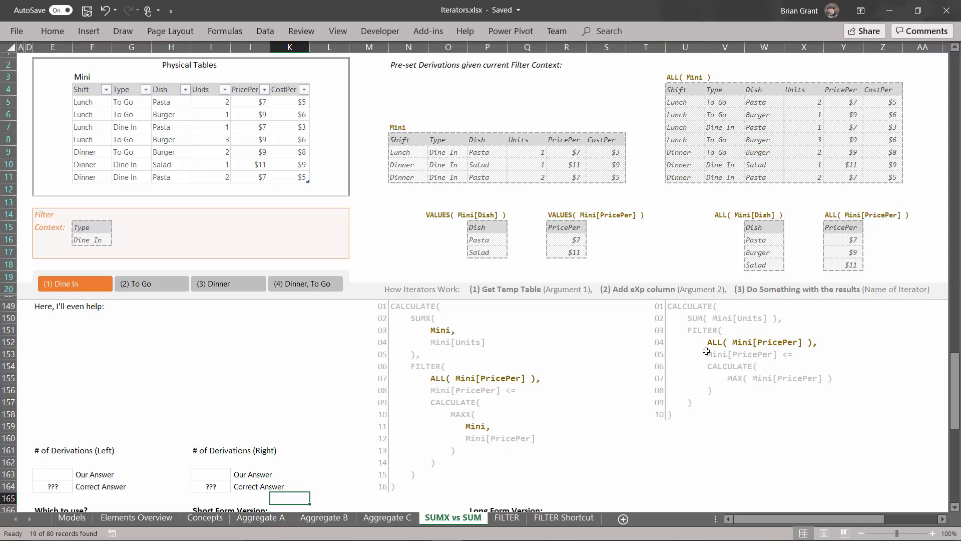
pyautogui.moveTo(644, 382)
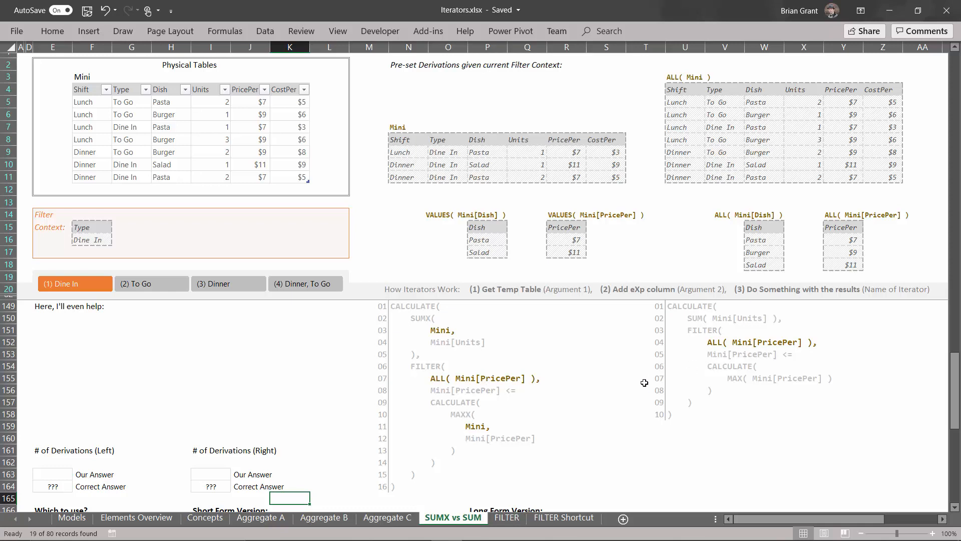
pyautogui.moveTo(198, 404)
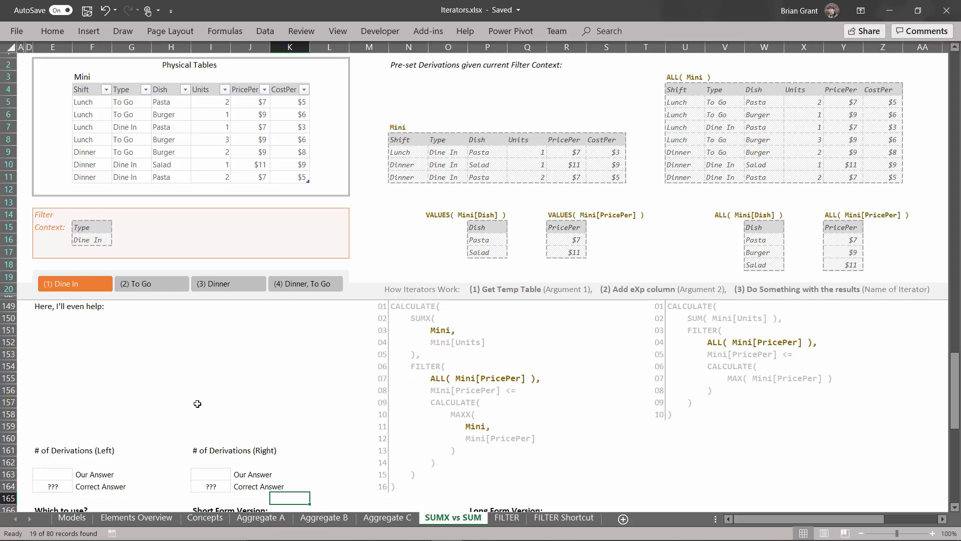
pyautogui.moveTo(487, 352)
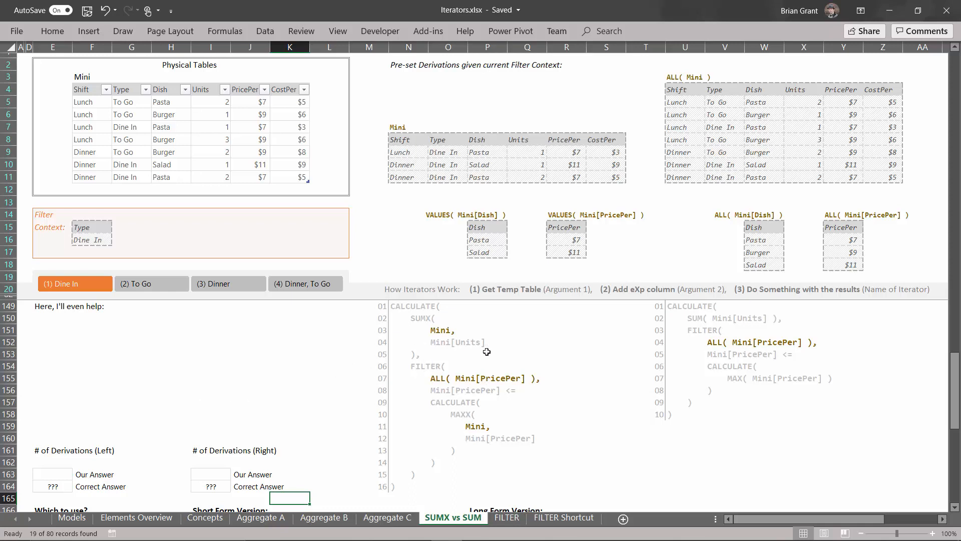
pyautogui.moveTo(274, 367)
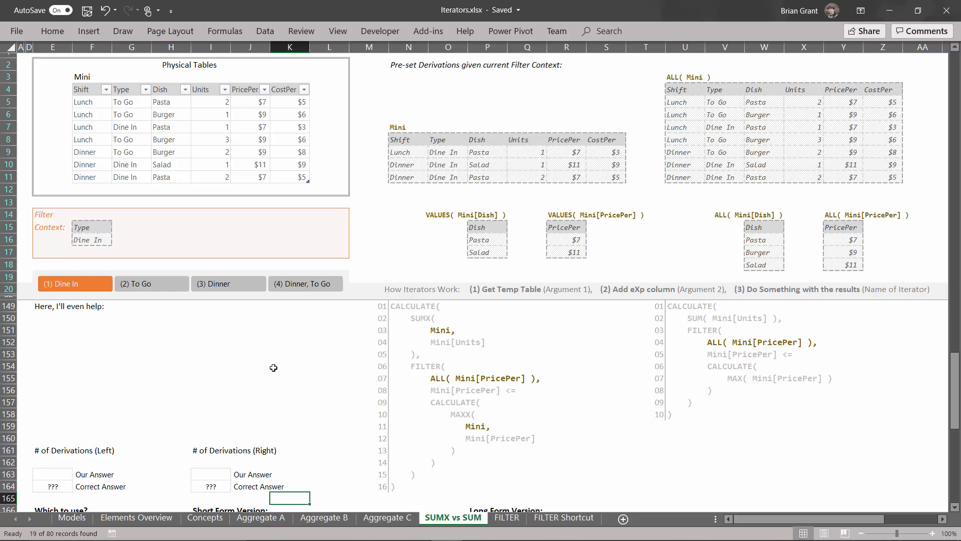
pyautogui.moveTo(217, 353)
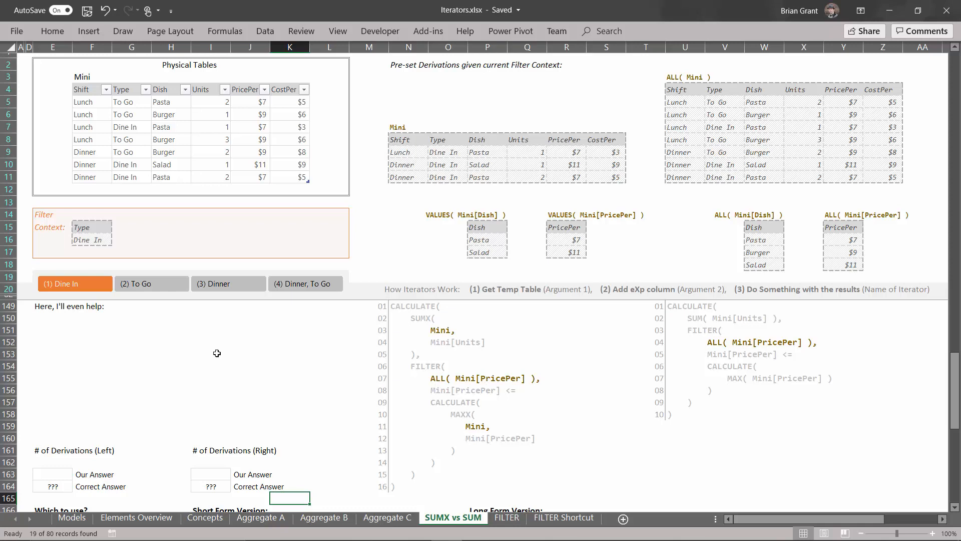
pyautogui.moveTo(462, 484)
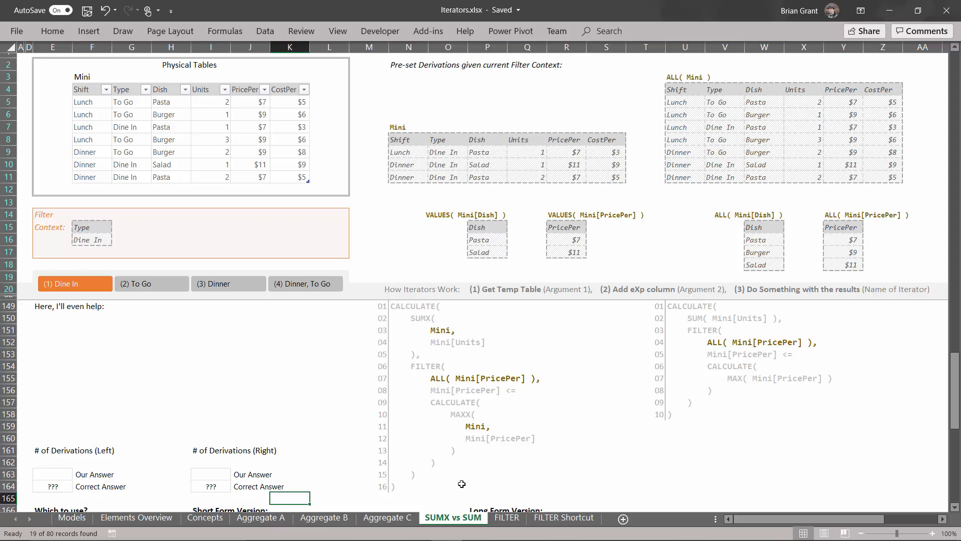
pyautogui.moveTo(442, 343)
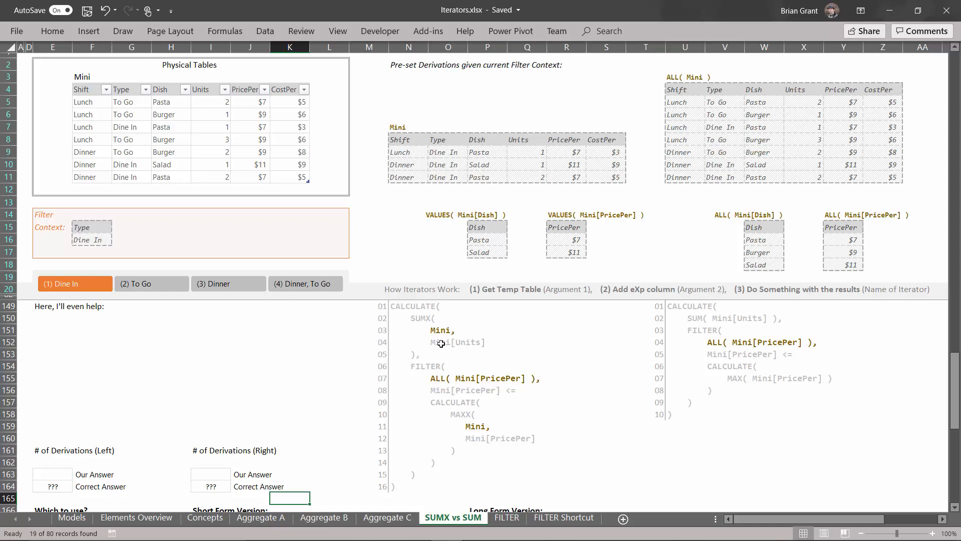
pyautogui.moveTo(78, 480)
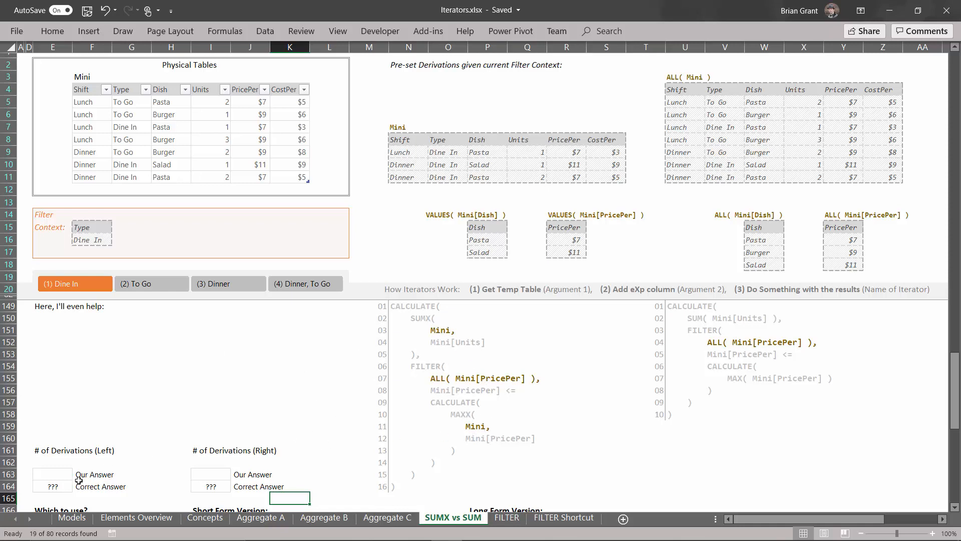
# Step: Enter 3 derivations for the left code and 1 for the right code
pyautogui.click(52, 474)
pyautogui.write('3')
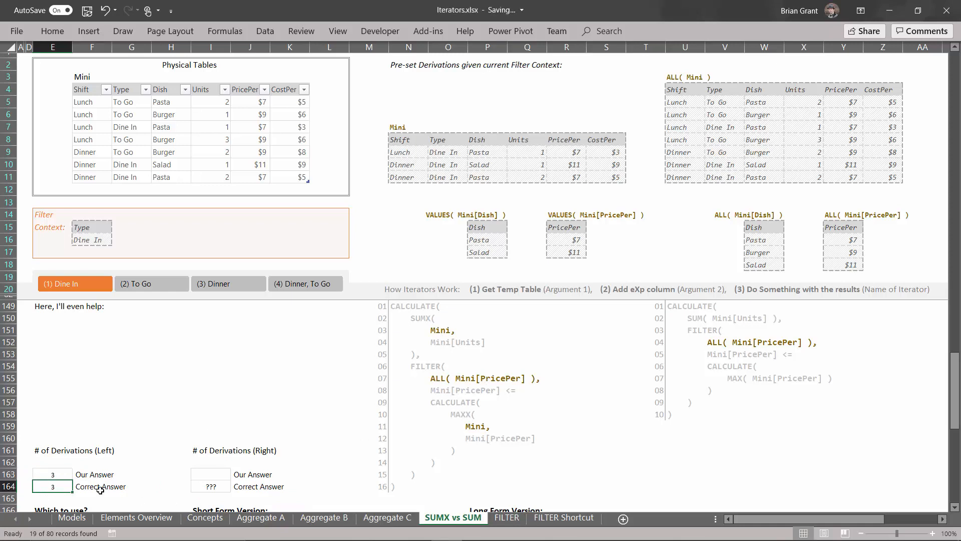
pyautogui.moveTo(692, 359)
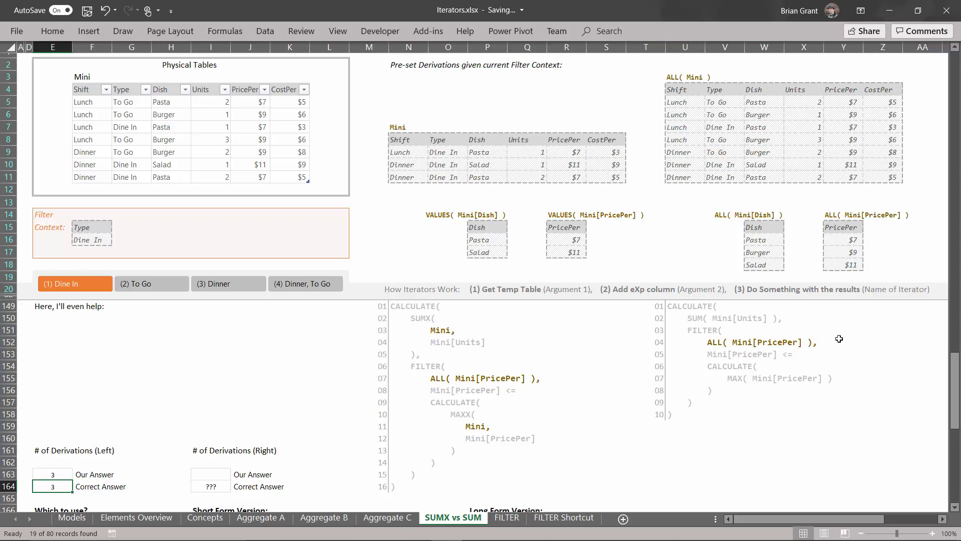
pyautogui.click(210, 474)
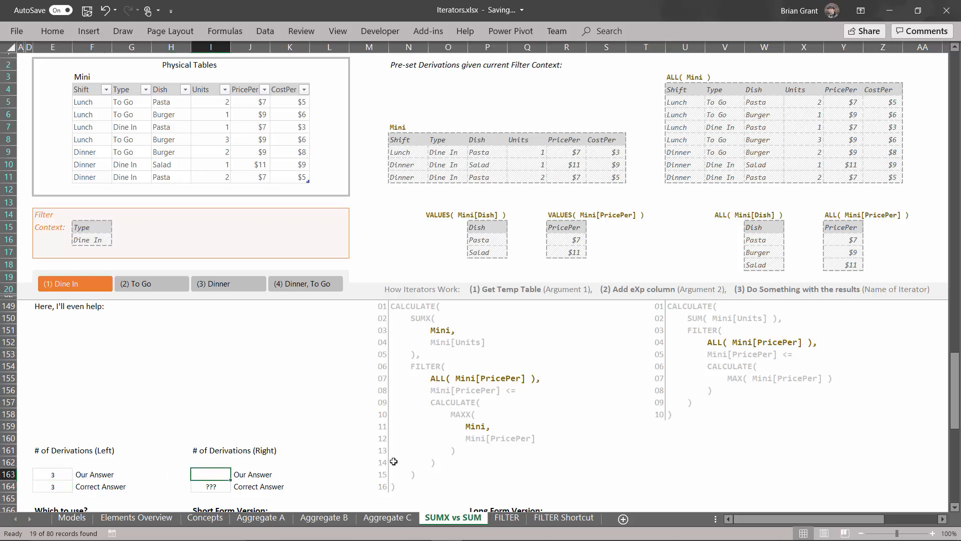
pyautogui.write('1')
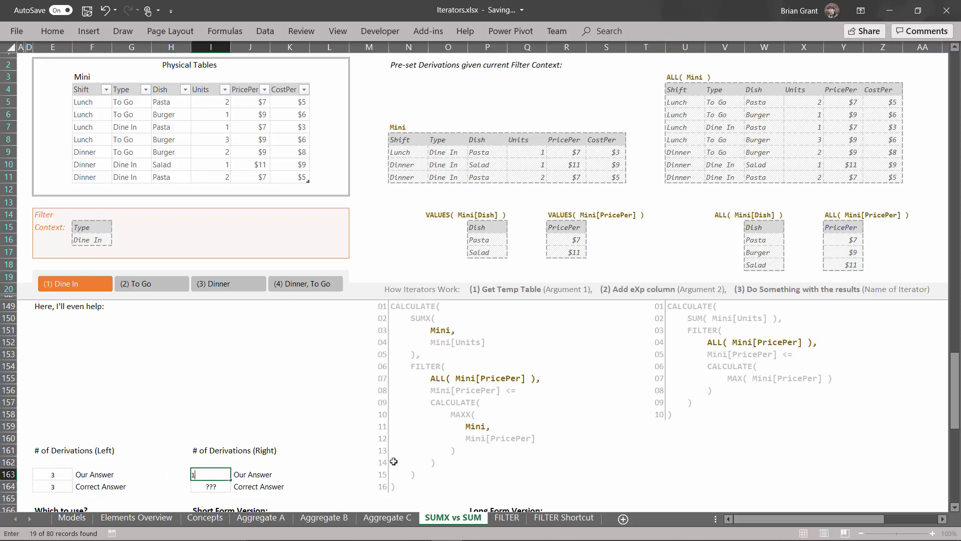
pyautogui.press('enter')
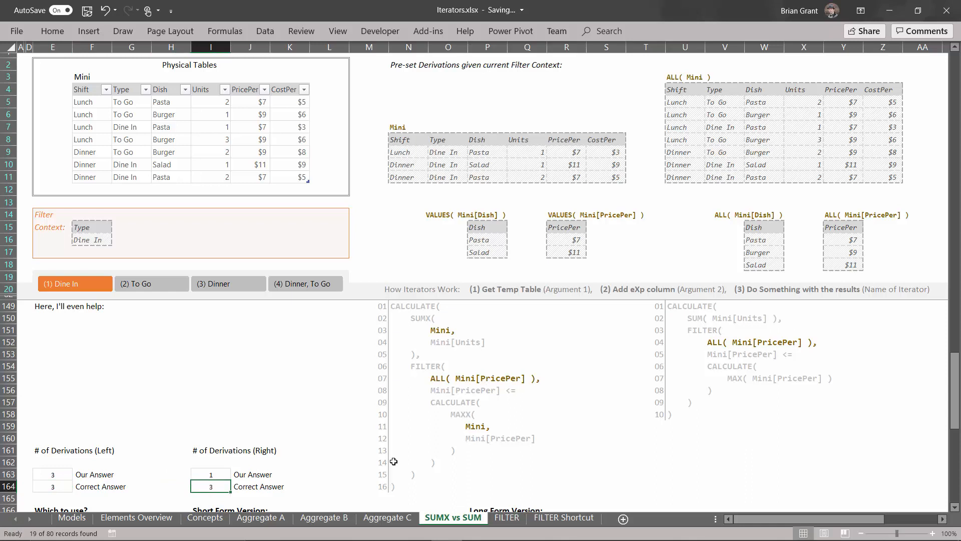
pyautogui.moveTo(583, 313)
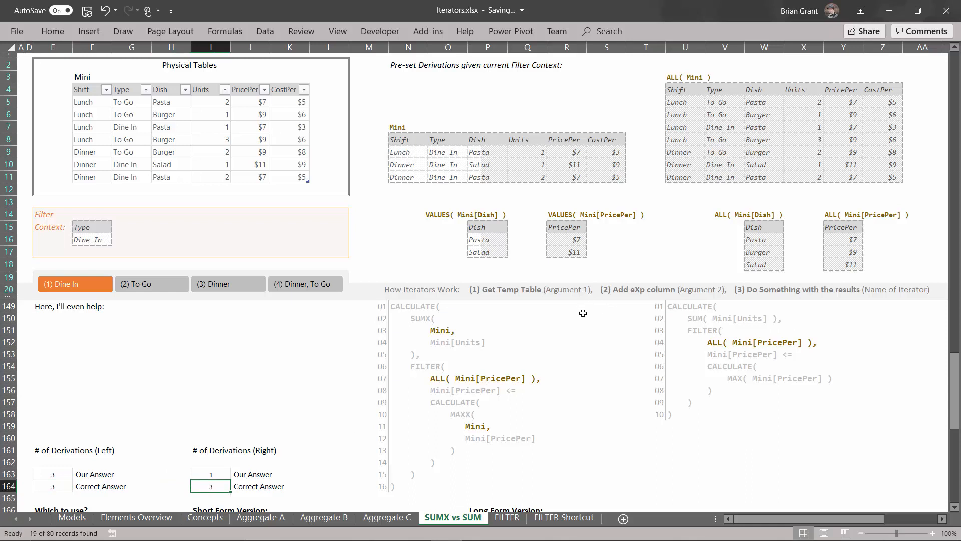
pyautogui.moveTo(714, 349)
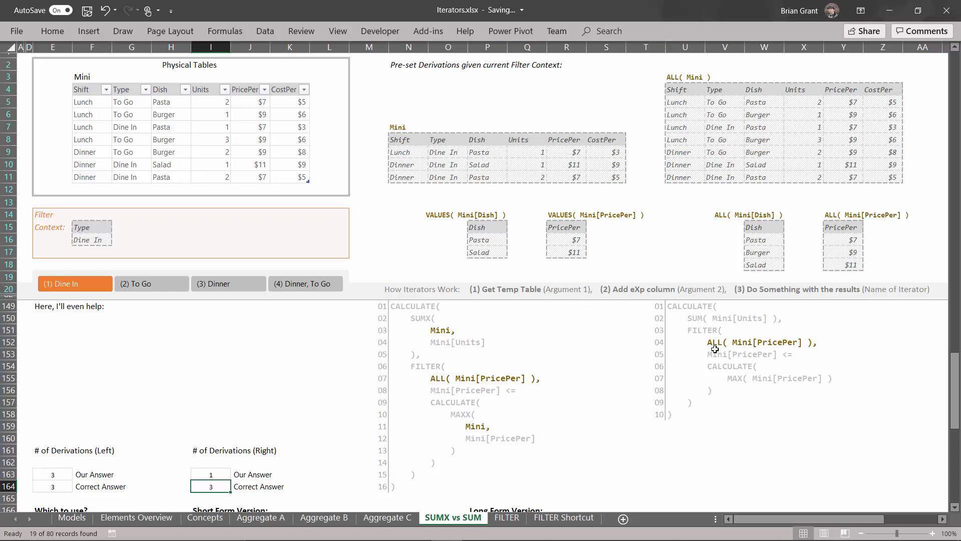
pyautogui.moveTo(677, 324)
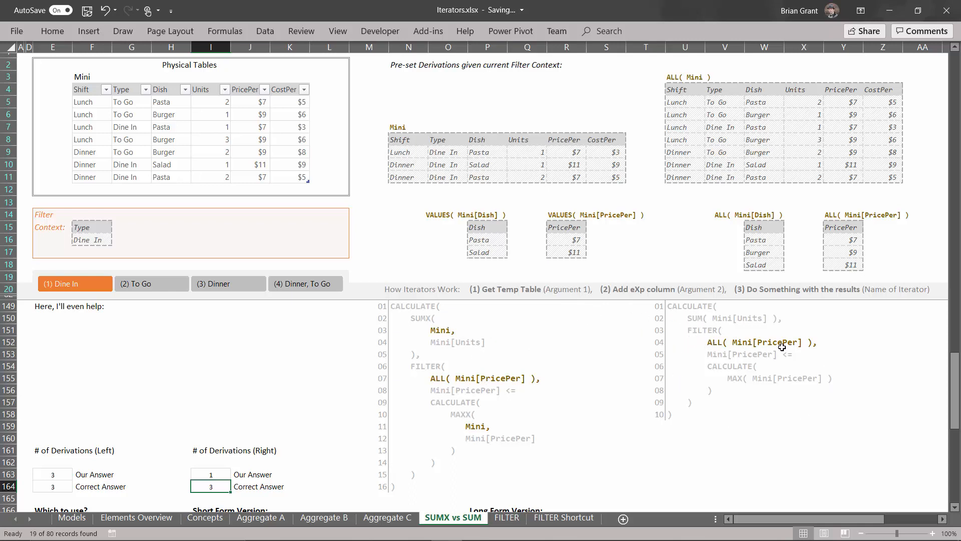
pyautogui.moveTo(655, 328)
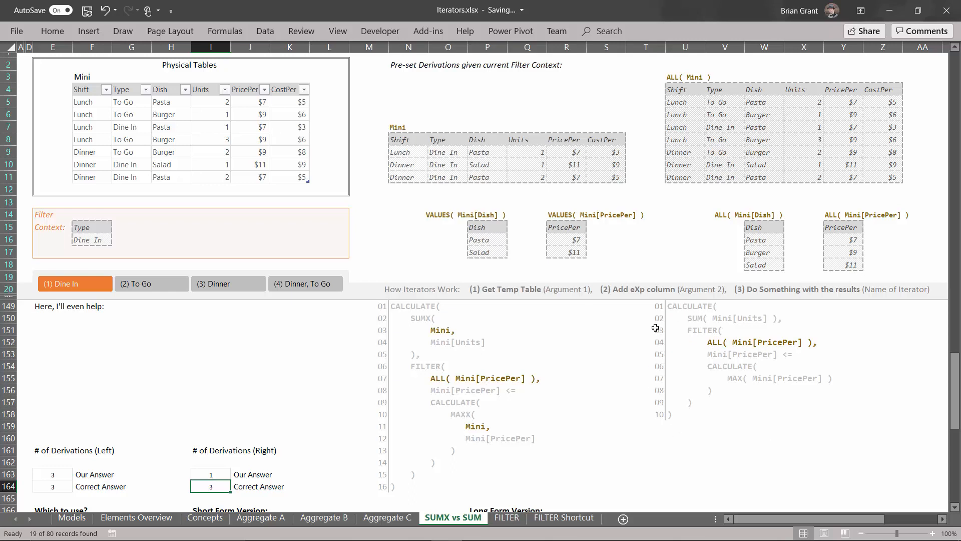
pyautogui.moveTo(411, 341)
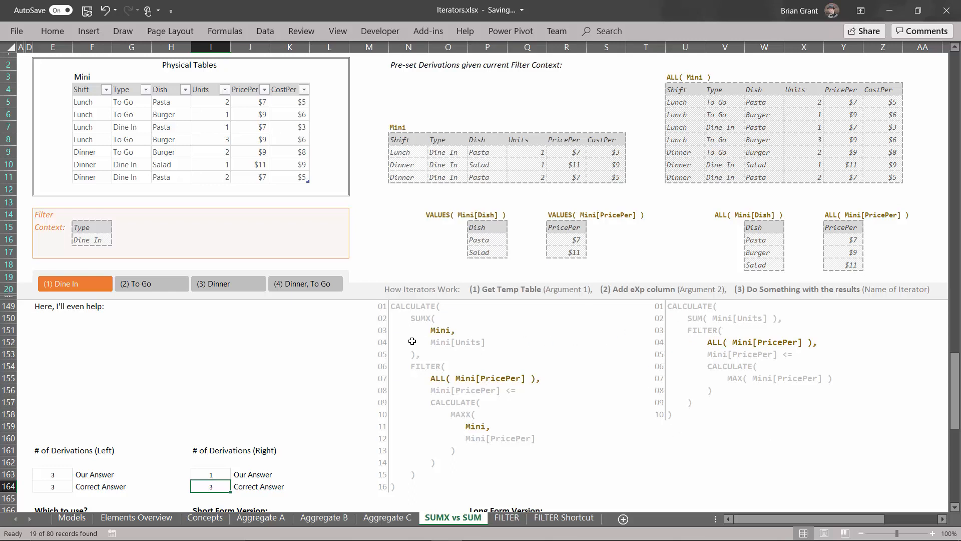
pyautogui.moveTo(434, 354)
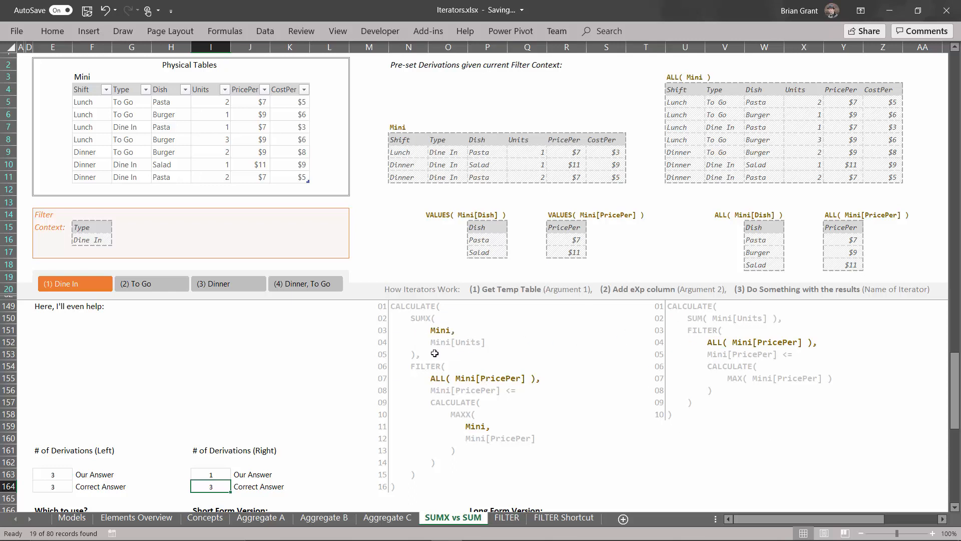
pyautogui.moveTo(739, 324)
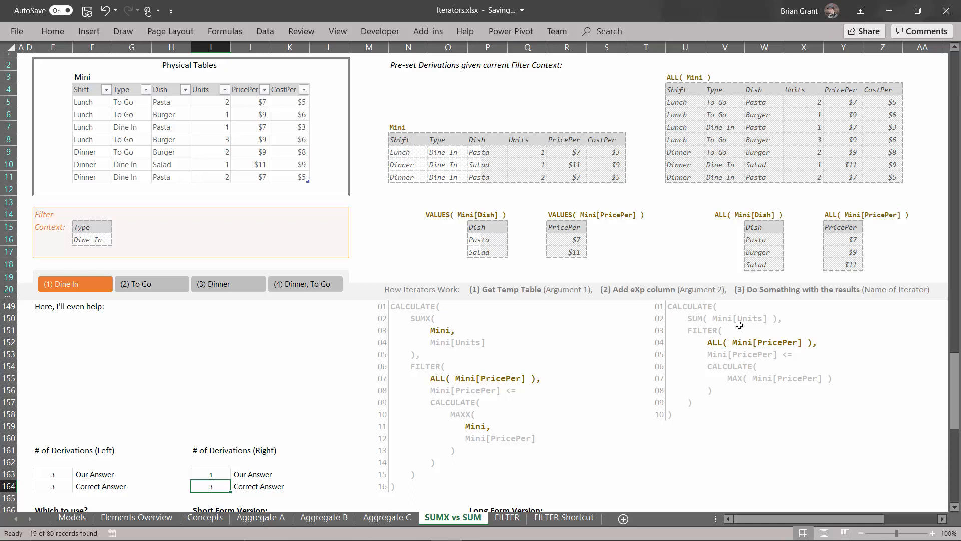
pyautogui.moveTo(485, 421)
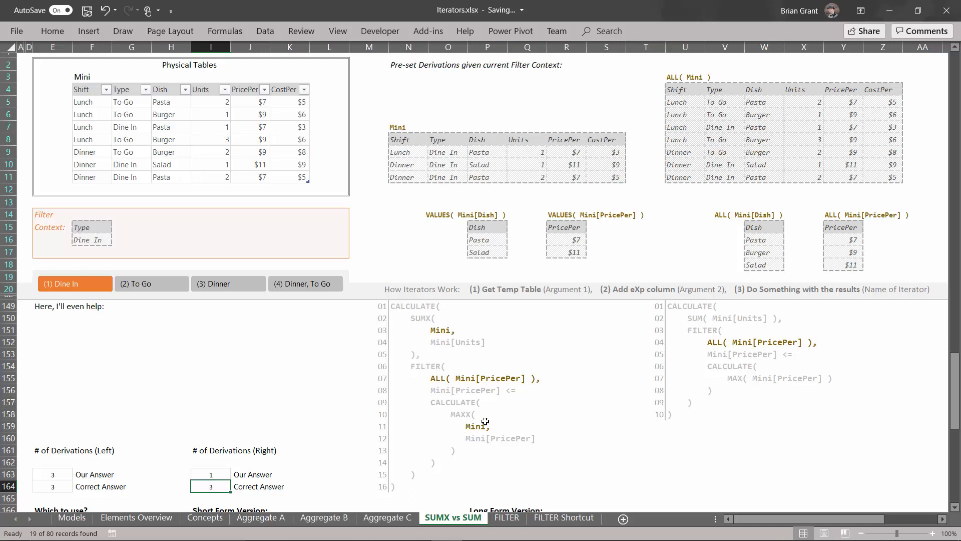
pyautogui.moveTo(600, 426)
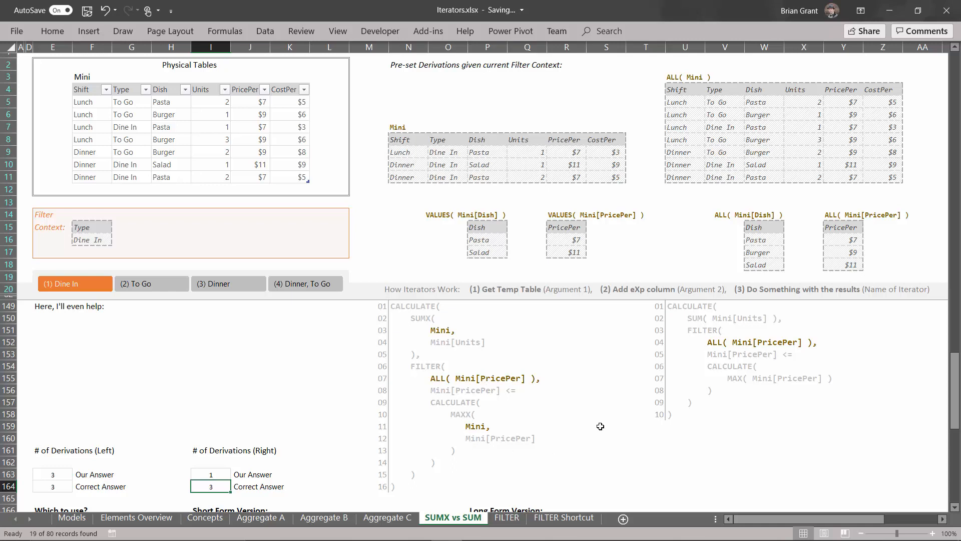
pyautogui.moveTo(824, 392)
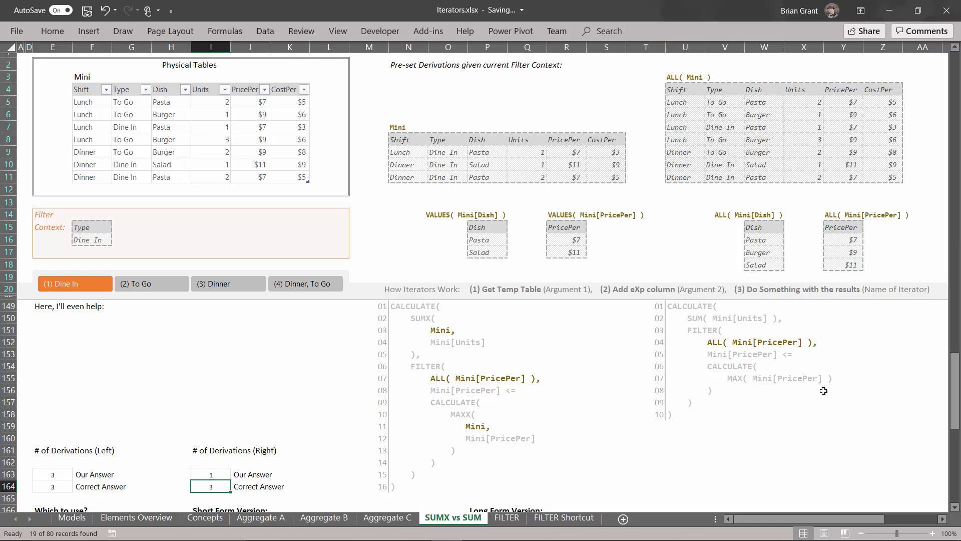
pyautogui.moveTo(415, 391)
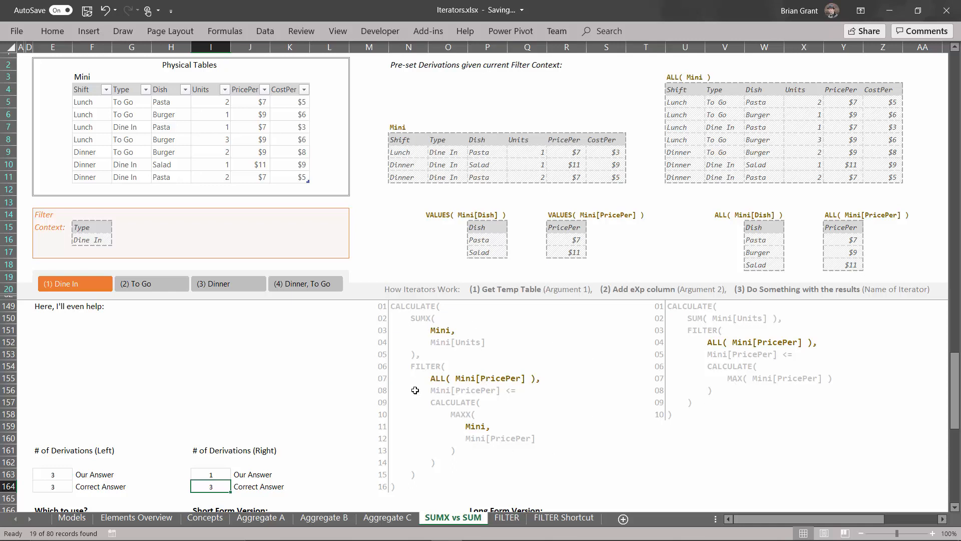
pyautogui.moveTo(433, 343)
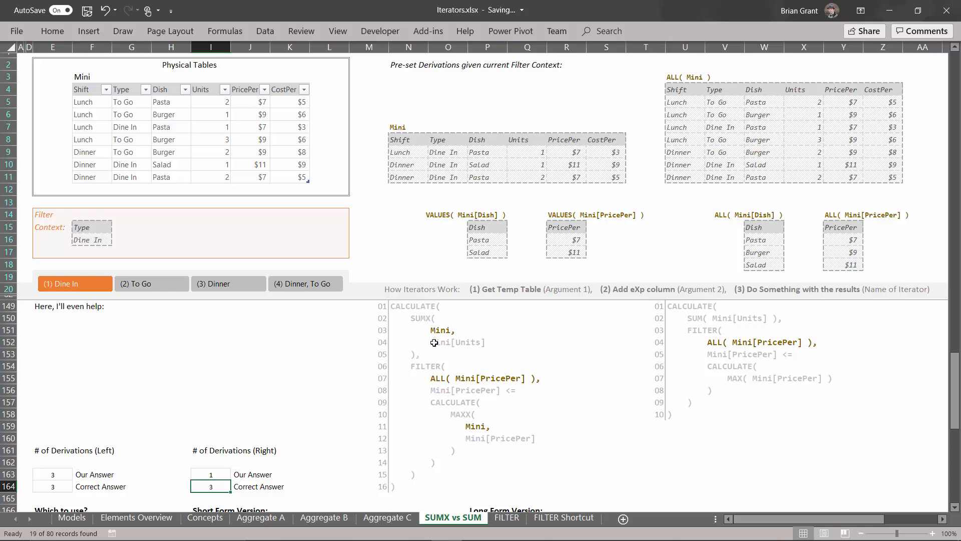
pyautogui.moveTo(505, 456)
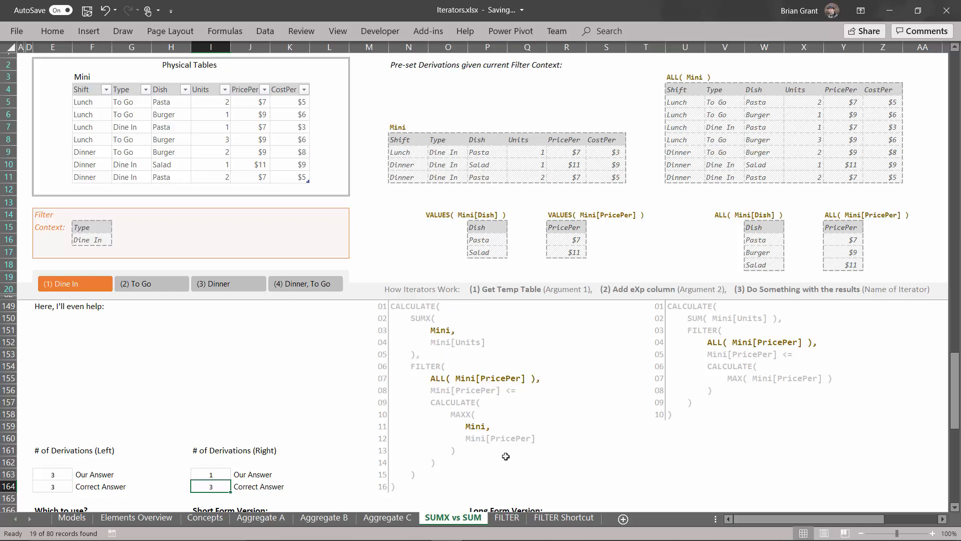
pyautogui.moveTo(654, 423)
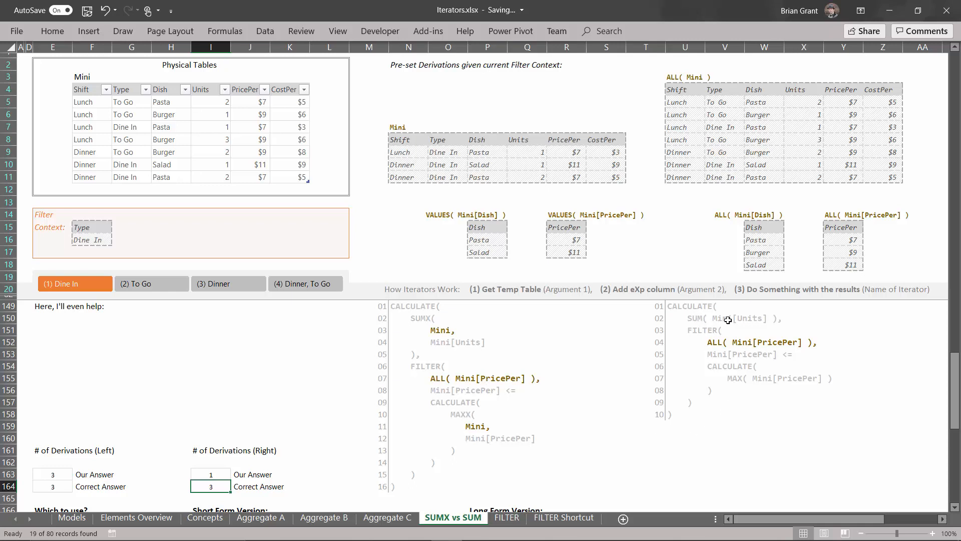
pyautogui.moveTo(777, 380)
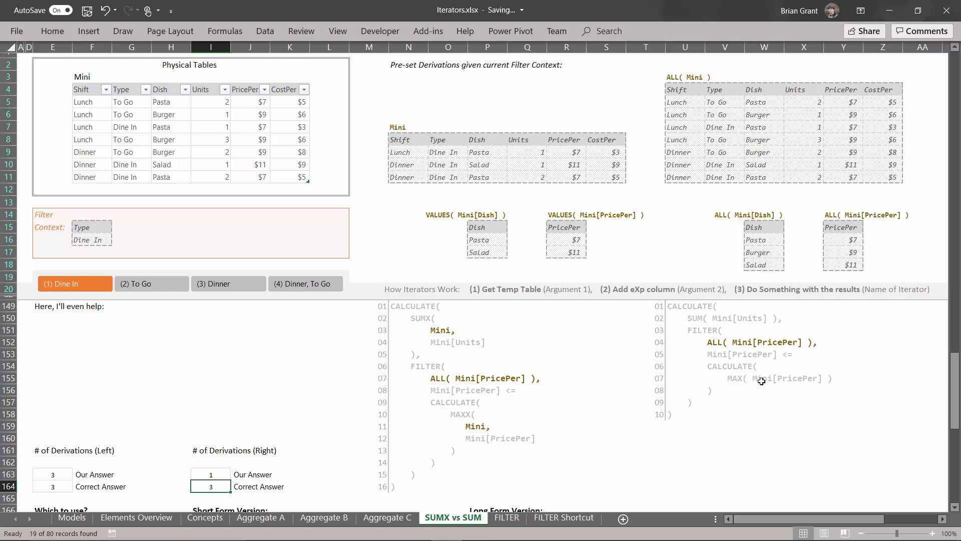
pyautogui.moveTo(701, 309)
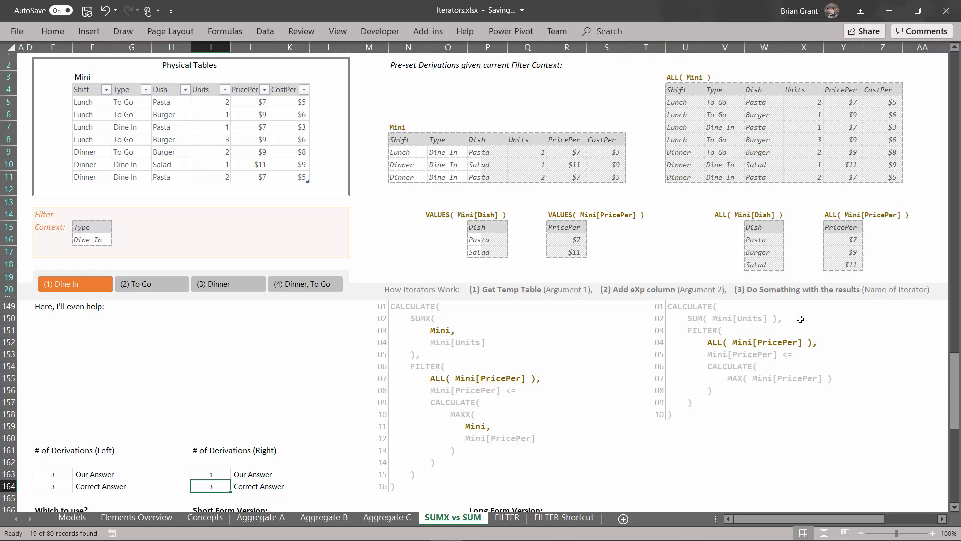
pyautogui.moveTo(479, 357)
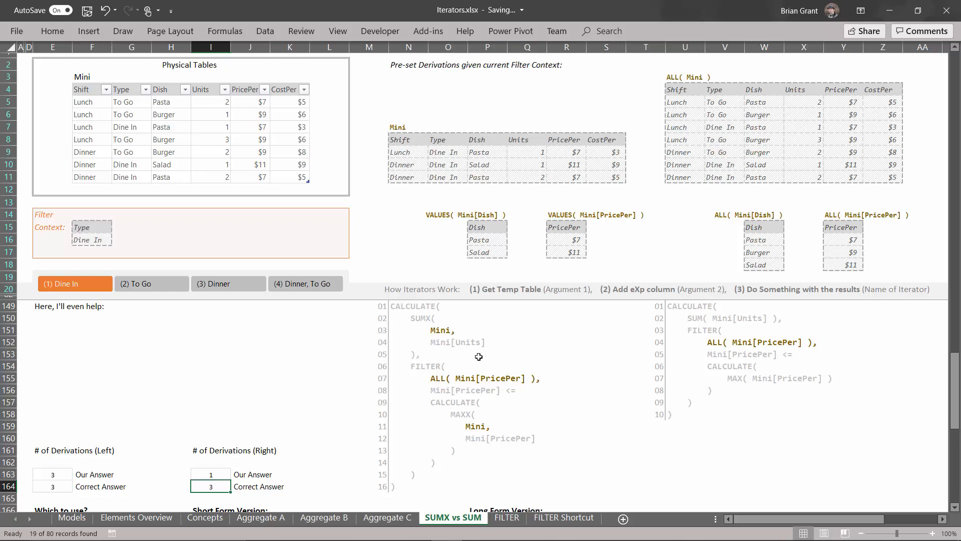
pyautogui.moveTo(430, 320)
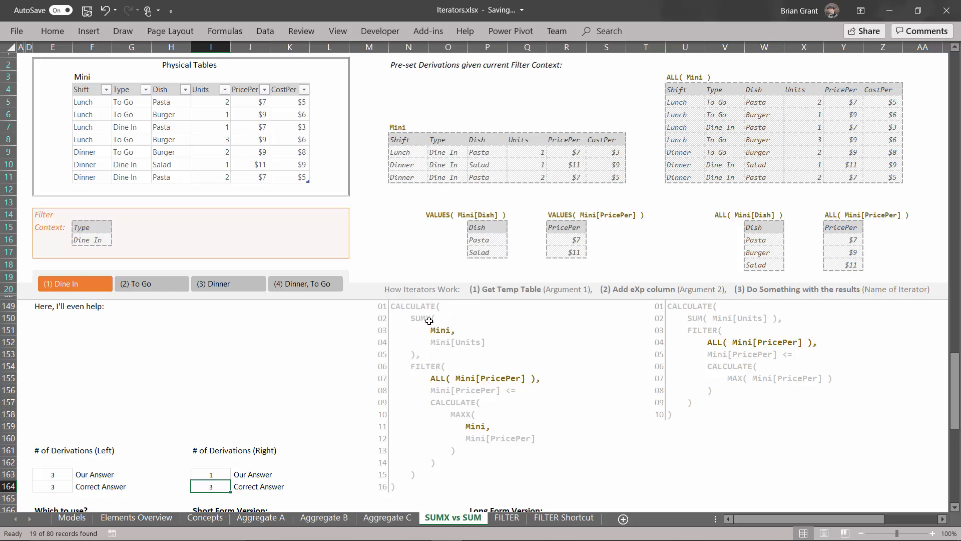
pyautogui.moveTo(337, 374)
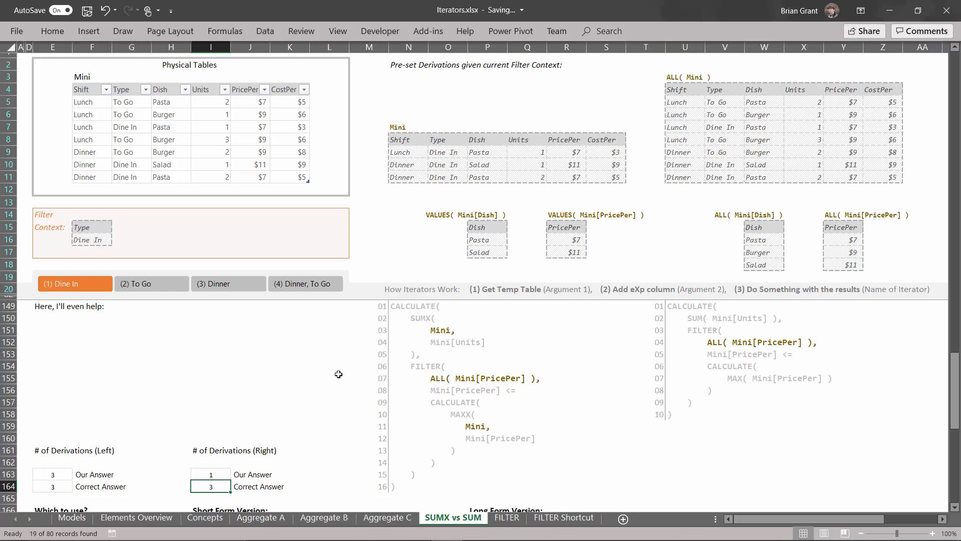
pyautogui.moveTo(362, 350)
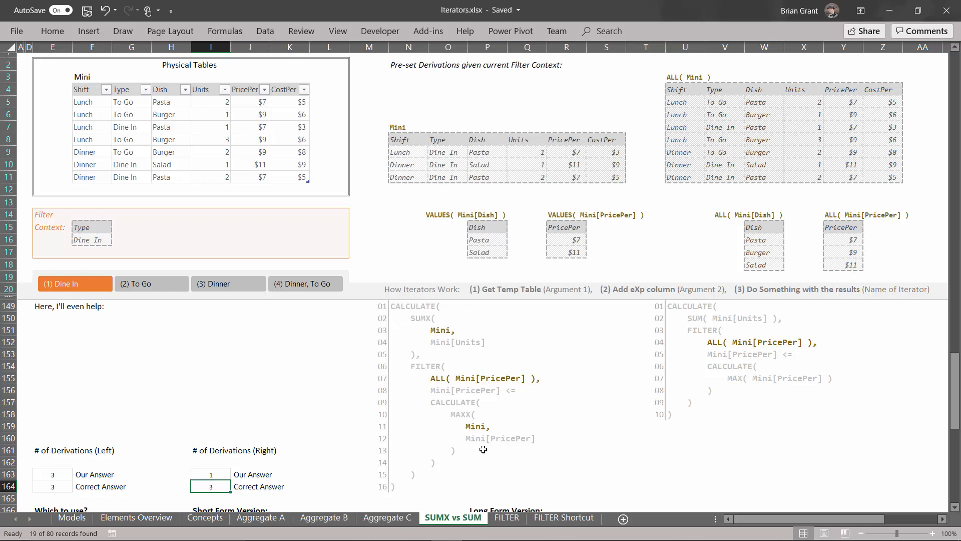
pyautogui.moveTo(443, 495)
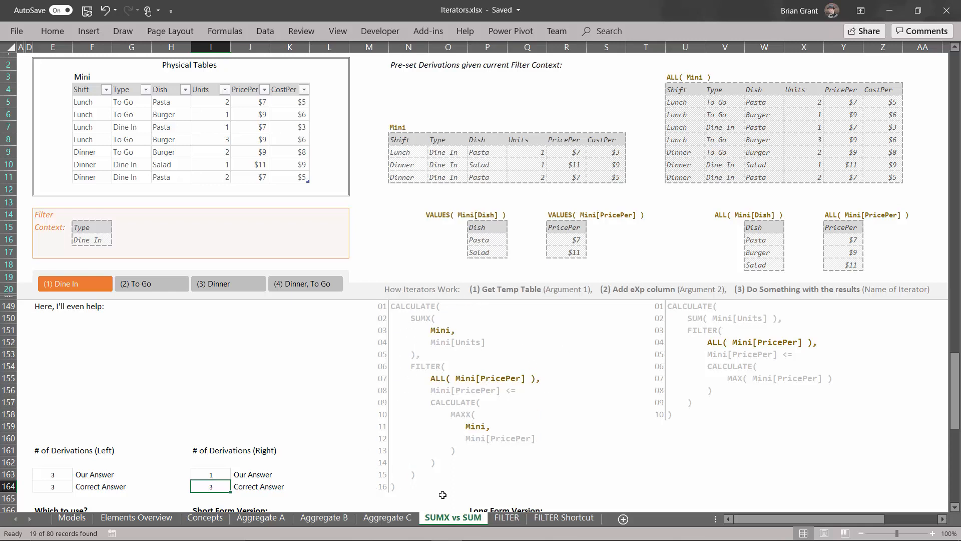
# Step: Scroll down to the 'Which to use?' SUM short-form versus SUMX long-form comparison
pyautogui.scroll(-3)
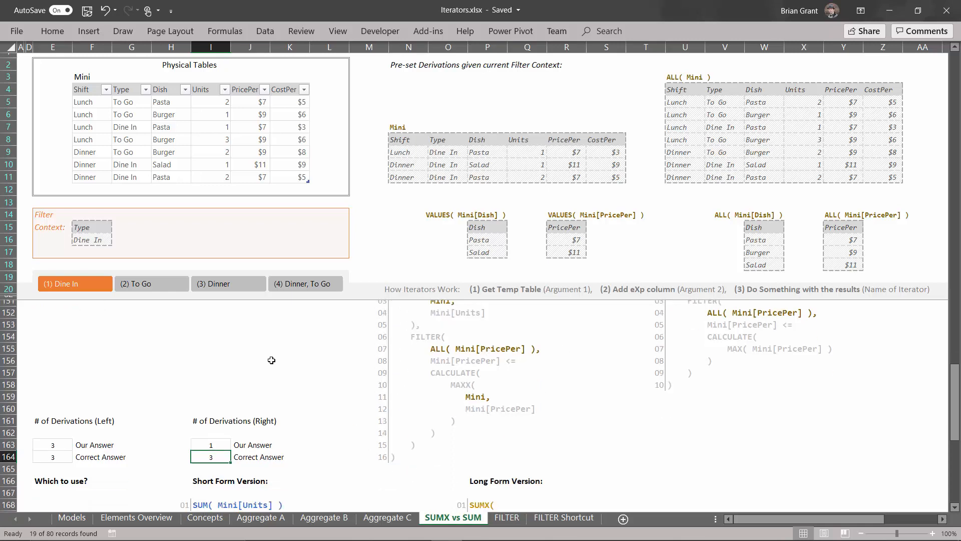
pyautogui.scroll(-3)
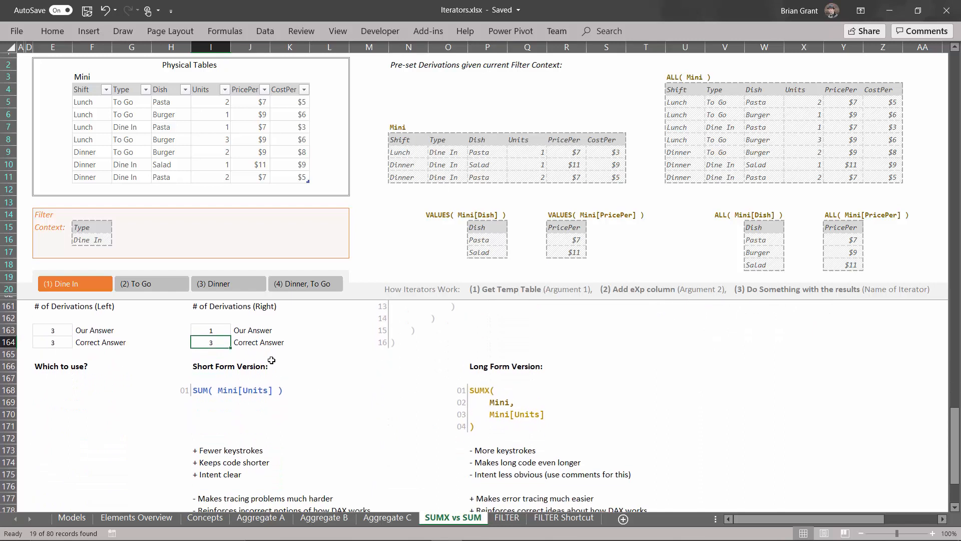
pyautogui.scroll(-3)
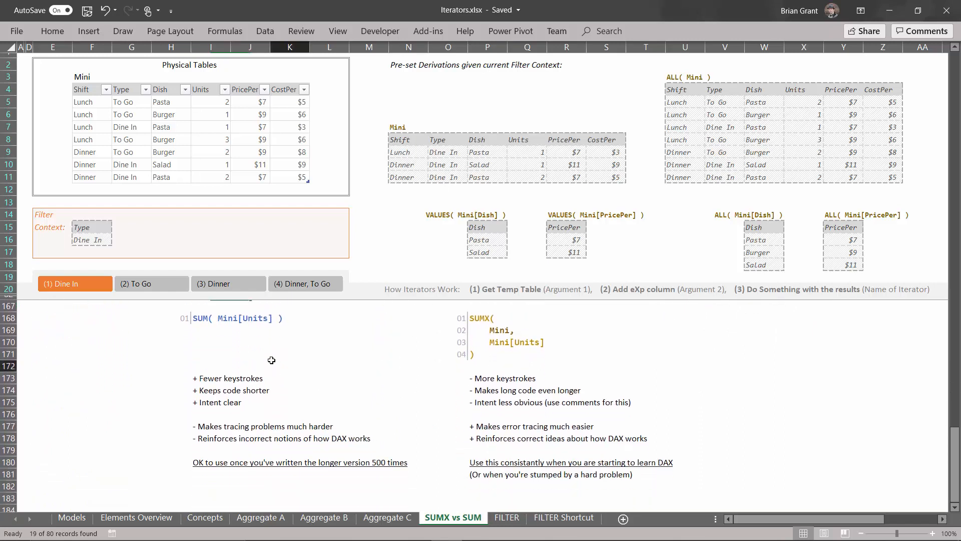
pyautogui.scroll(-3)
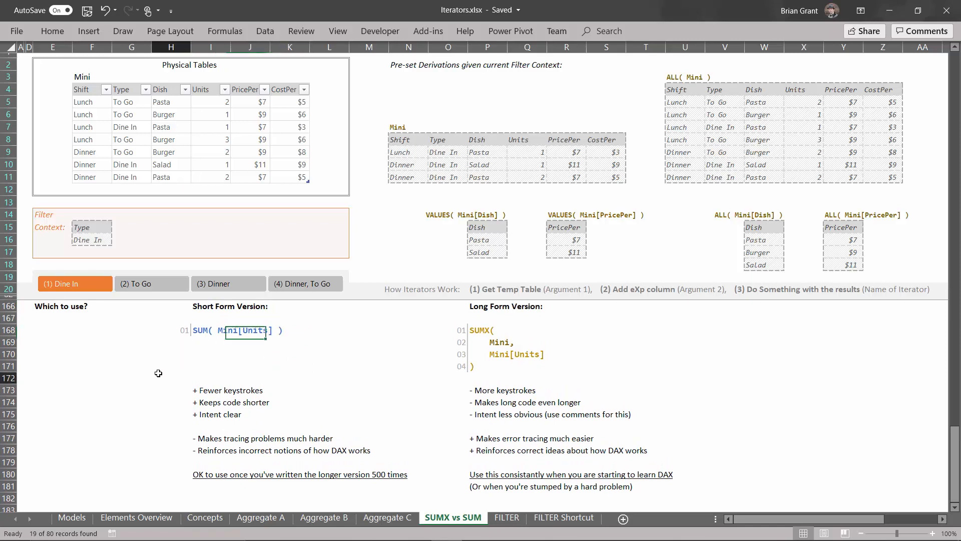
pyautogui.click(91, 389)
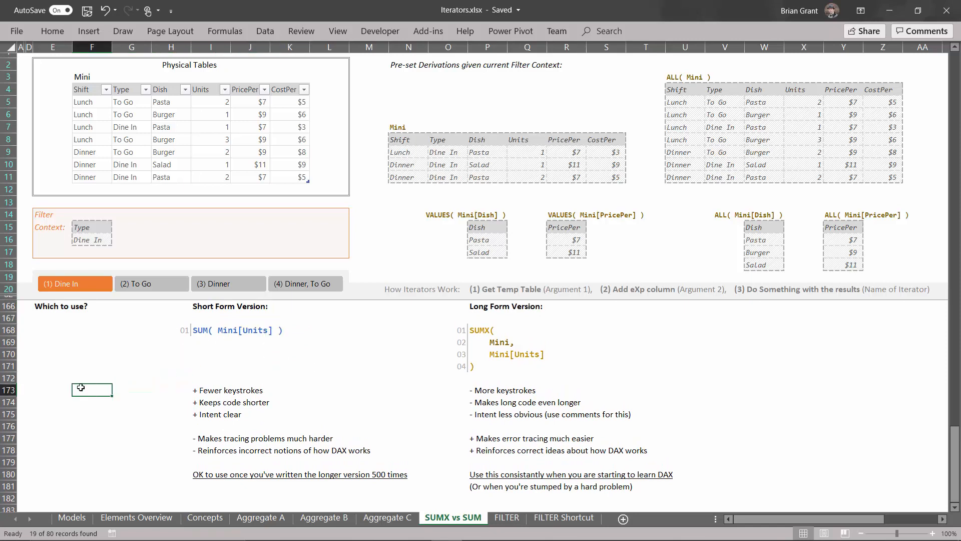
pyautogui.moveTo(176, 344)
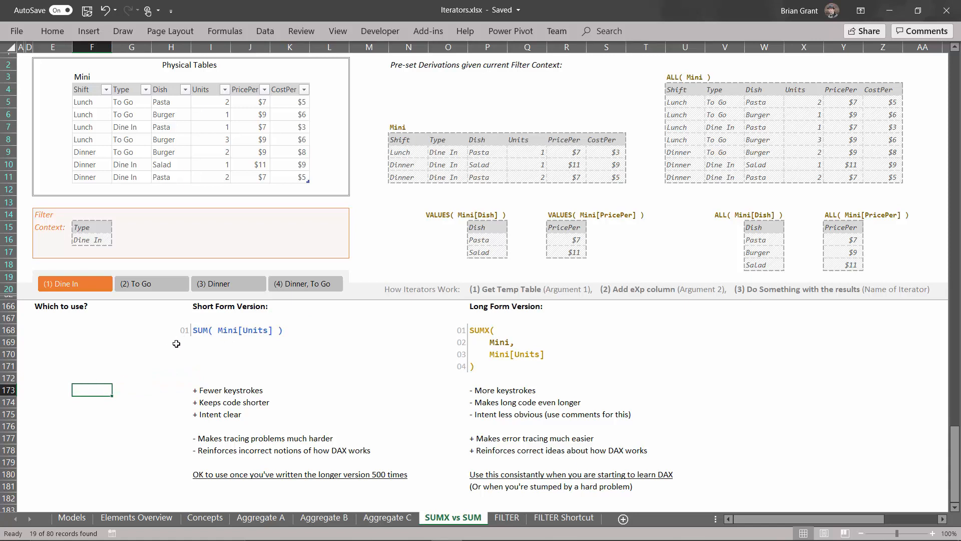
pyautogui.moveTo(372, 352)
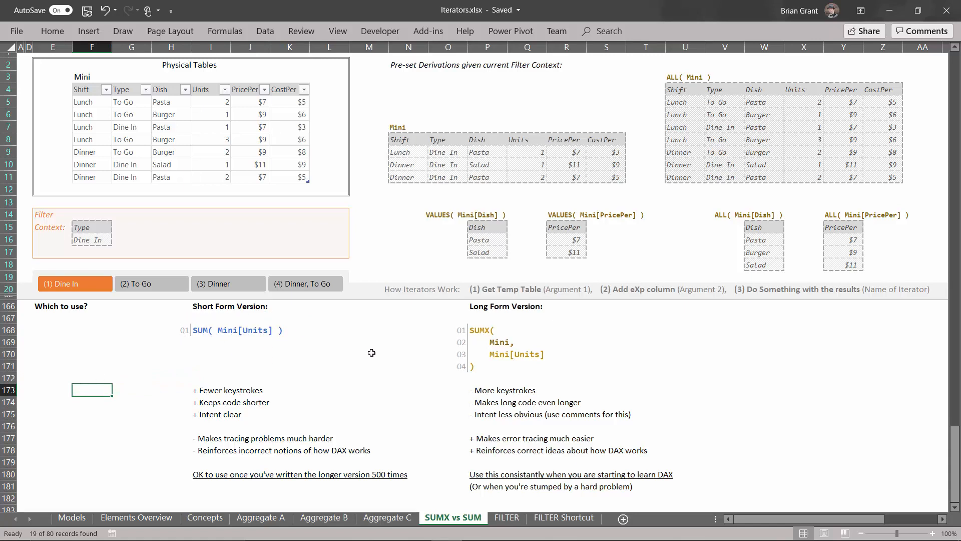
pyautogui.moveTo(285, 369)
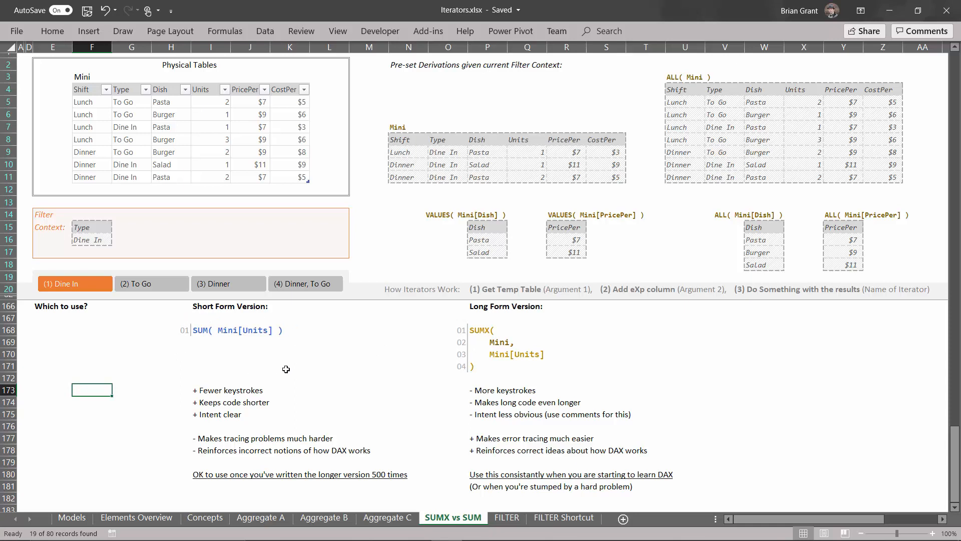
pyautogui.moveTo(182, 395)
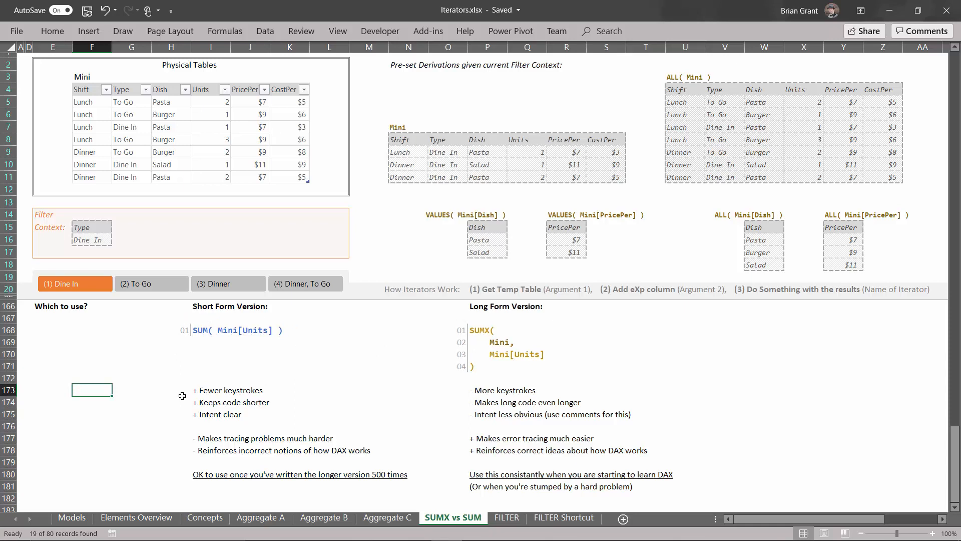
pyautogui.moveTo(216, 409)
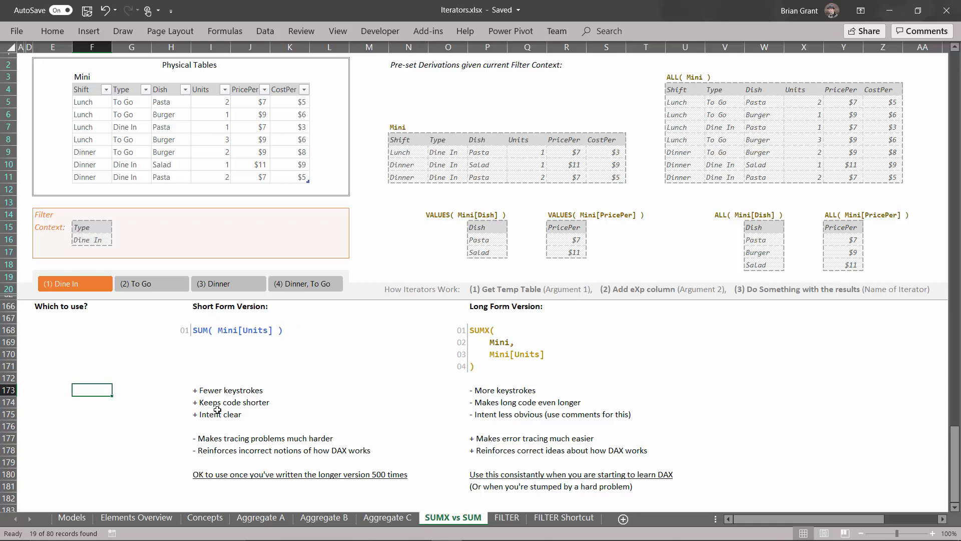
pyautogui.moveTo(330, 392)
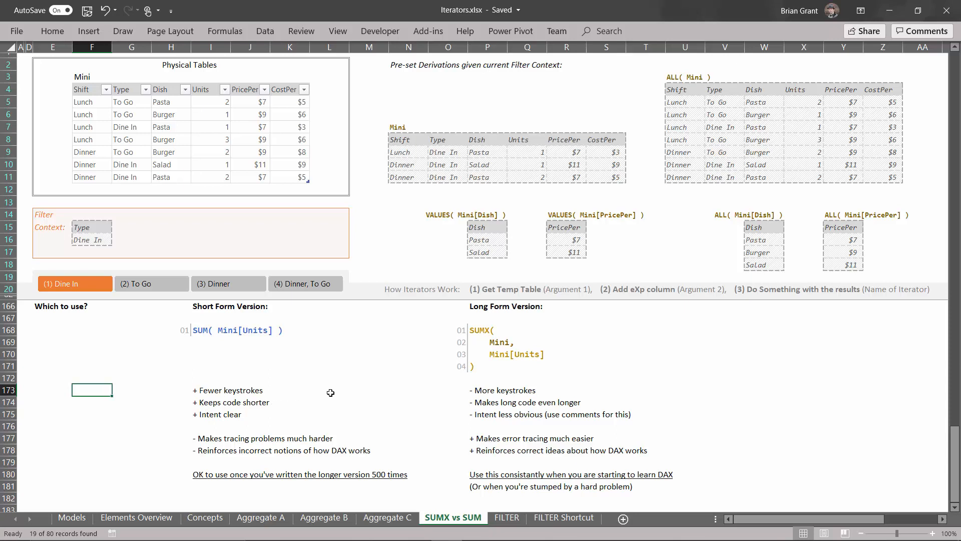
pyautogui.moveTo(213, 434)
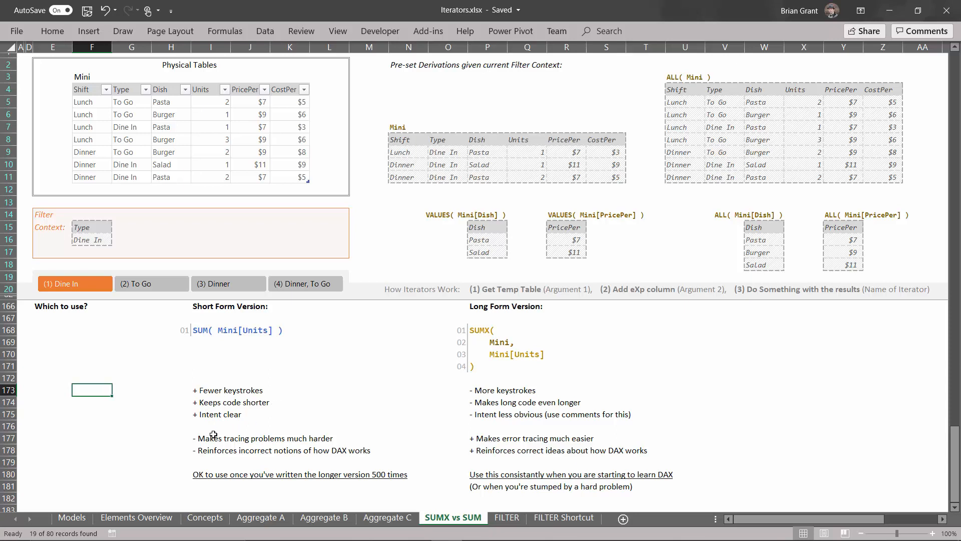
pyautogui.moveTo(198, 349)
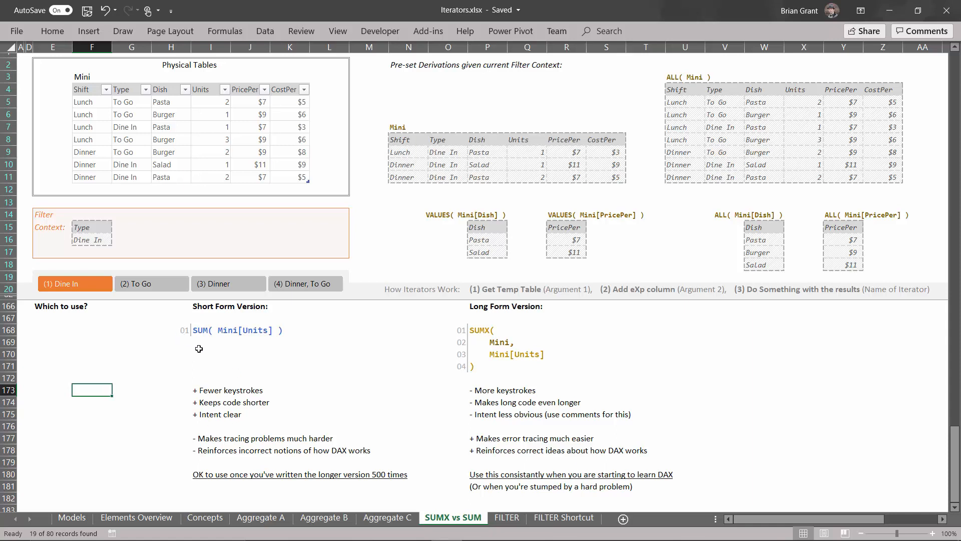
pyautogui.moveTo(165, 339)
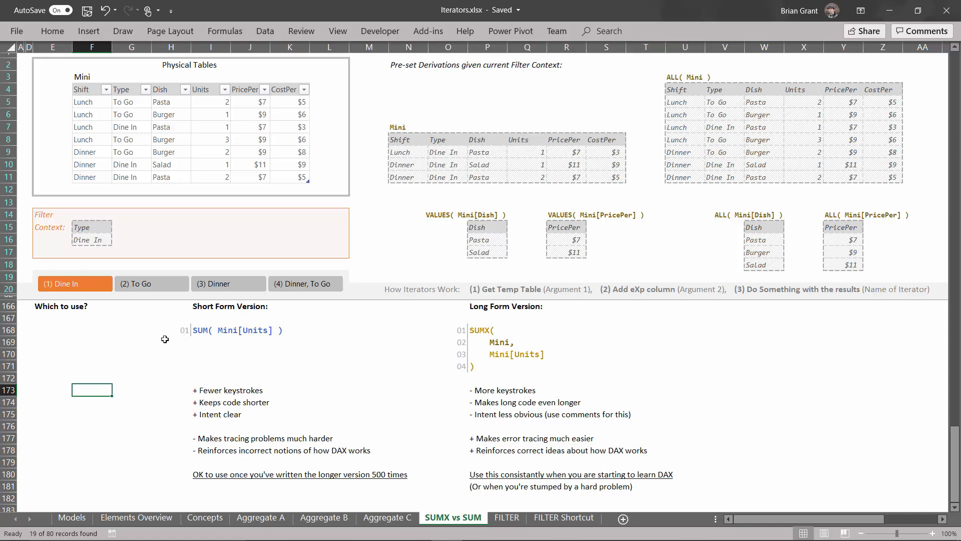
pyautogui.moveTo(228, 309)
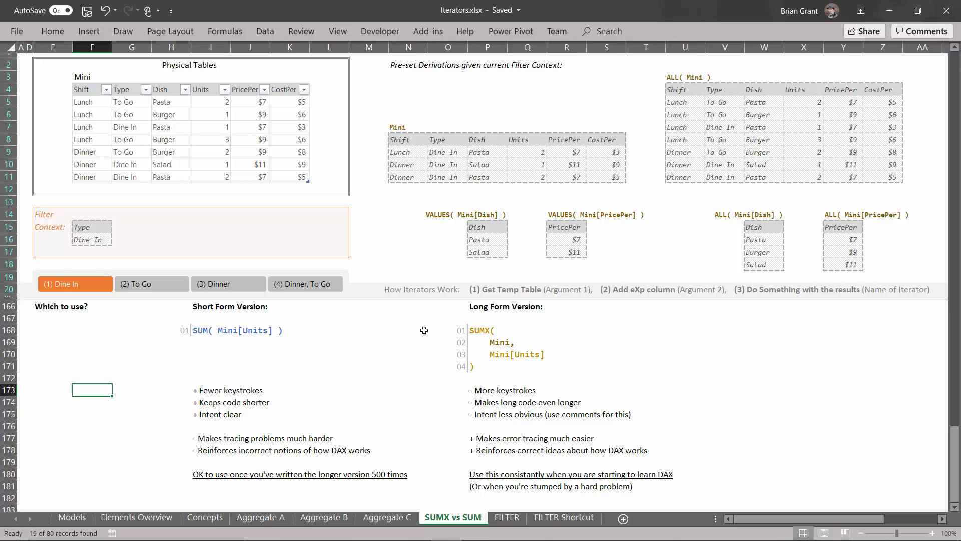
pyautogui.moveTo(231, 431)
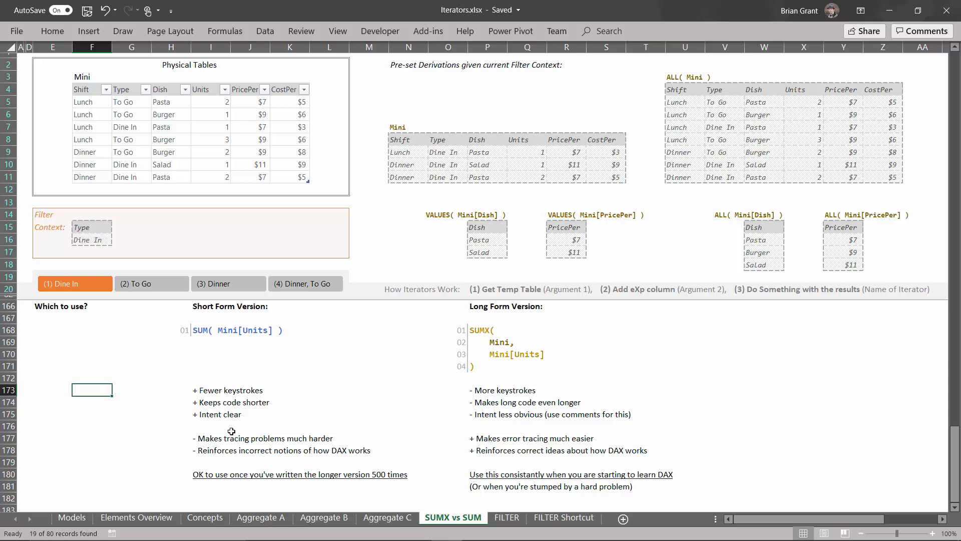
pyautogui.moveTo(267, 444)
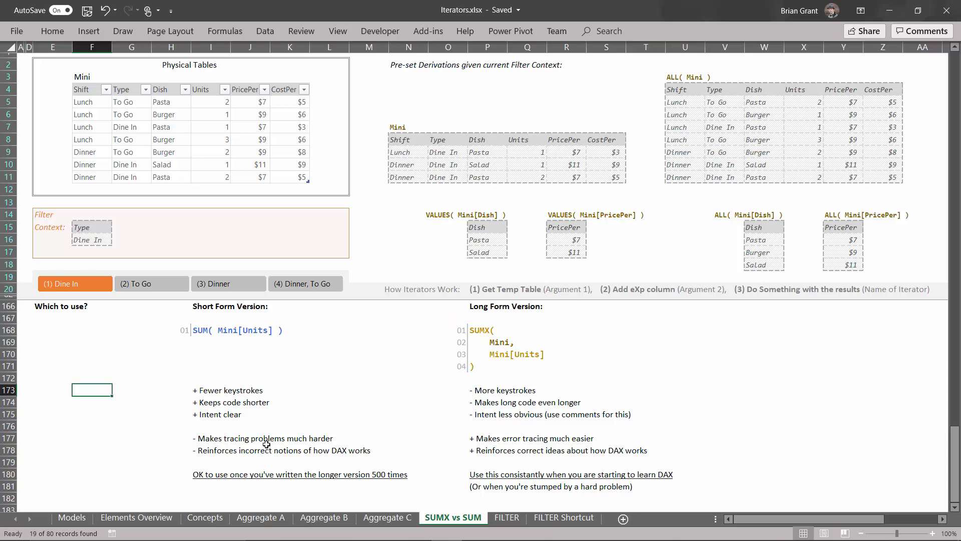
pyautogui.moveTo(222, 332)
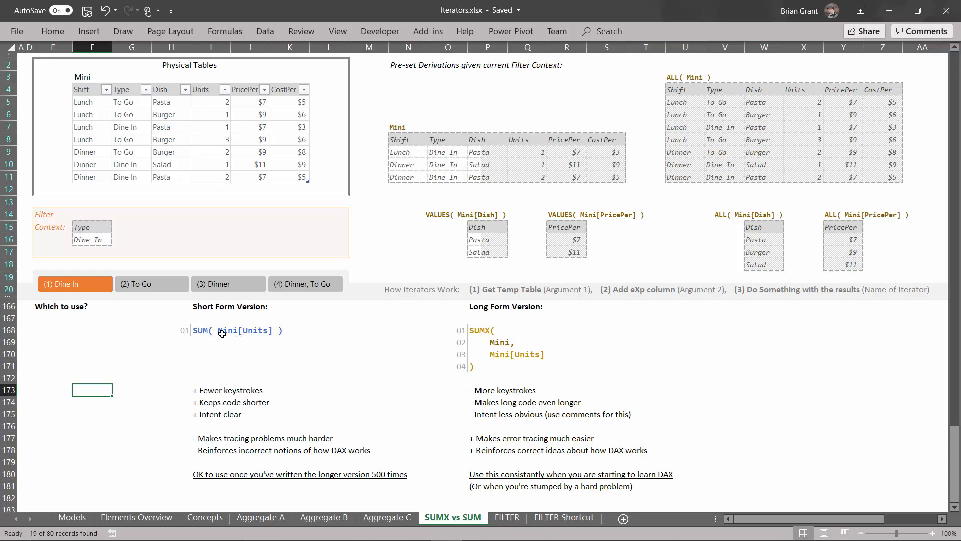
pyautogui.moveTo(263, 341)
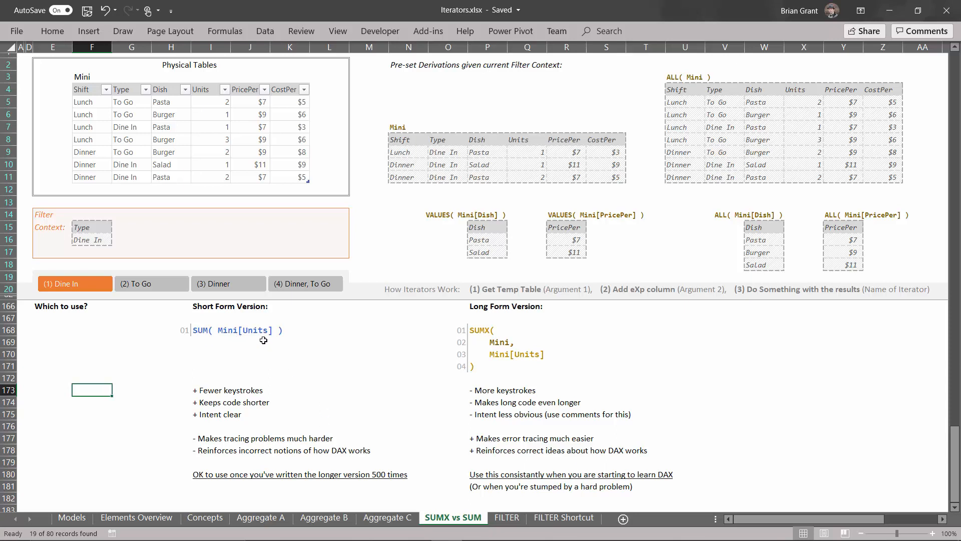
pyautogui.moveTo(213, 345)
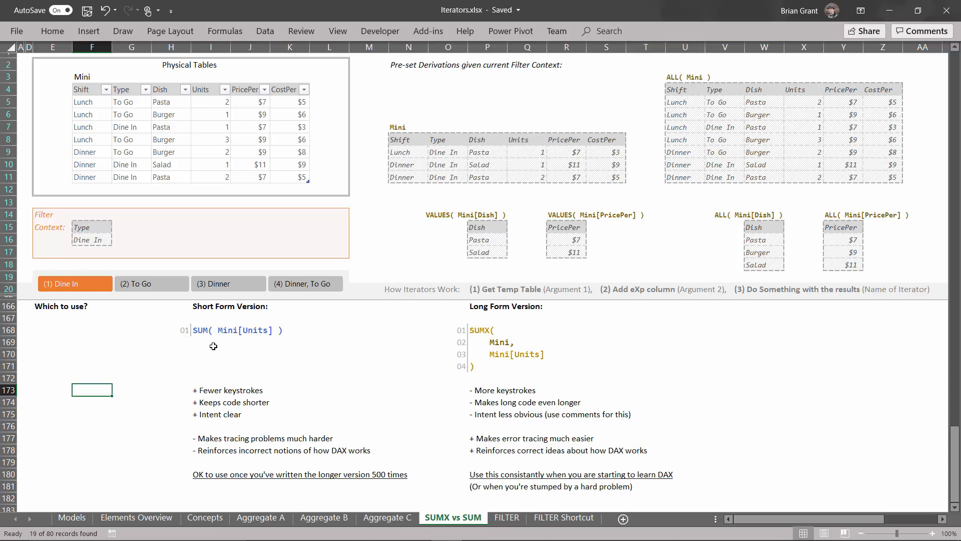
pyautogui.moveTo(482, 391)
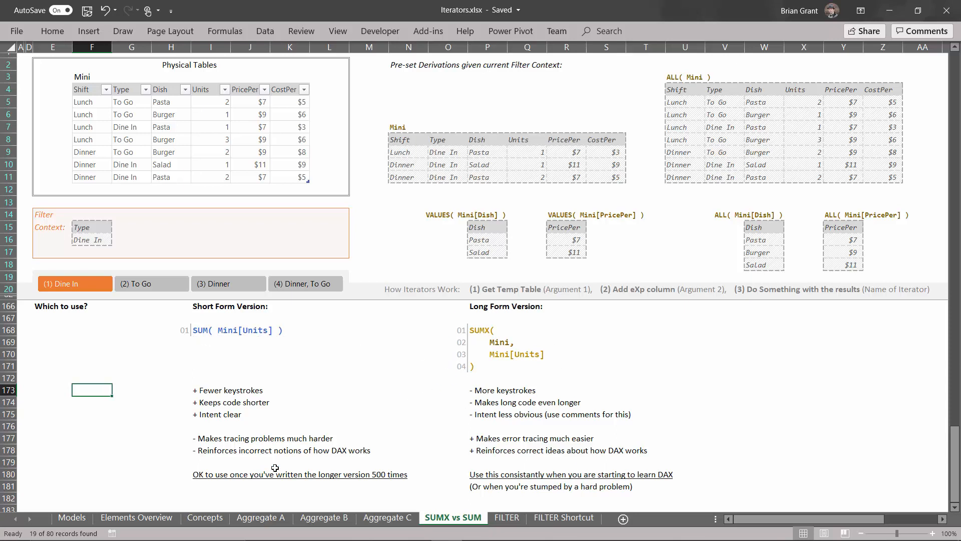
pyautogui.moveTo(317, 461)
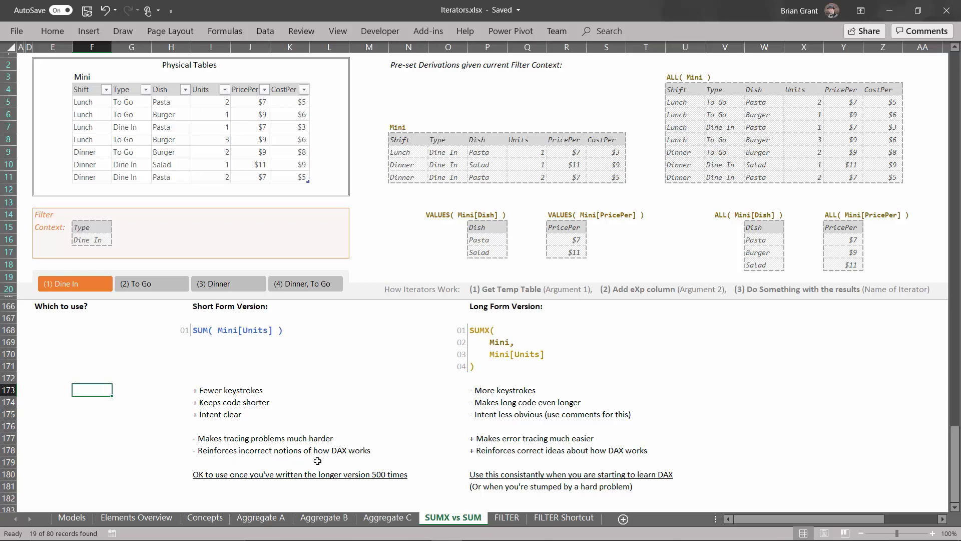
pyautogui.moveTo(222, 338)
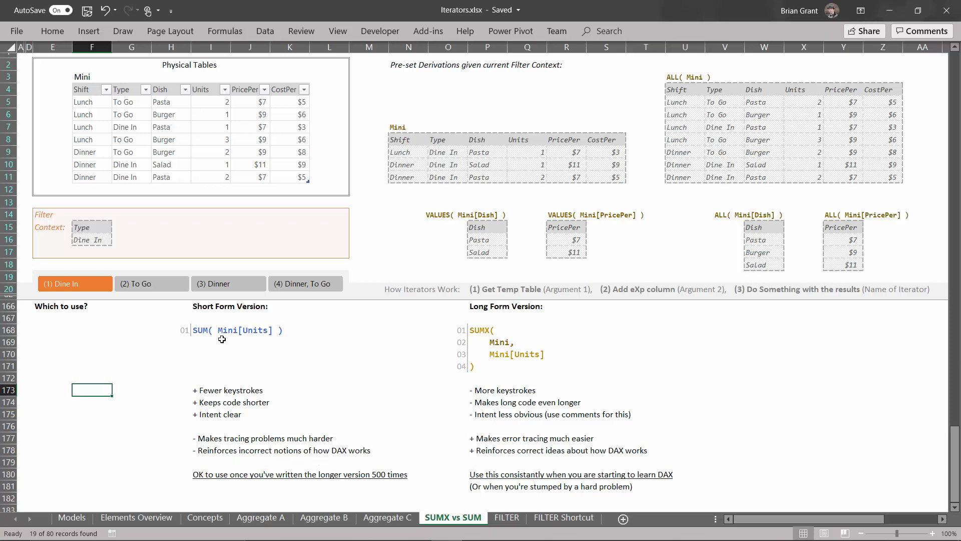
pyautogui.moveTo(239, 437)
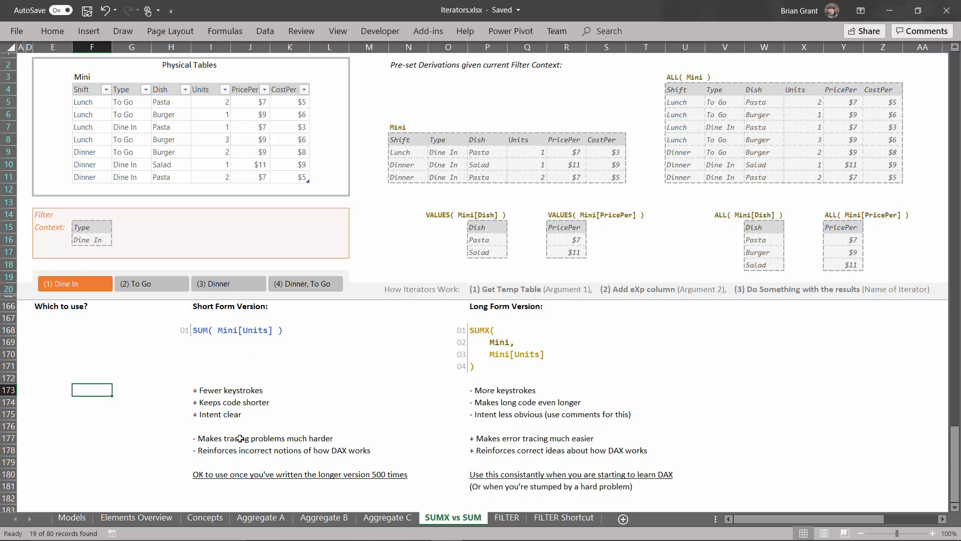
pyautogui.moveTo(207, 350)
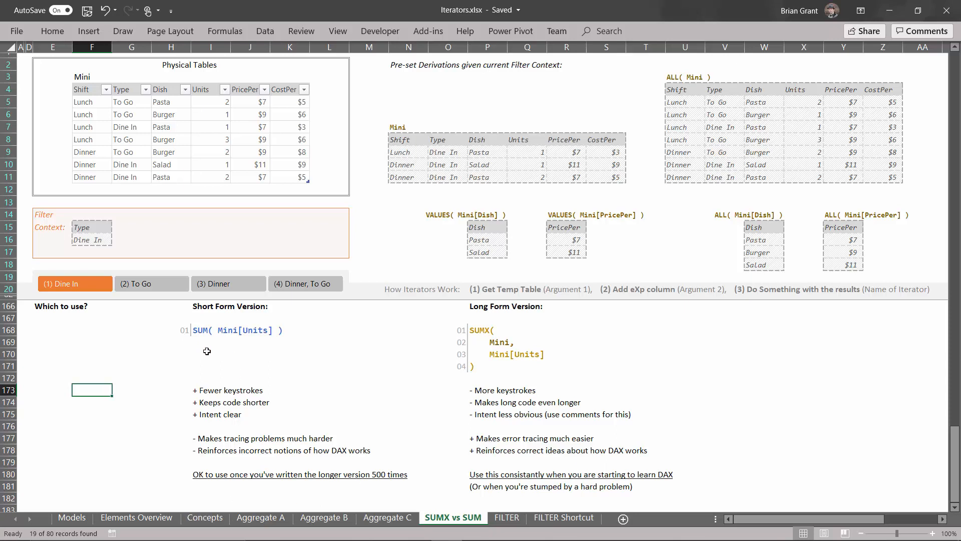
pyautogui.moveTo(222, 343)
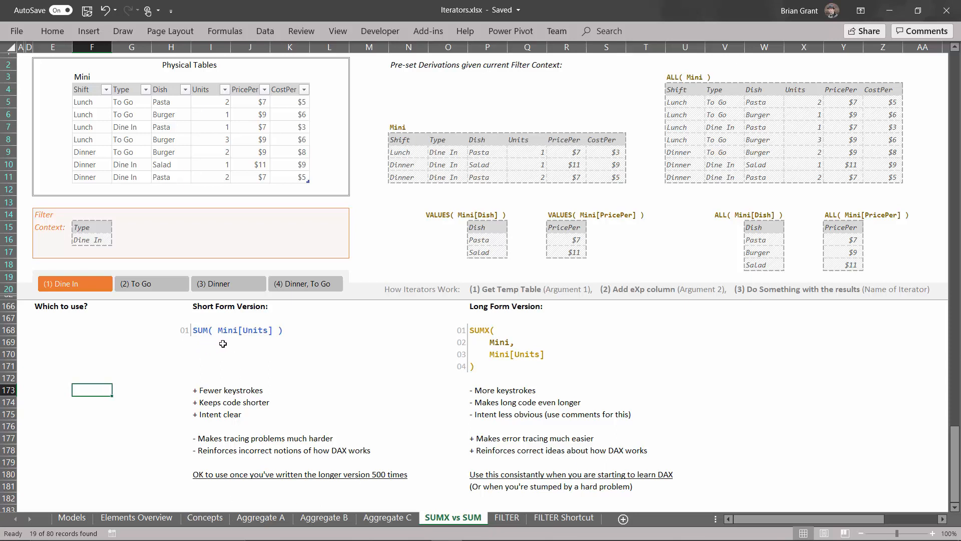
pyautogui.moveTo(234, 343)
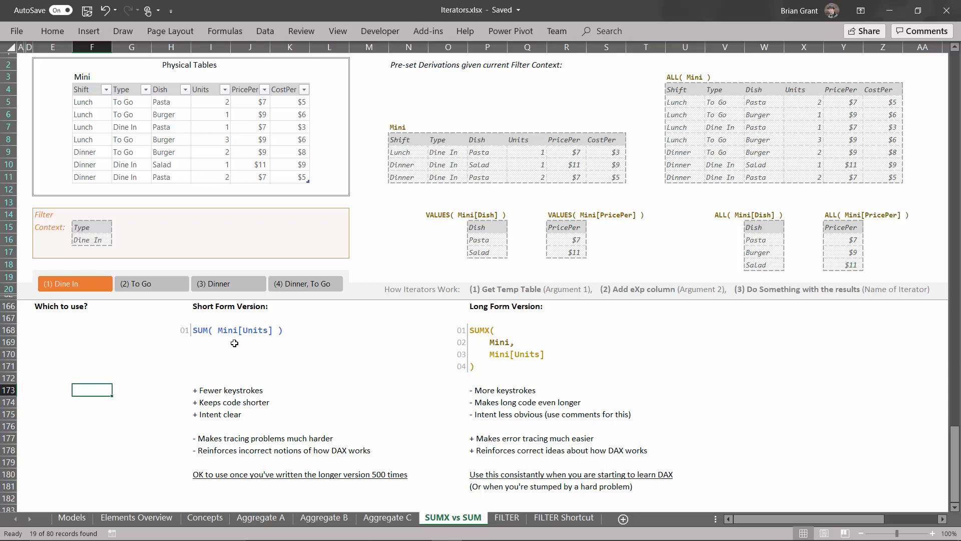
pyautogui.moveTo(487, 356)
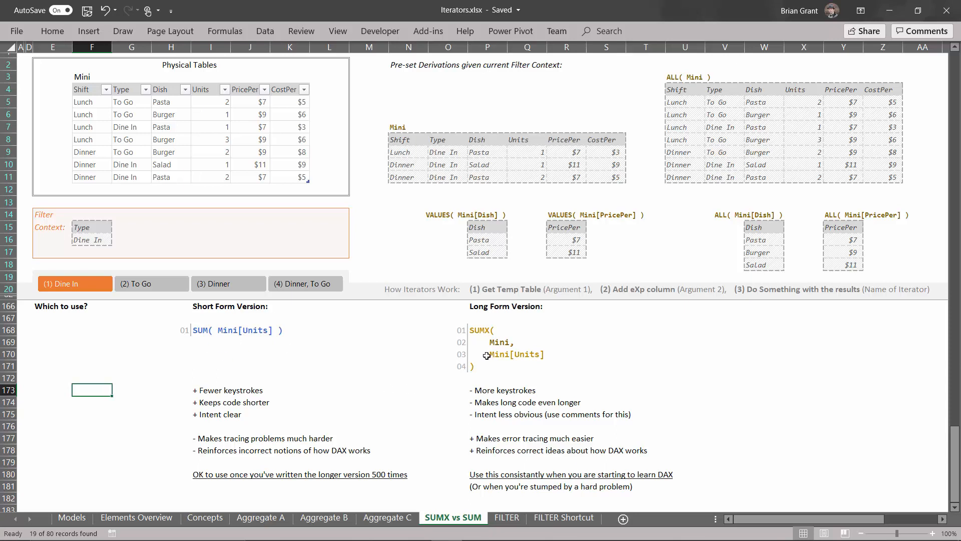
pyautogui.moveTo(482, 346)
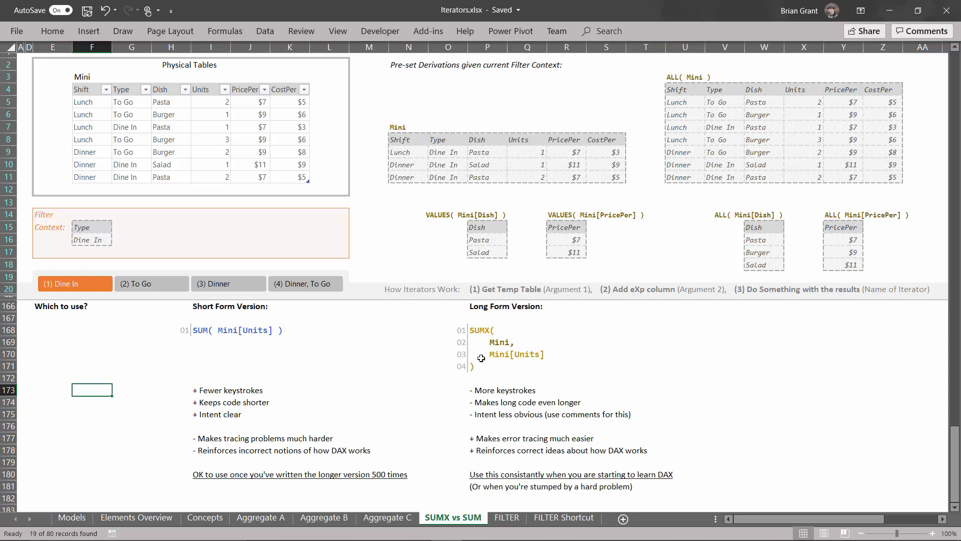
pyautogui.moveTo(504, 348)
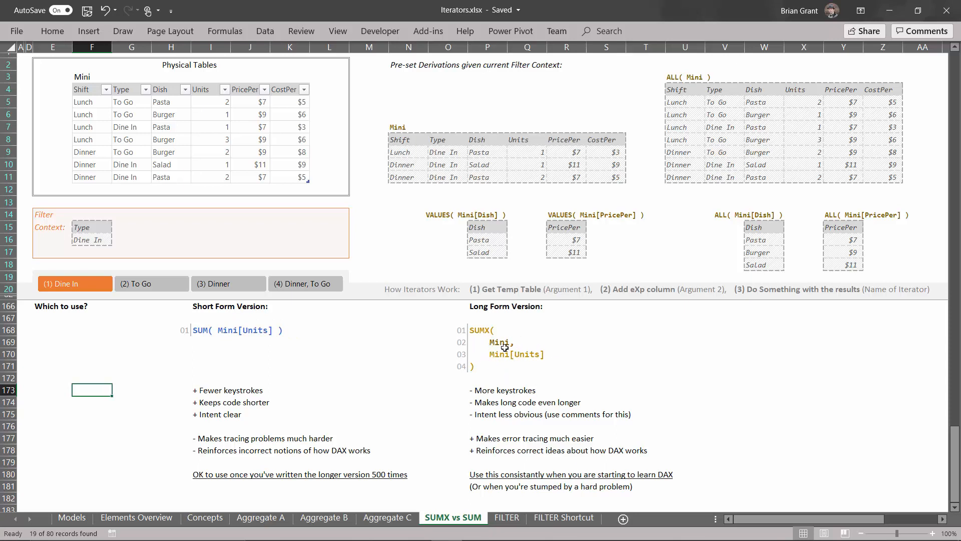
pyautogui.moveTo(456, 317)
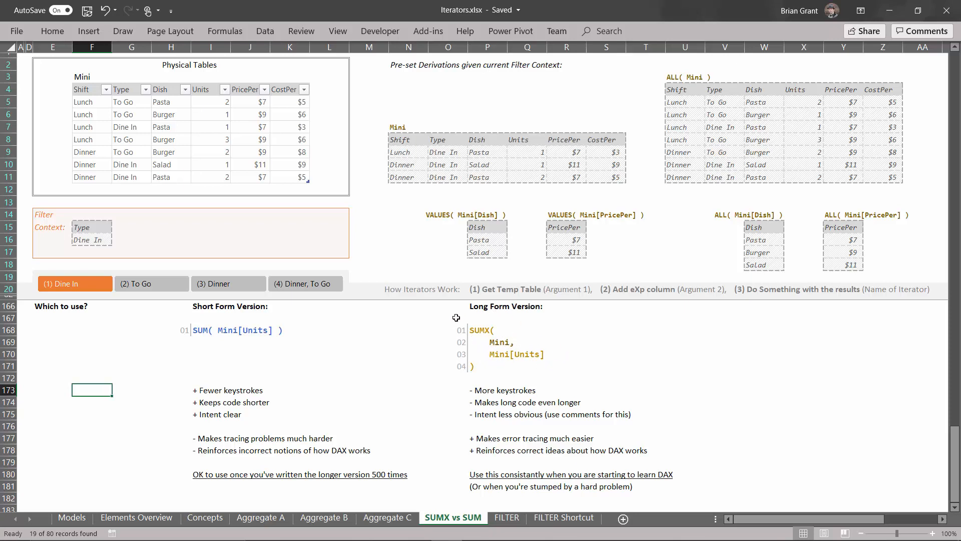
pyautogui.moveTo(342, 333)
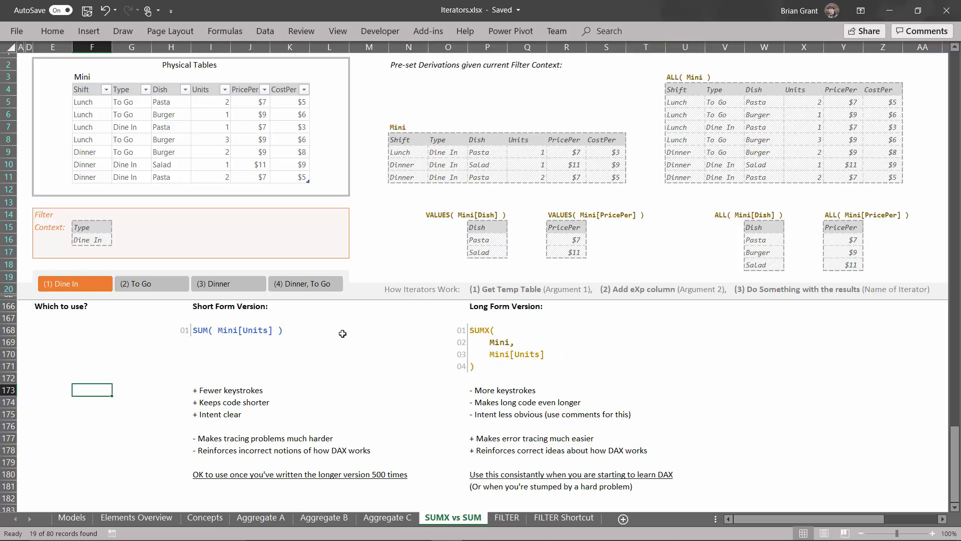
pyautogui.moveTo(182, 341)
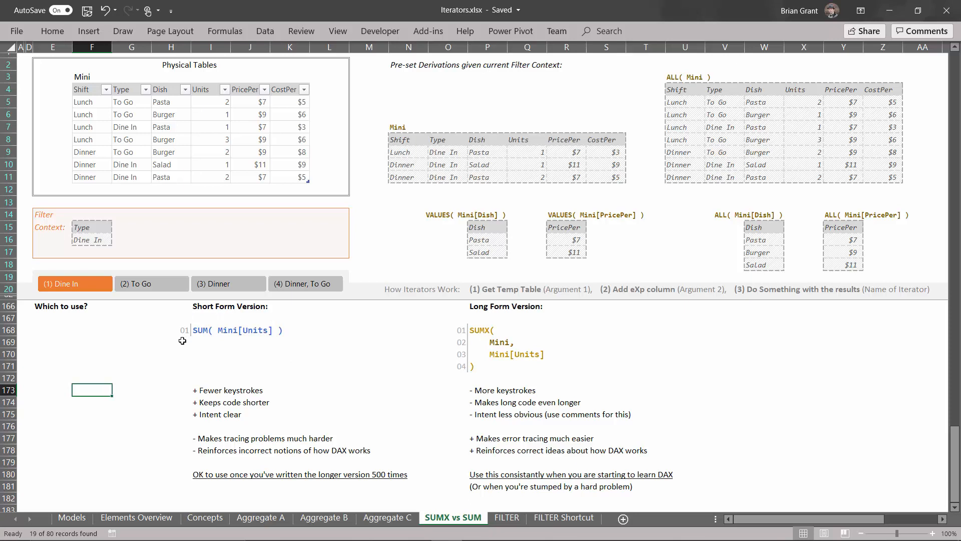
pyautogui.moveTo(449, 321)
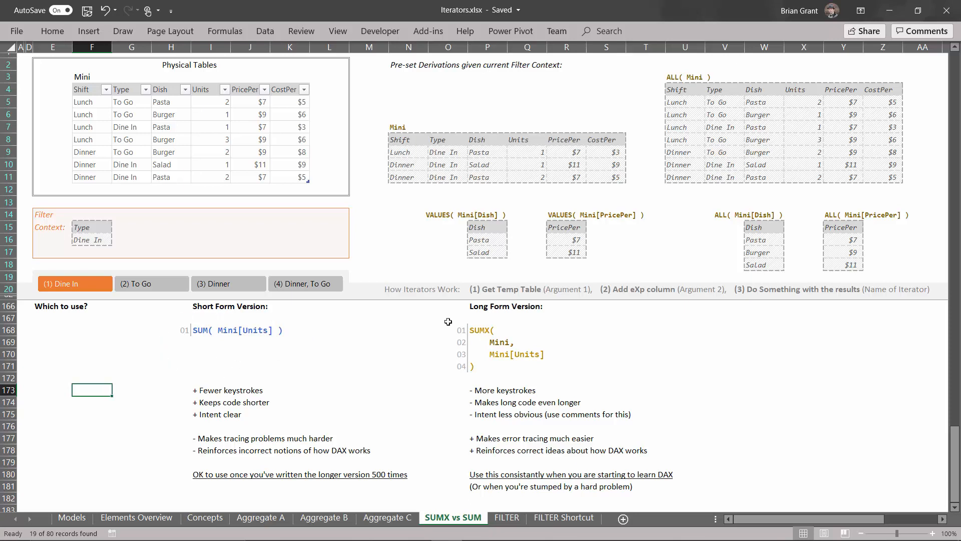
pyautogui.moveTo(433, 389)
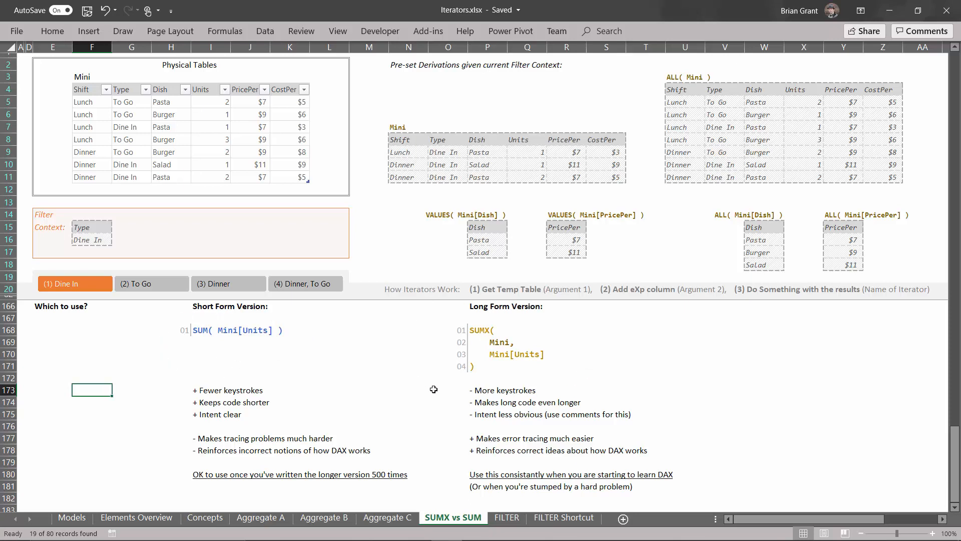
pyautogui.moveTo(485, 398)
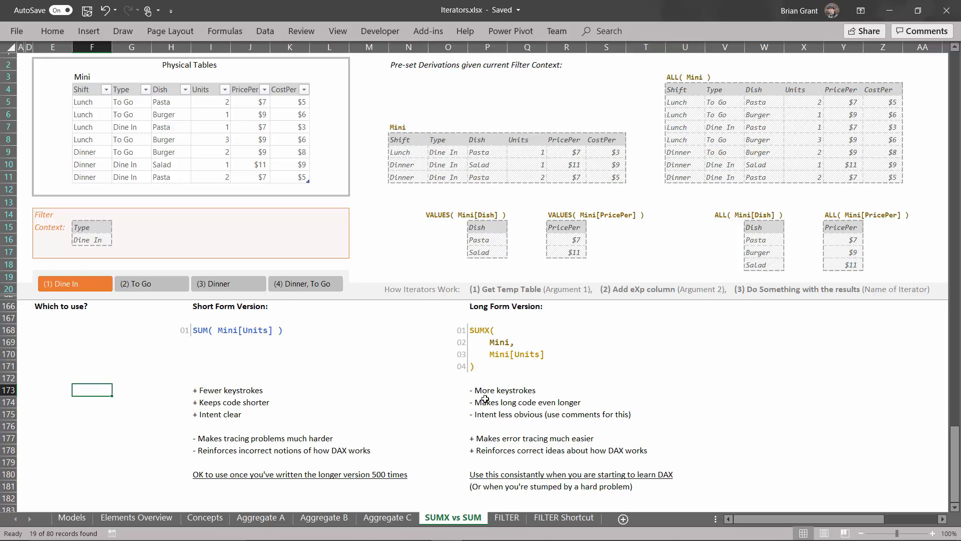
pyautogui.moveTo(544, 407)
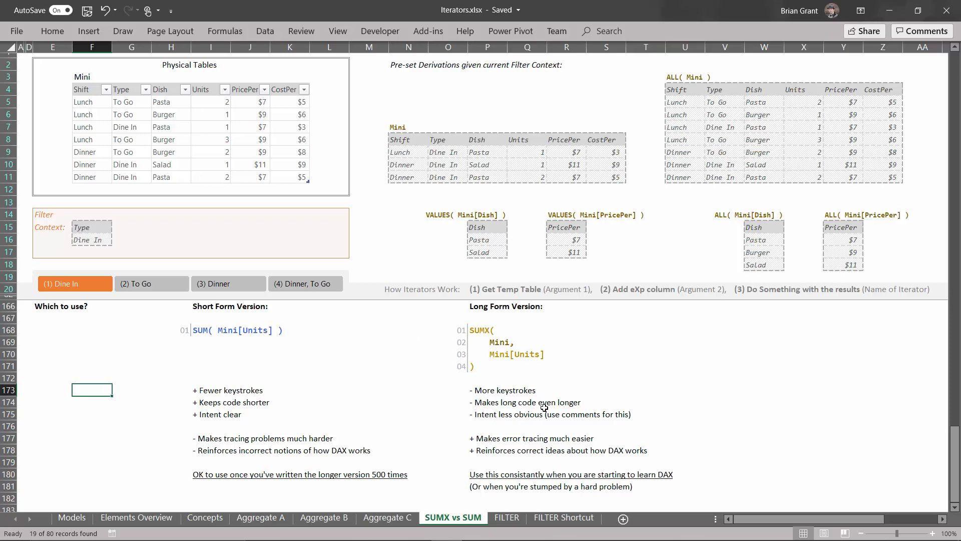
pyautogui.moveTo(608, 424)
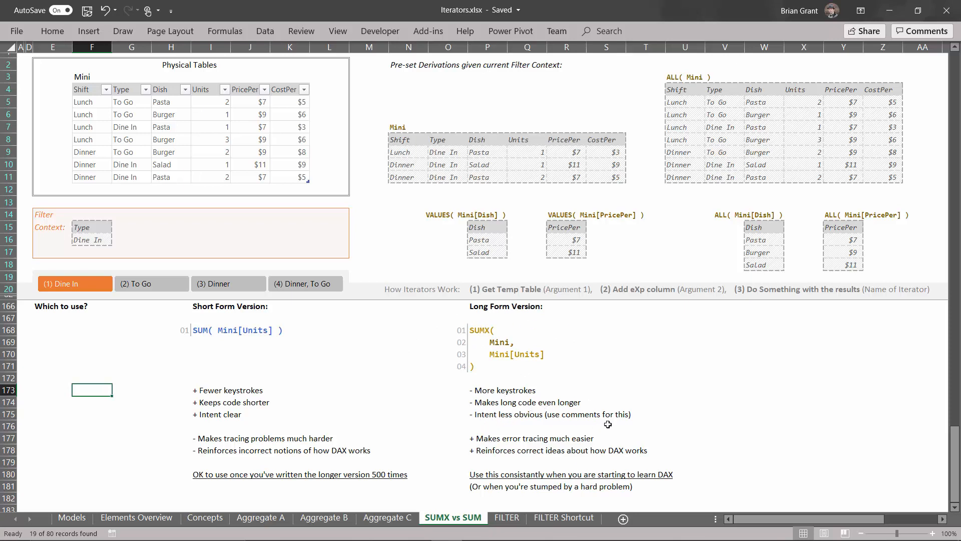
pyautogui.moveTo(458, 417)
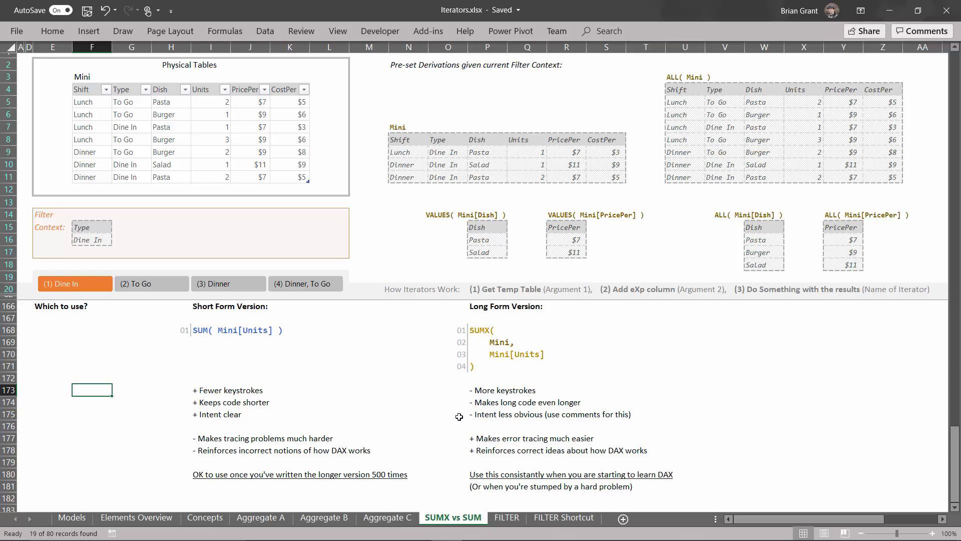
pyautogui.moveTo(539, 442)
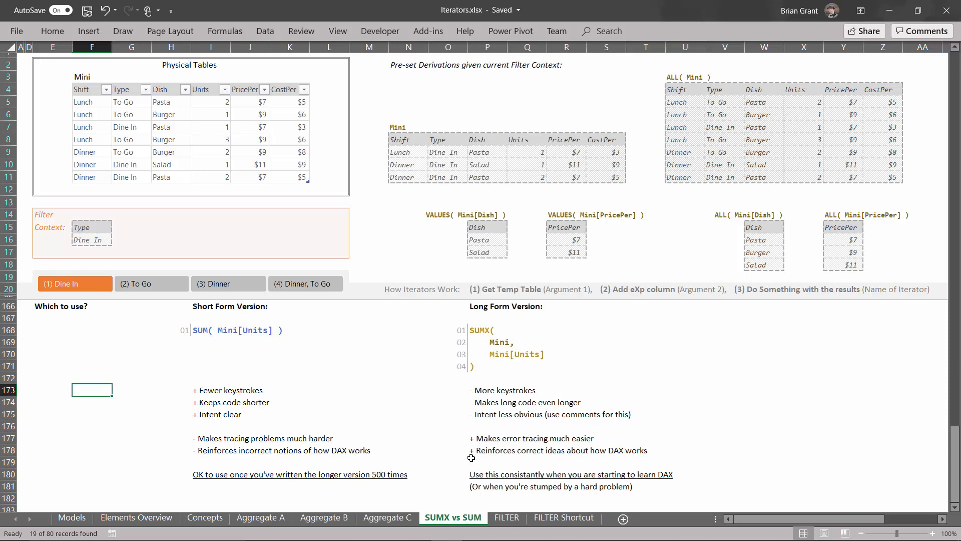
pyautogui.moveTo(516, 479)
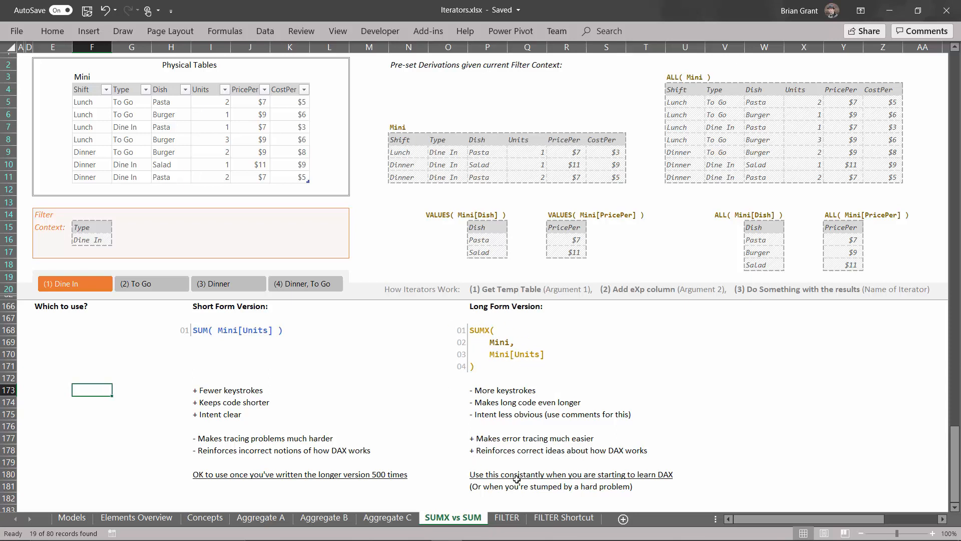
pyautogui.moveTo(494, 384)
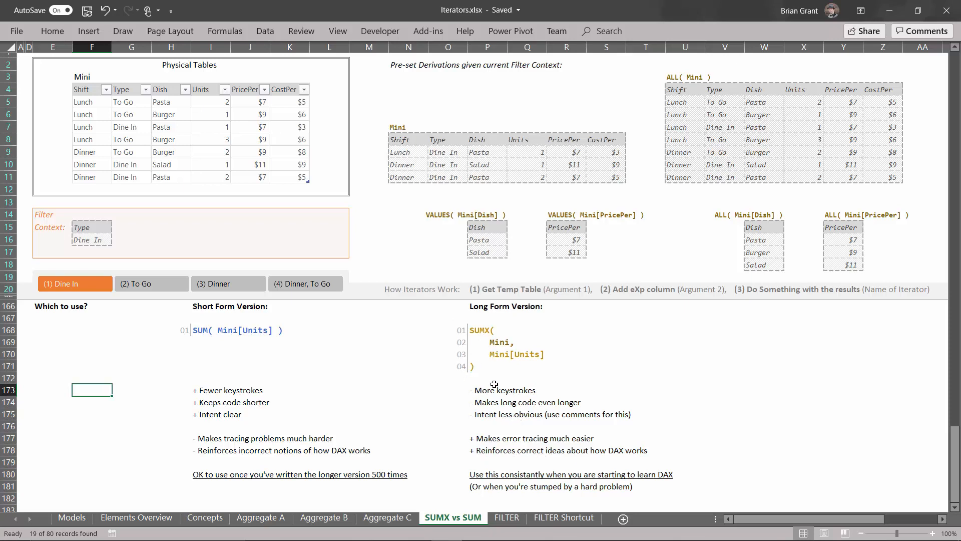
pyautogui.moveTo(485, 350)
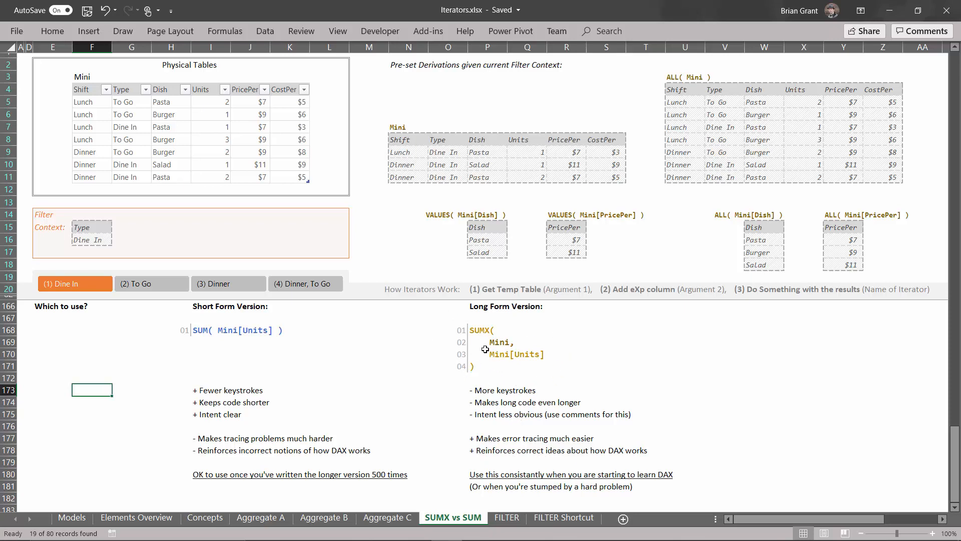
pyautogui.moveTo(462, 348)
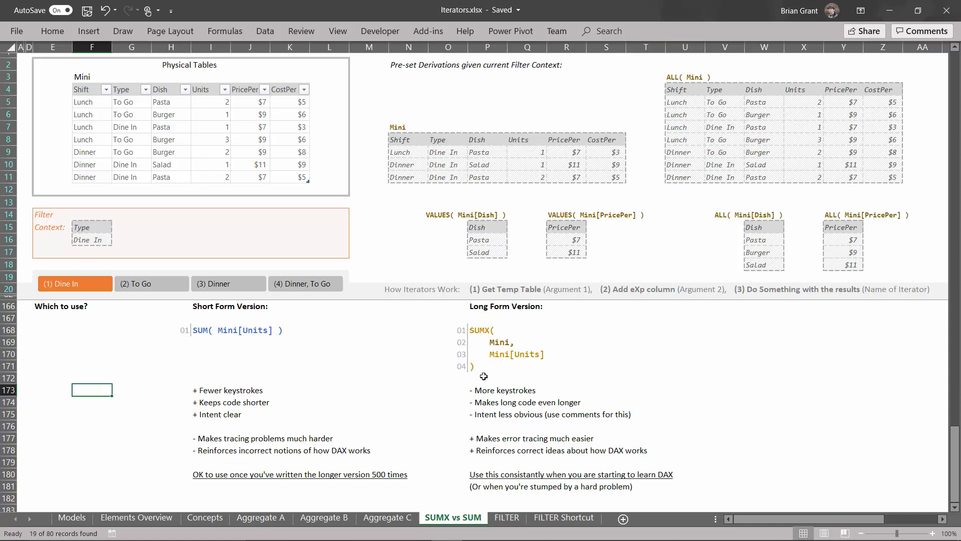
pyautogui.moveTo(463, 456)
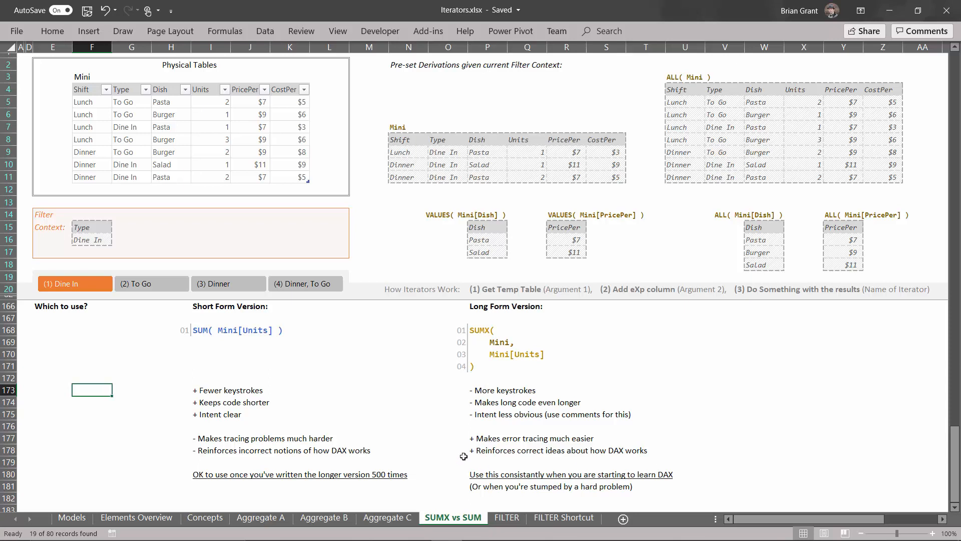
pyautogui.moveTo(464, 463)
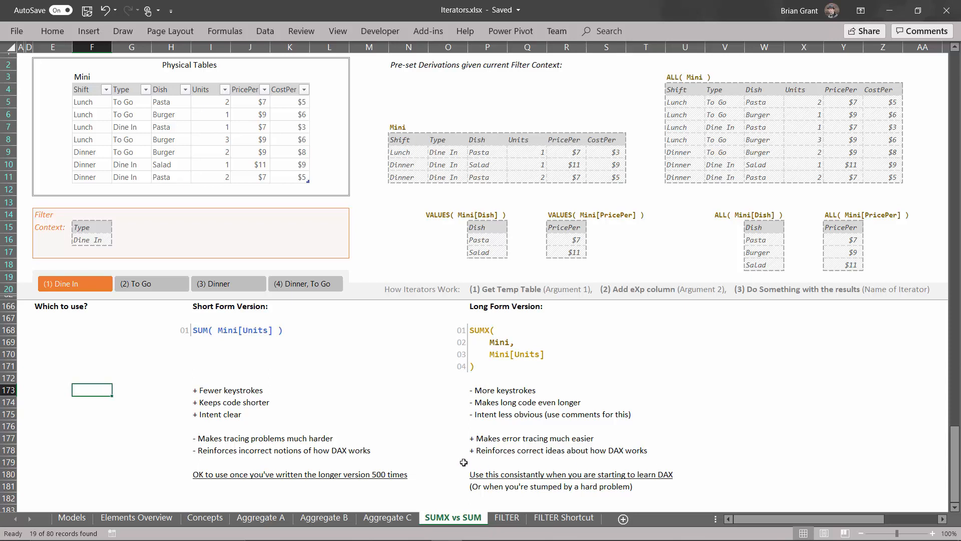
pyautogui.moveTo(464, 471)
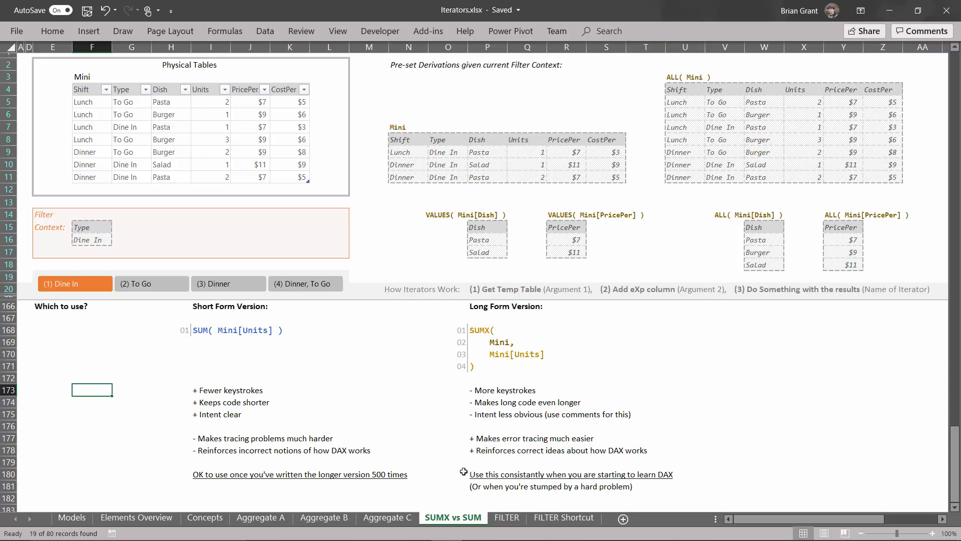
pyautogui.moveTo(464, 491)
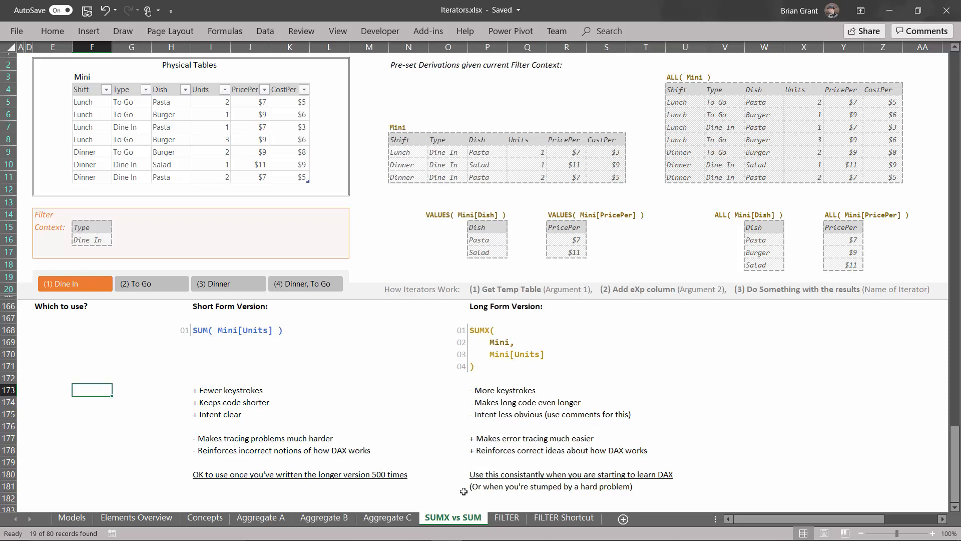
pyautogui.moveTo(687, 477)
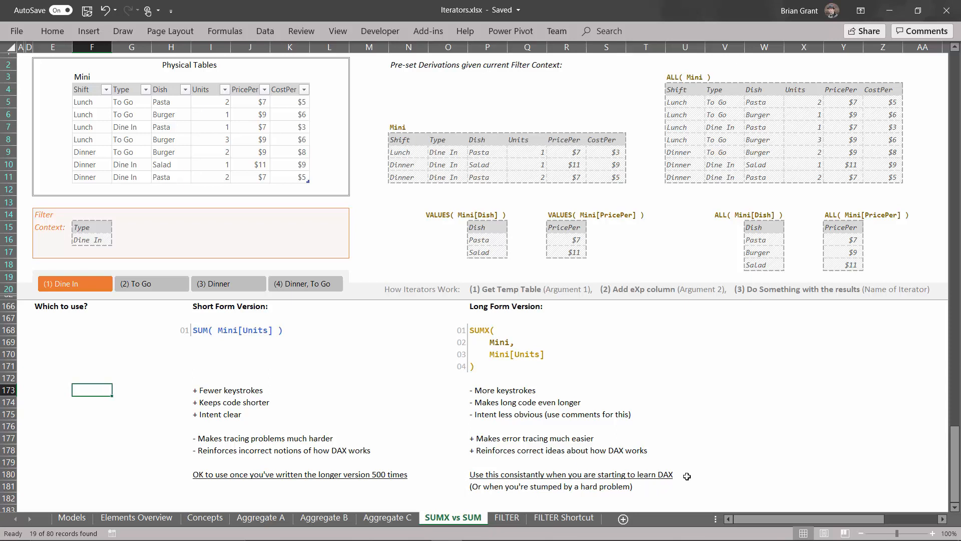
pyautogui.moveTo(530, 321)
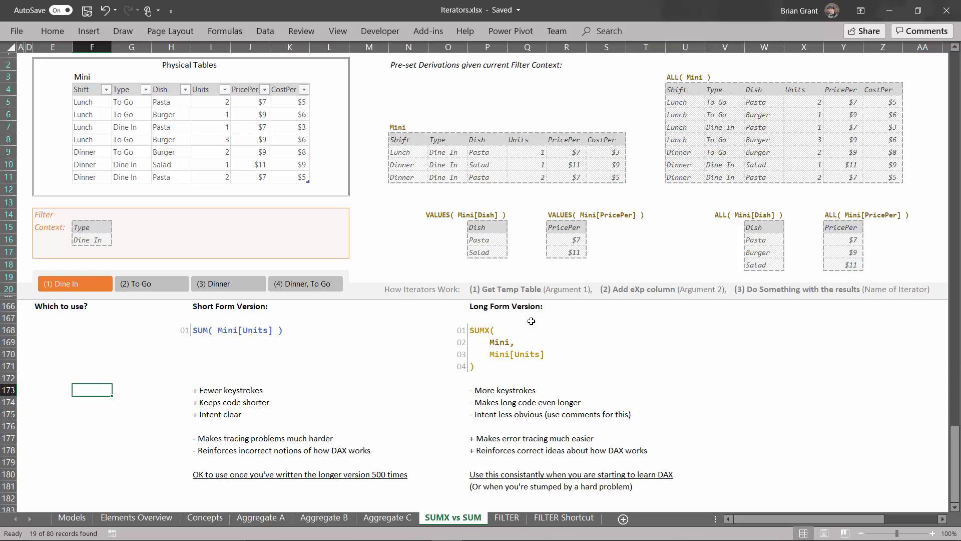
pyautogui.moveTo(497, 469)
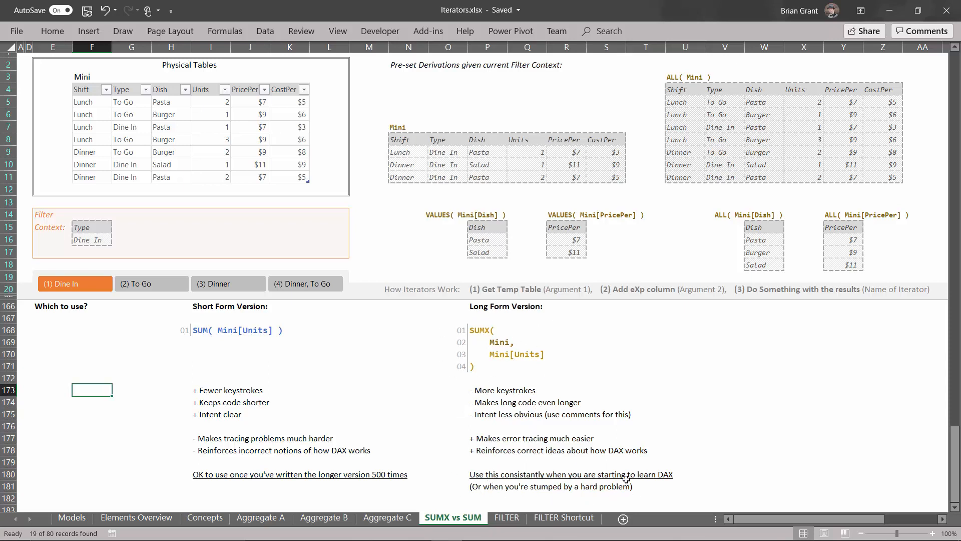
pyautogui.moveTo(198, 341)
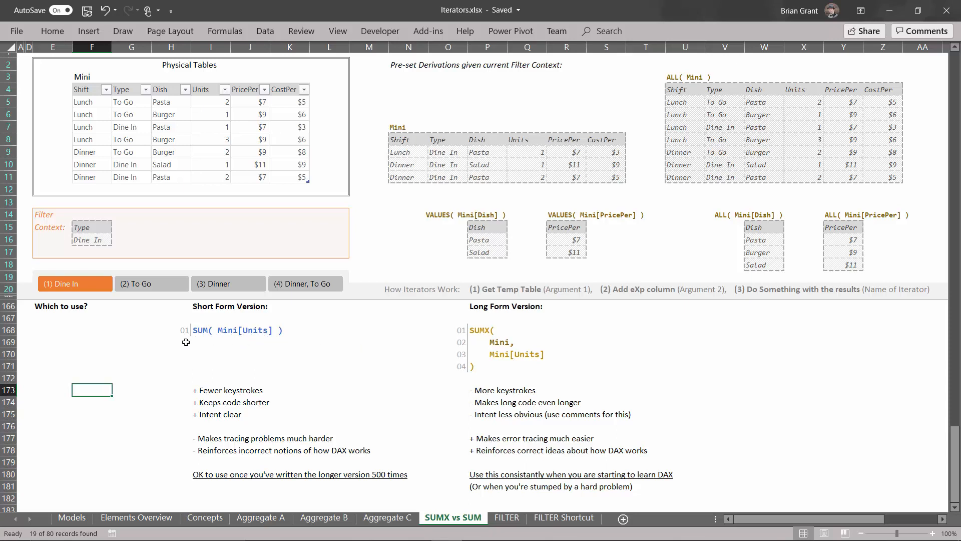
pyautogui.moveTo(439, 319)
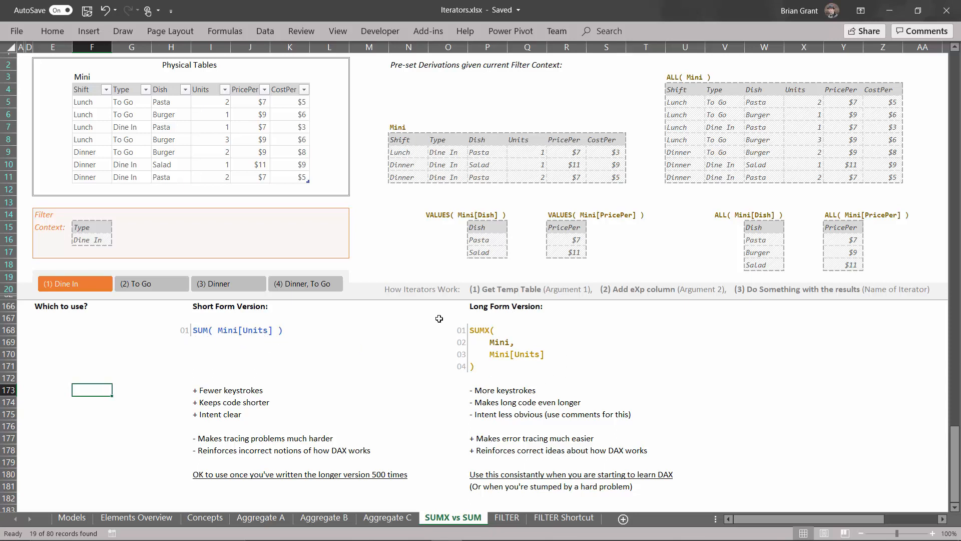
pyautogui.moveTo(472, 314)
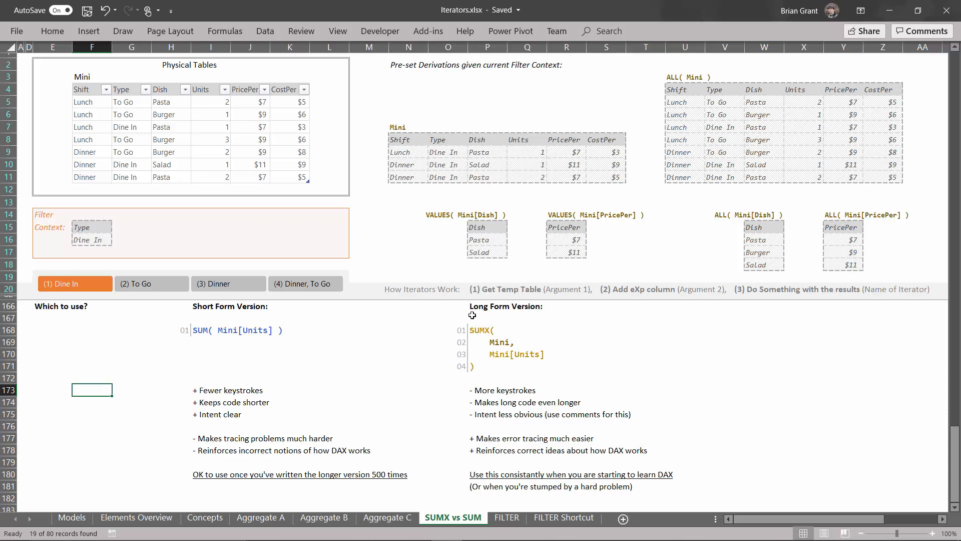
pyautogui.moveTo(455, 428)
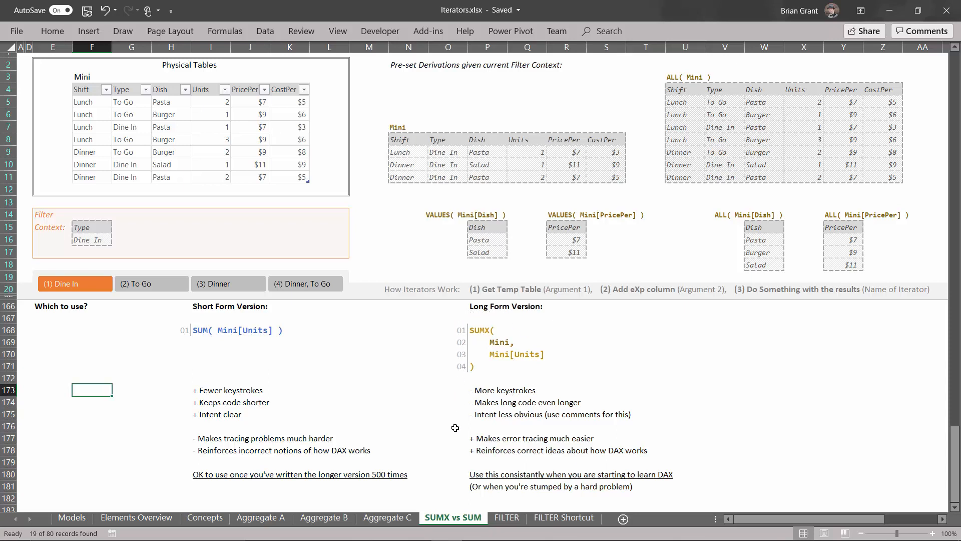
pyautogui.moveTo(367, 488)
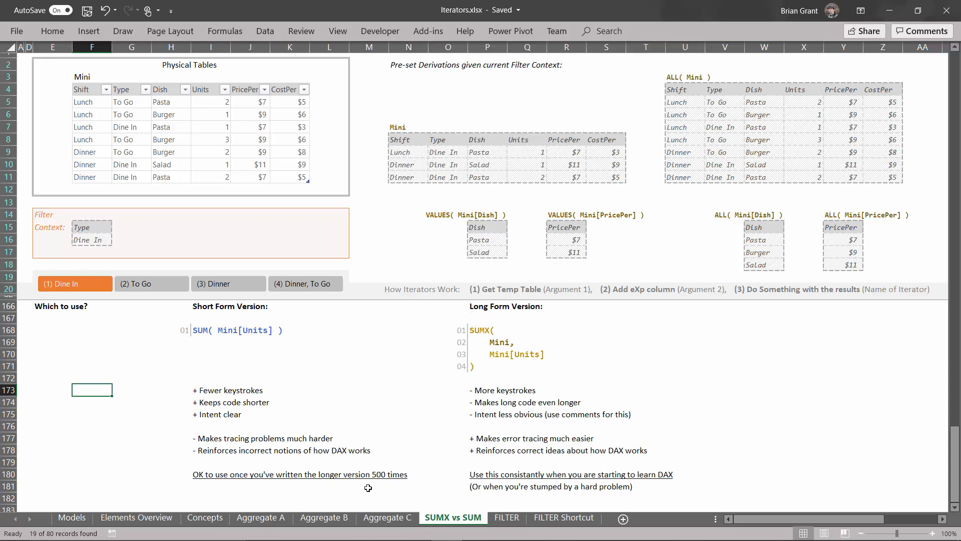
pyautogui.moveTo(536, 340)
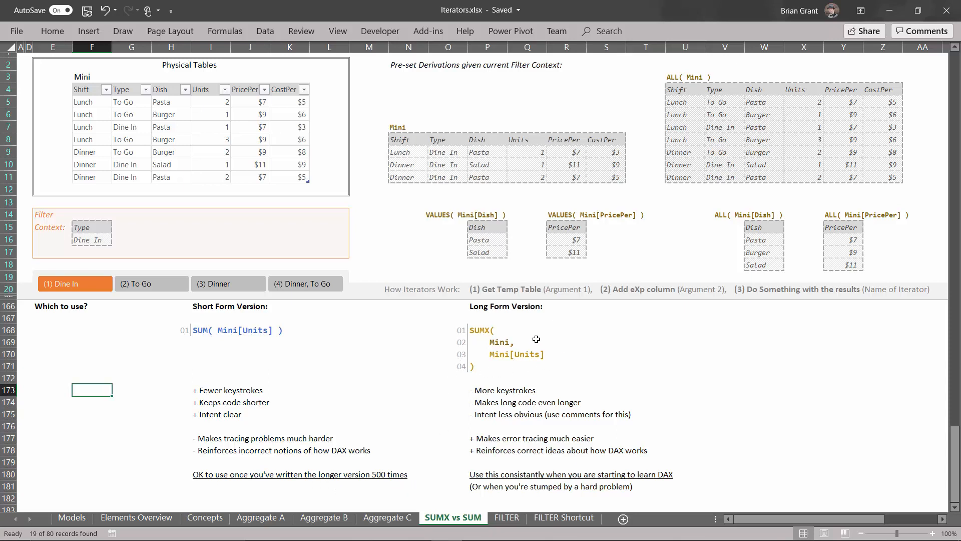
pyautogui.moveTo(252, 347)
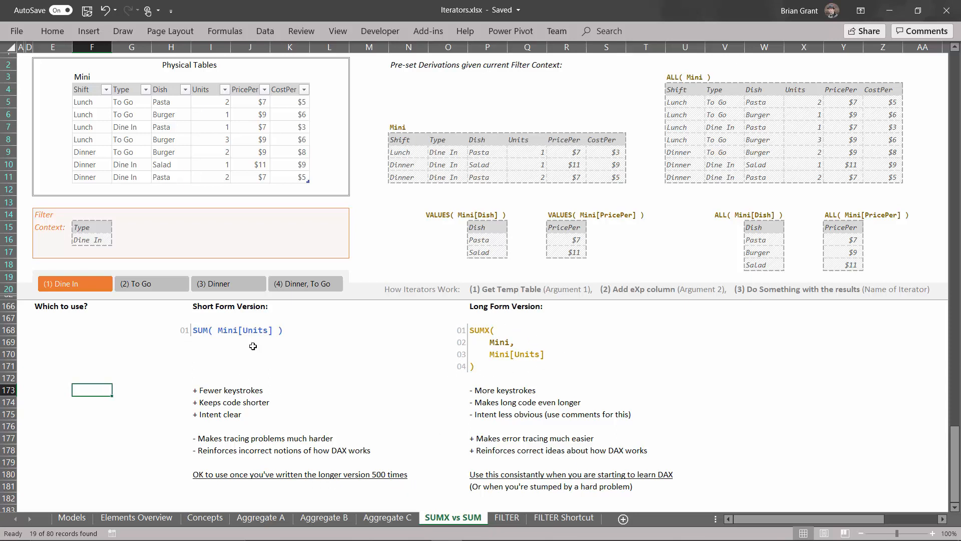
pyautogui.moveTo(297, 348)
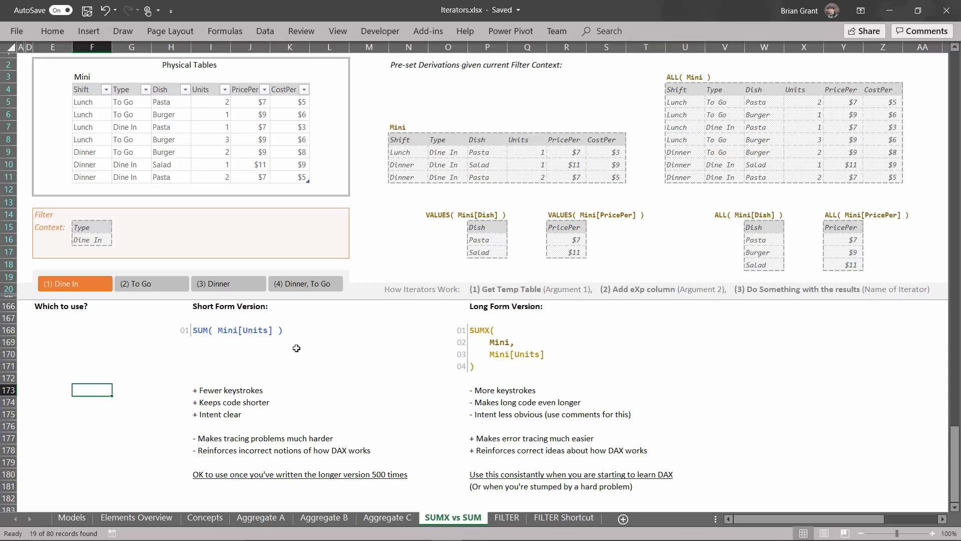
pyautogui.moveTo(412, 465)
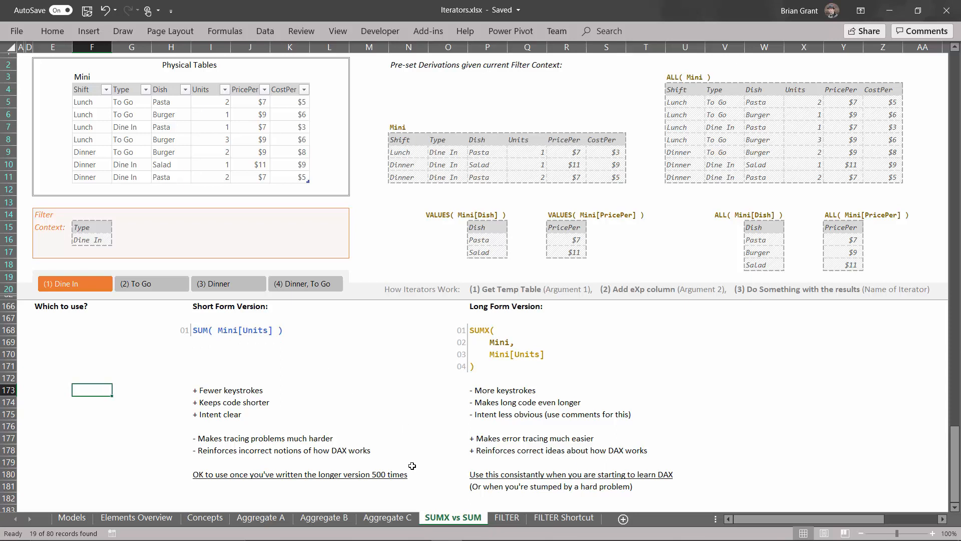
pyautogui.moveTo(243, 462)
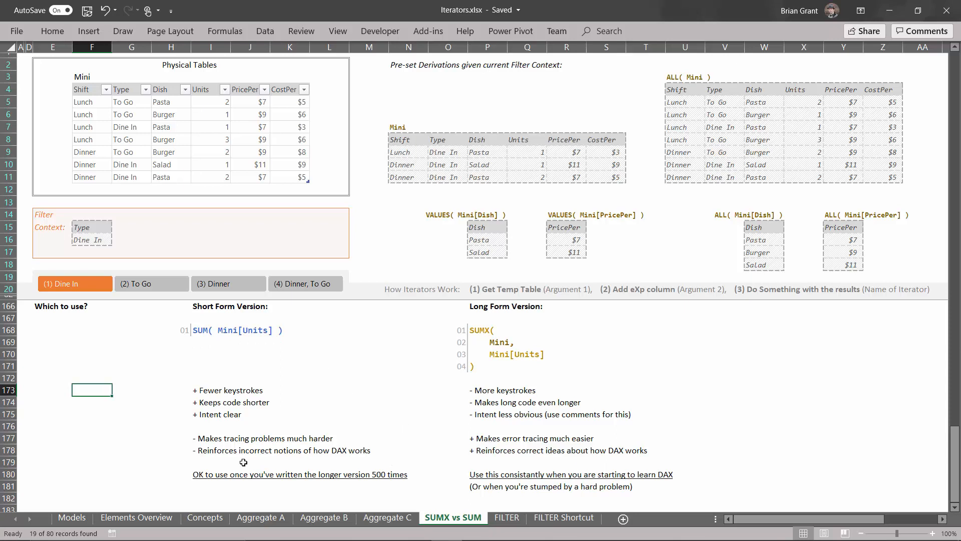
pyautogui.moveTo(409, 433)
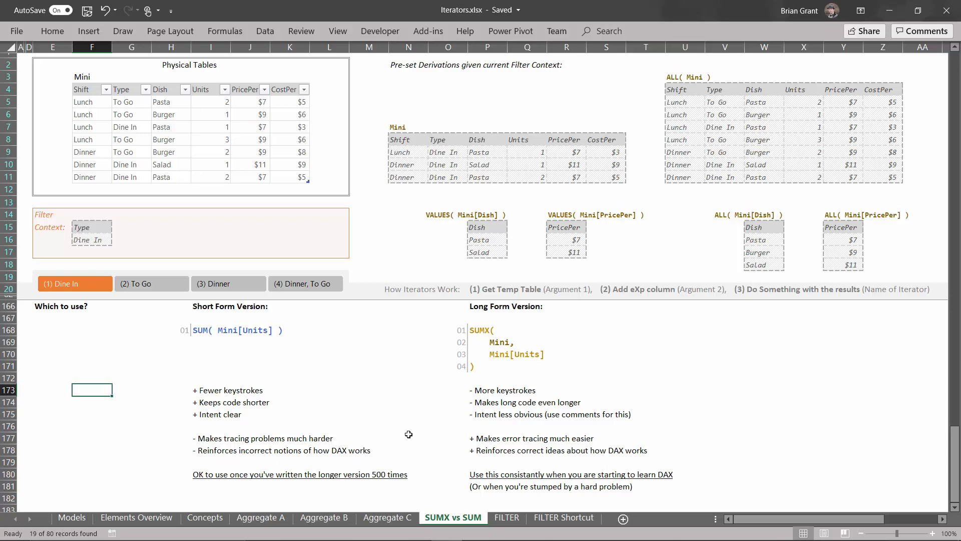
pyautogui.moveTo(436, 373)
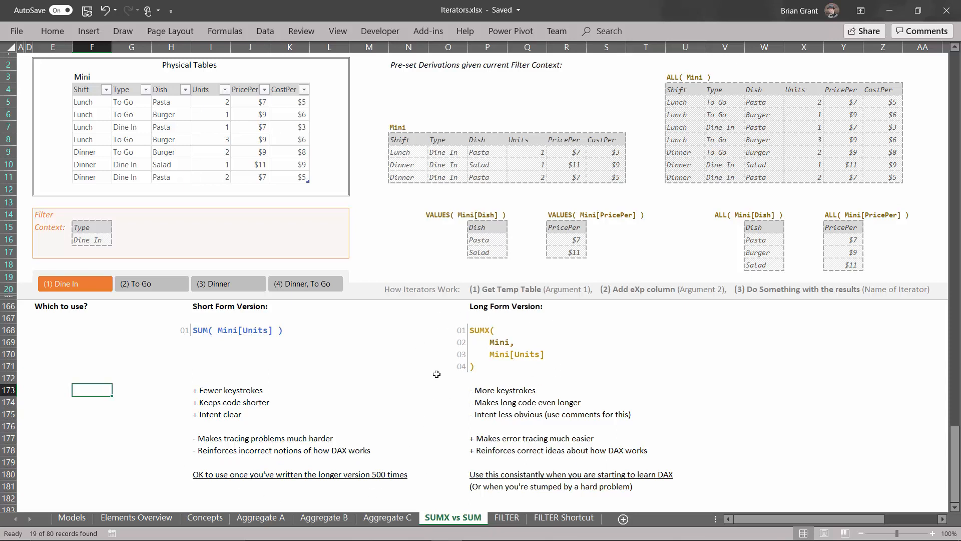
pyautogui.moveTo(453, 311)
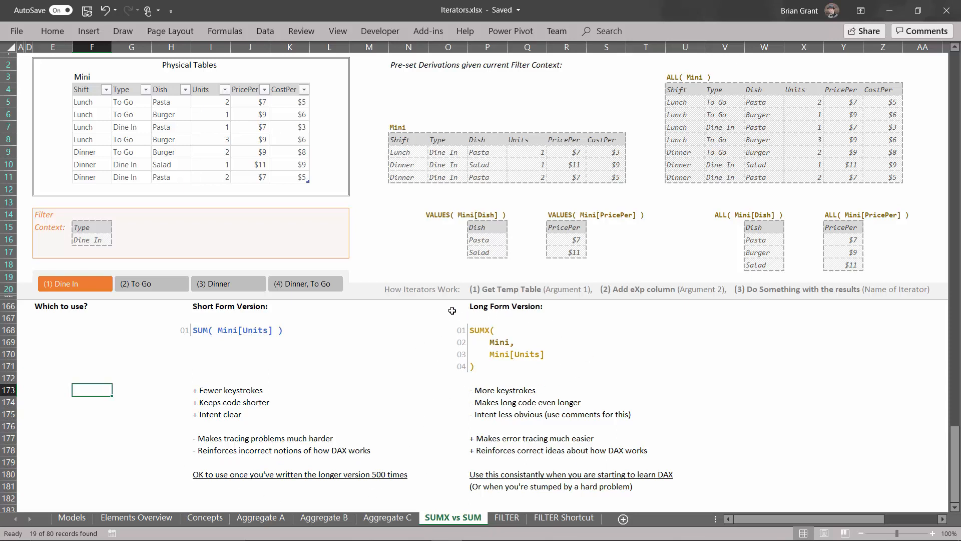
pyautogui.moveTo(298, 349)
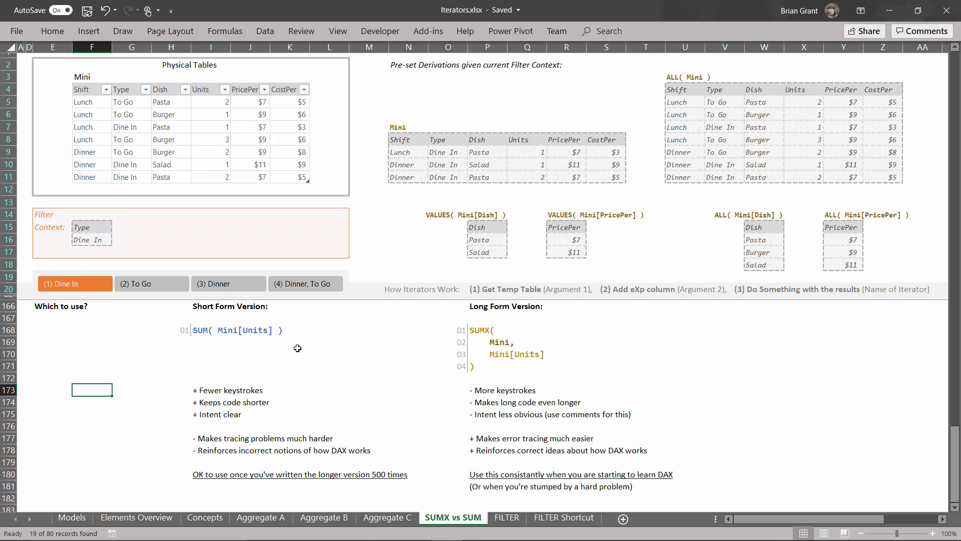
pyautogui.moveTo(463, 316)
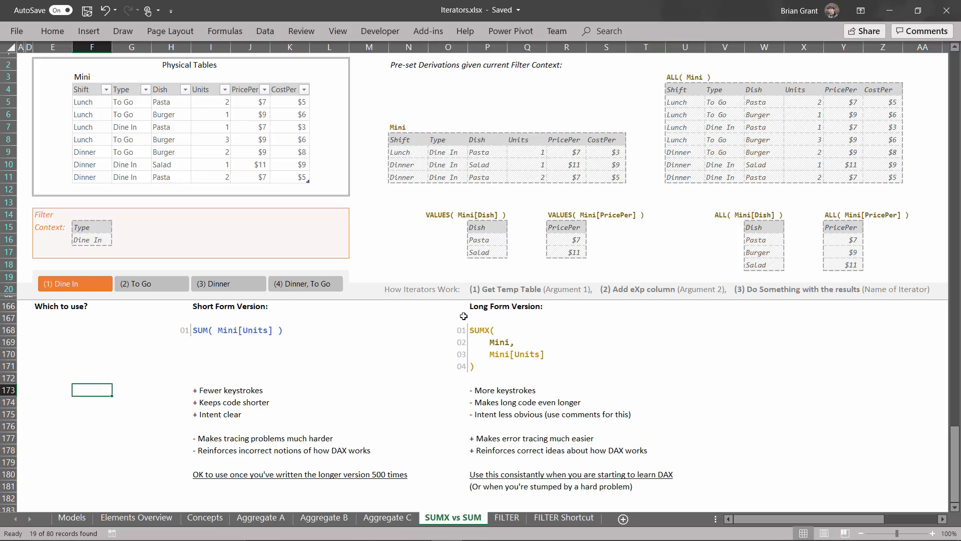
pyautogui.moveTo(281, 346)
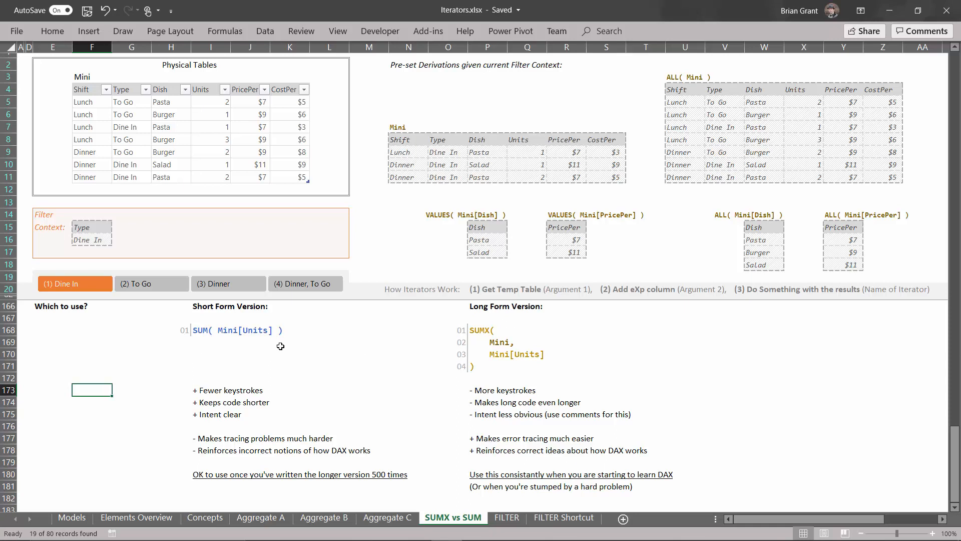
pyautogui.moveTo(487, 381)
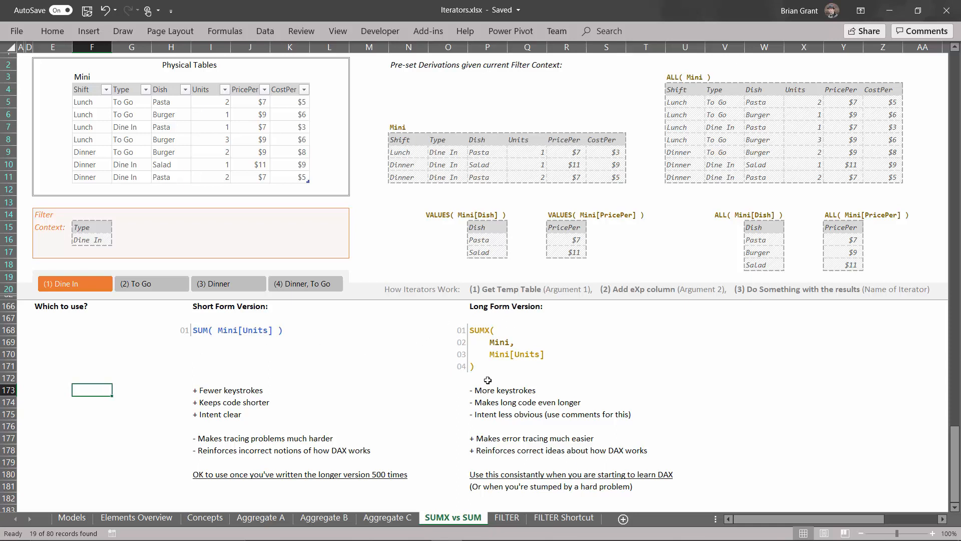
pyautogui.moveTo(444, 324)
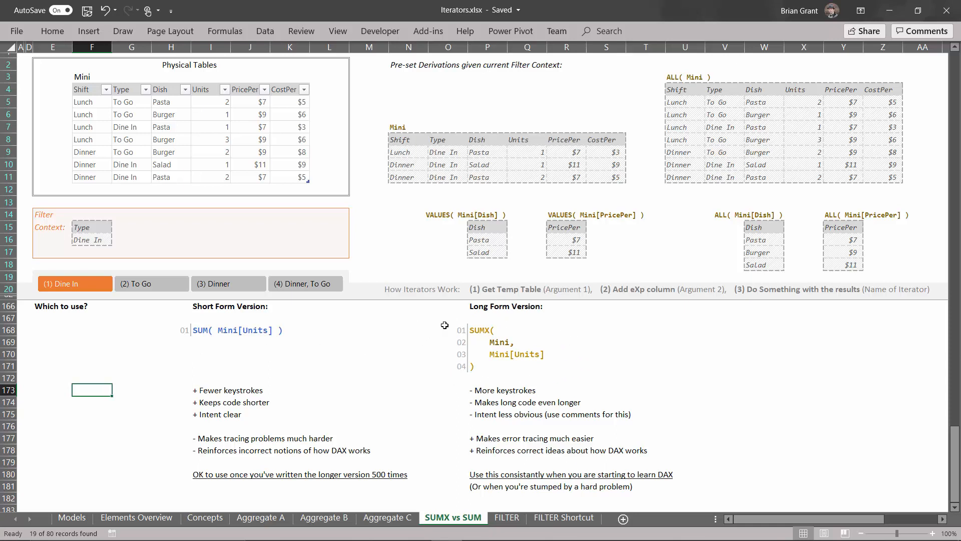
pyautogui.moveTo(464, 376)
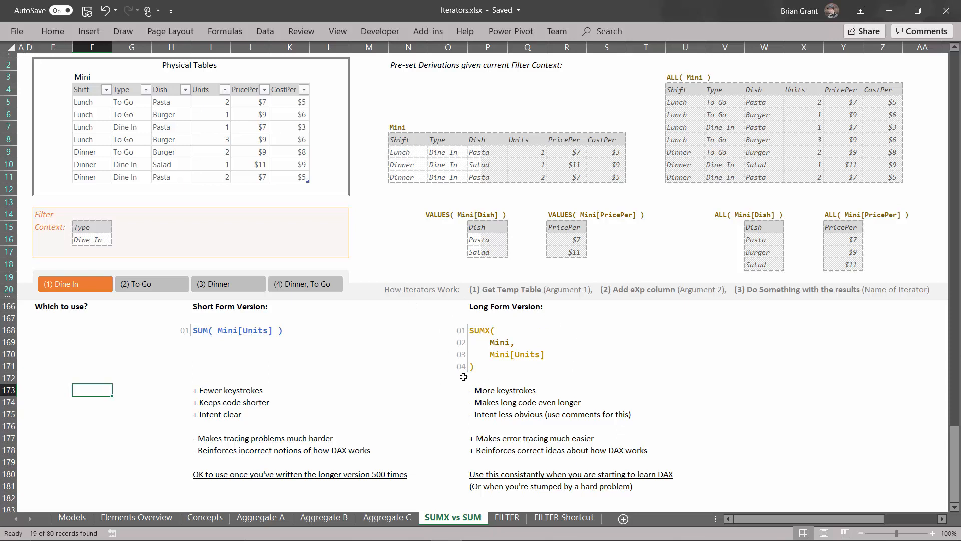
pyautogui.moveTo(491, 301)
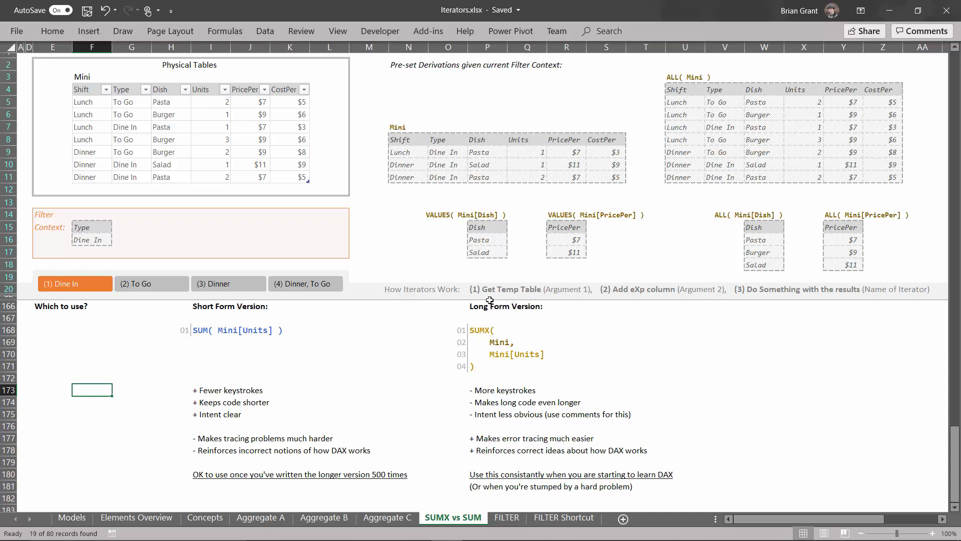
pyautogui.moveTo(448, 387)
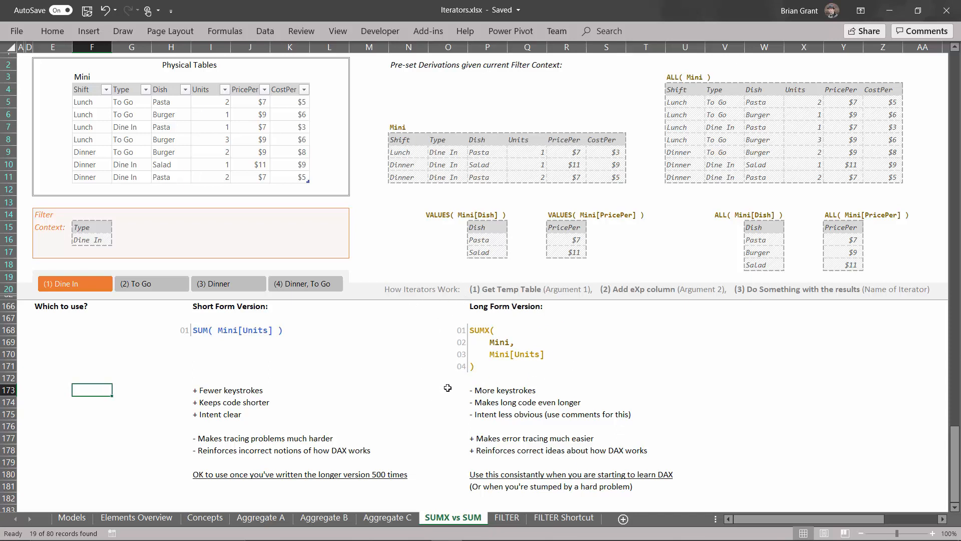